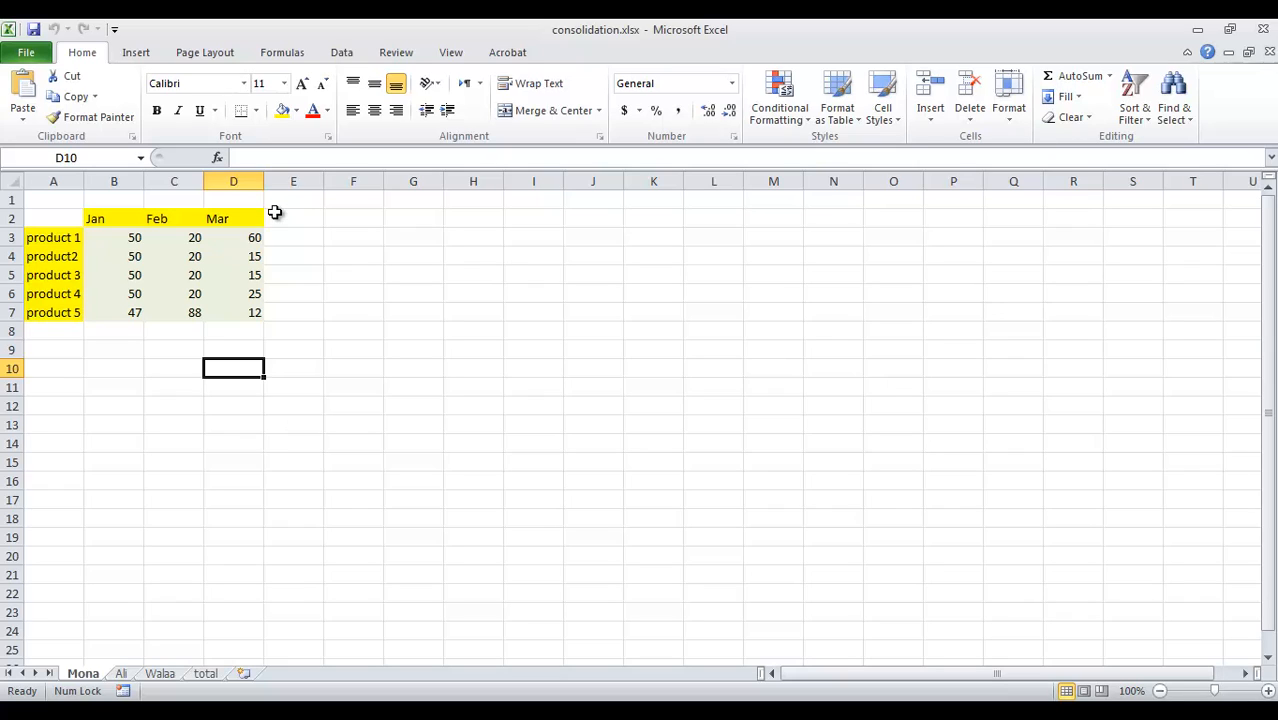
pyautogui.moveTo(266, 192)
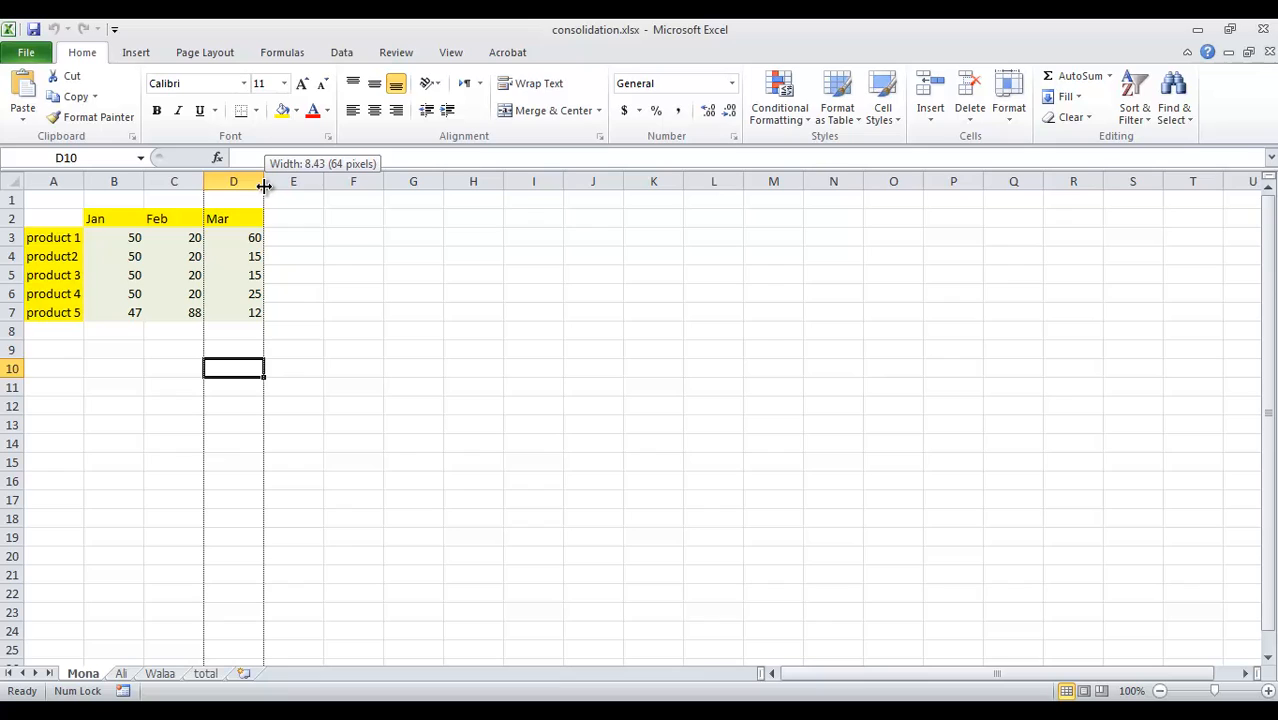
# Step: Widen the Mar column (D) by dragging its header border out to about 30
pyautogui.moveTo(264, 180); pyautogui.dragTo(268, 180)
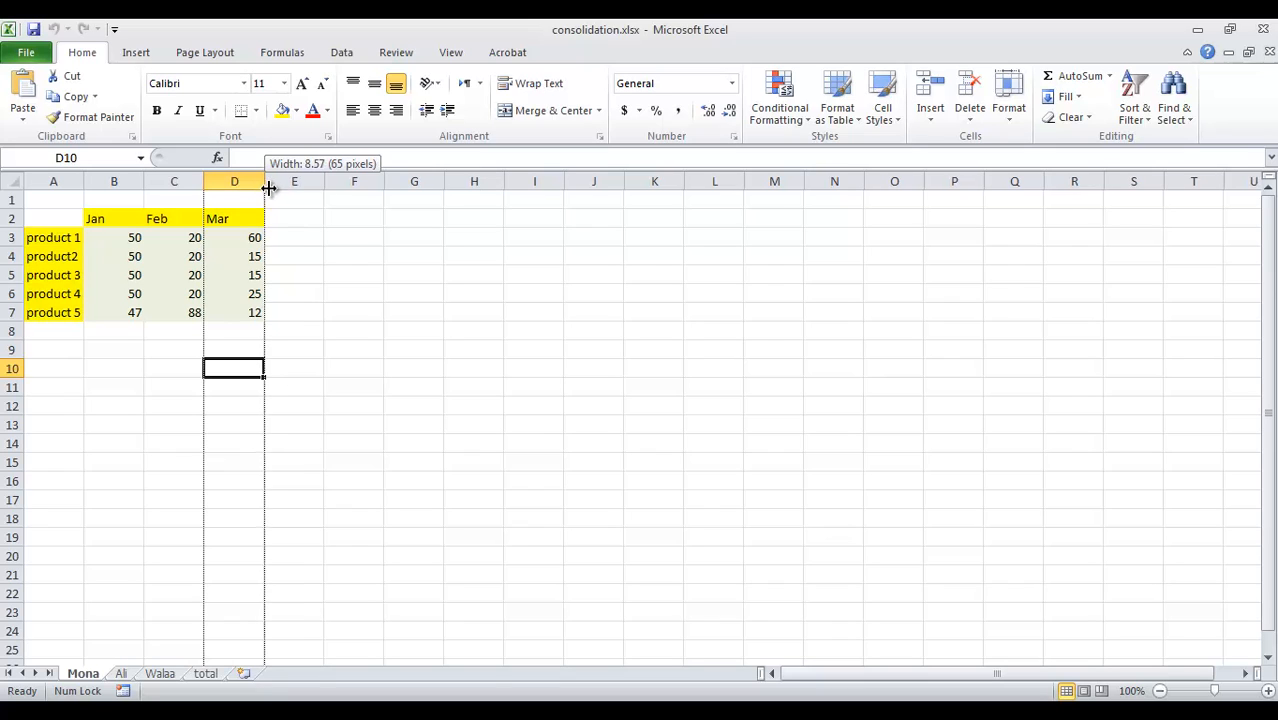
pyautogui.moveTo(264, 188); pyautogui.dragTo(300, 188)
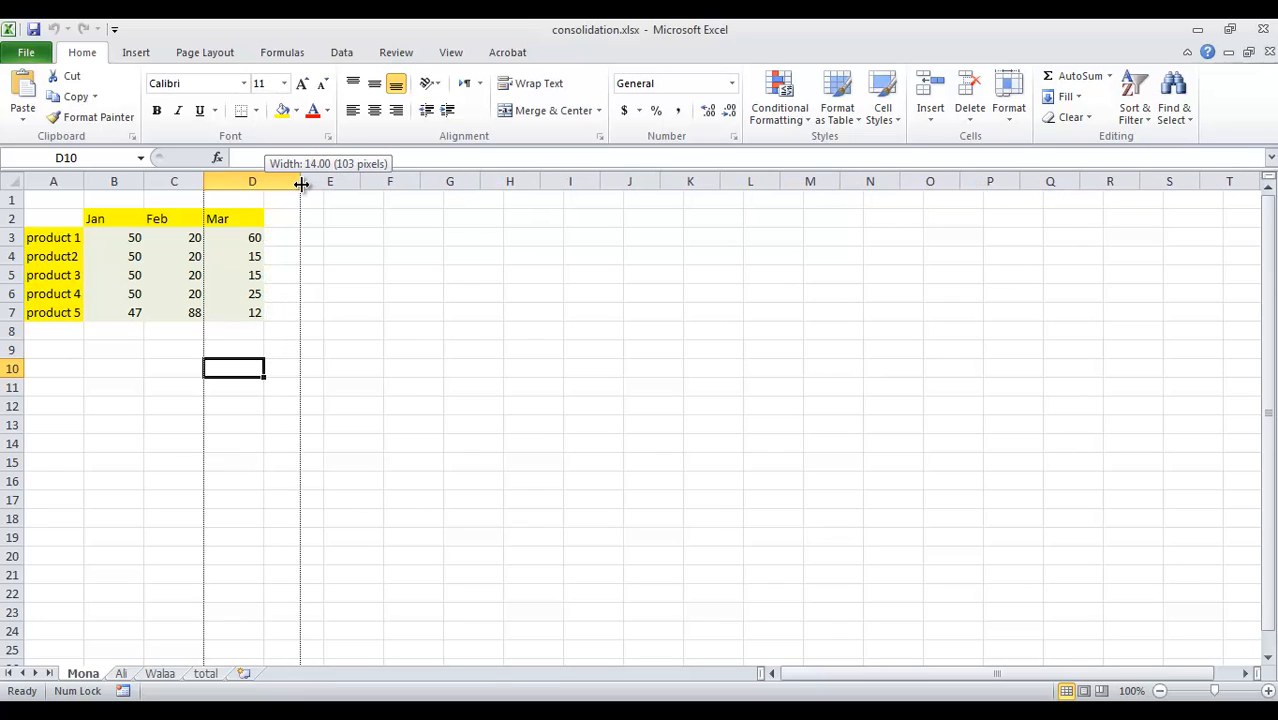
pyautogui.moveTo(300, 180); pyautogui.dragTo(324, 180)
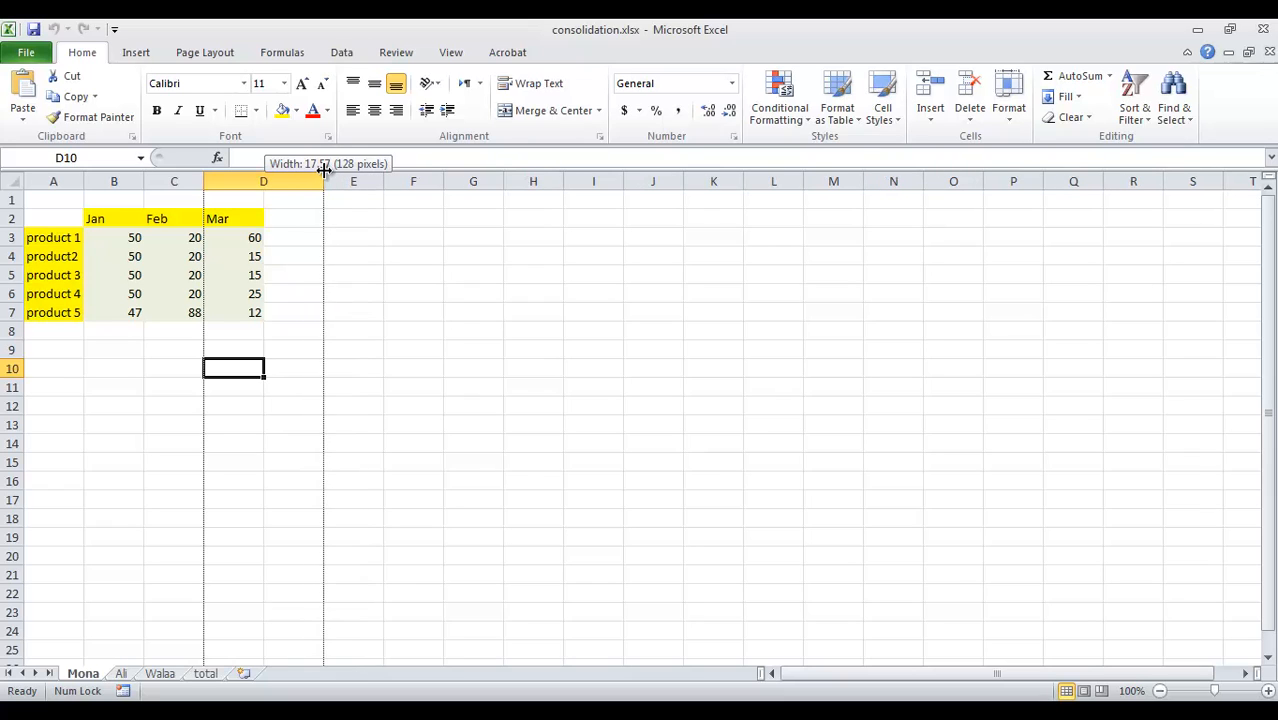
pyautogui.moveTo(324, 180); pyautogui.dragTo(390, 180)
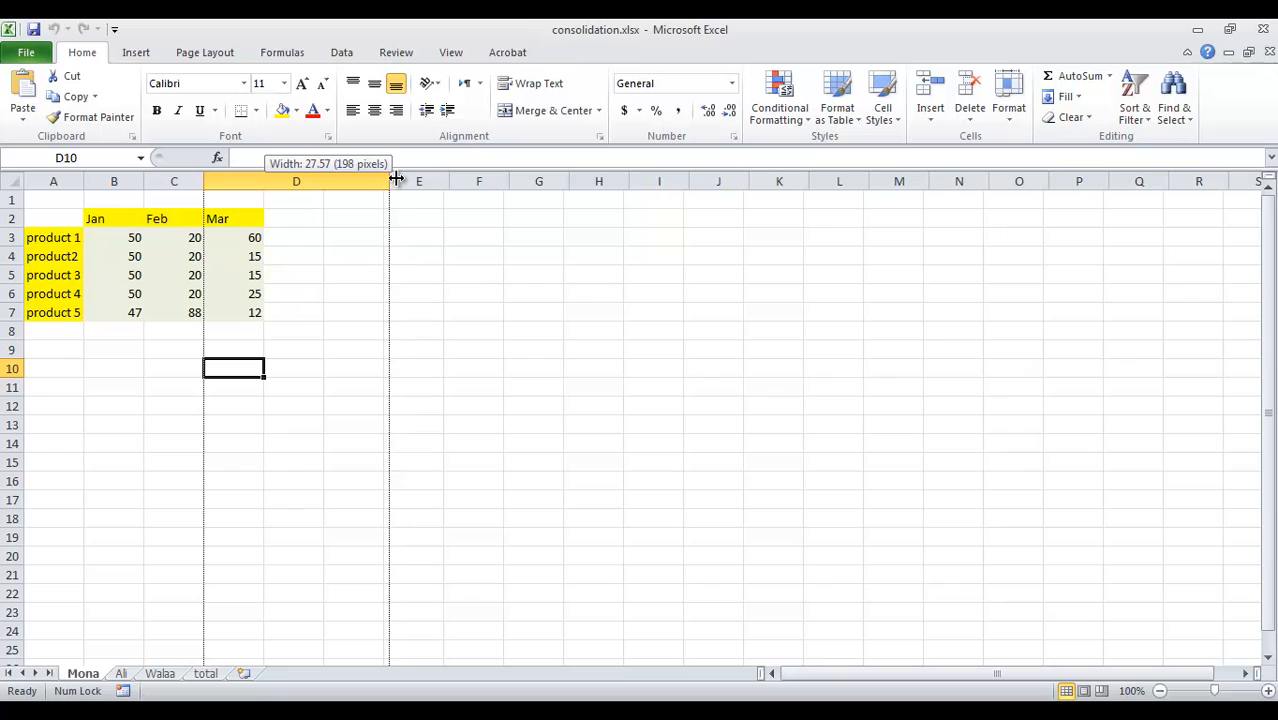
pyautogui.moveTo(388, 180); pyautogui.dragTo(404, 180)
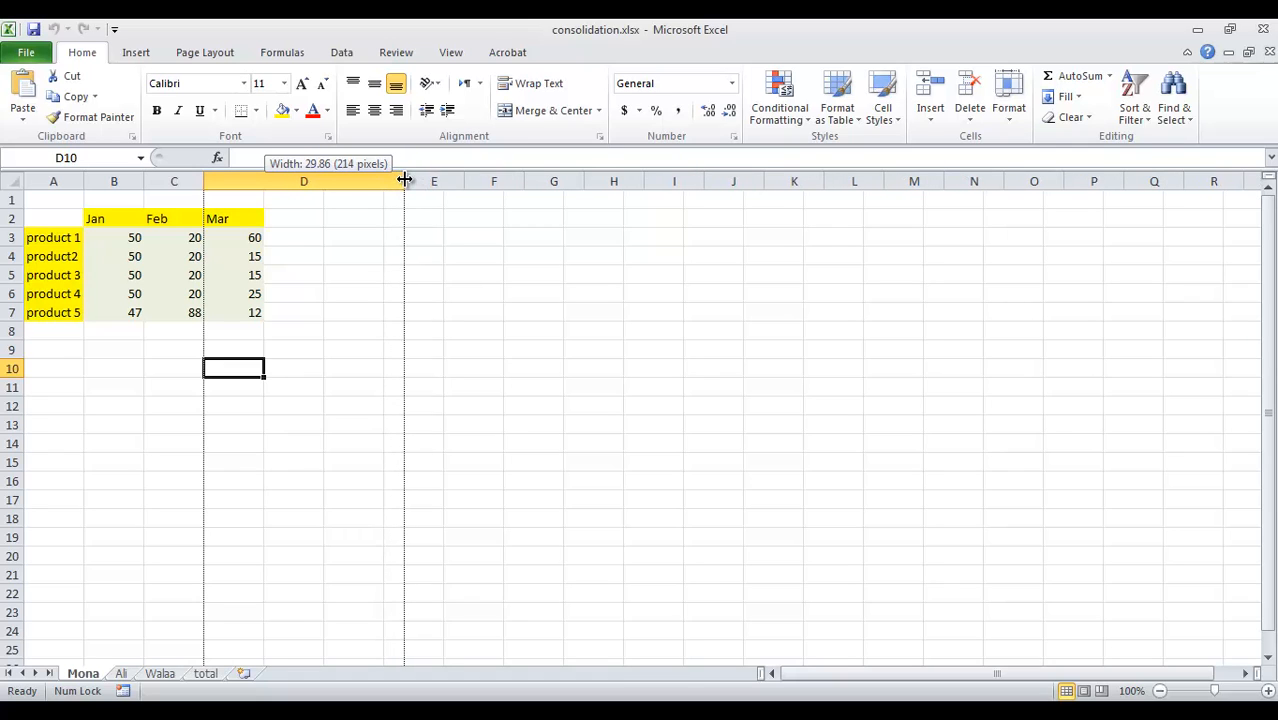
pyautogui.moveTo(404, 180); pyautogui.dragTo(388, 180)
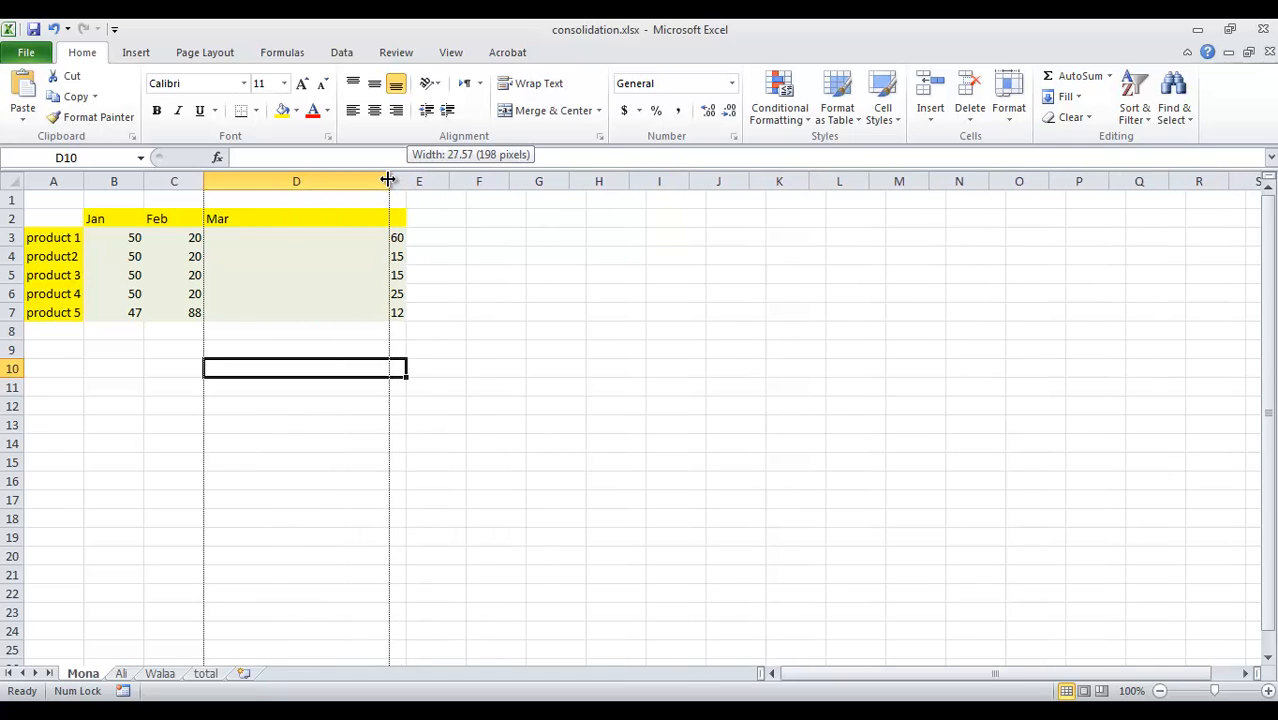
# Step: Narrow the Mar column back down to a width of about 13
pyautogui.moveTo(388, 180); pyautogui.dragTo(342, 180)
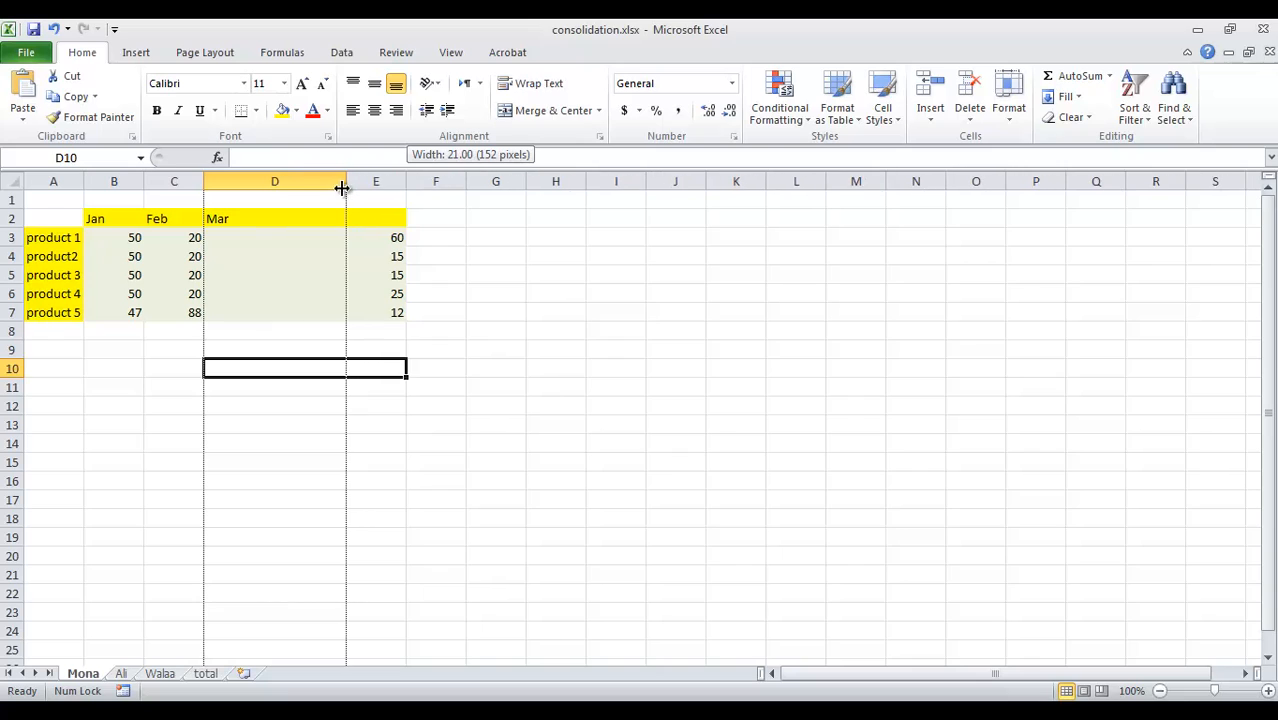
pyautogui.moveTo(340, 188); pyautogui.dragTo(316, 188)
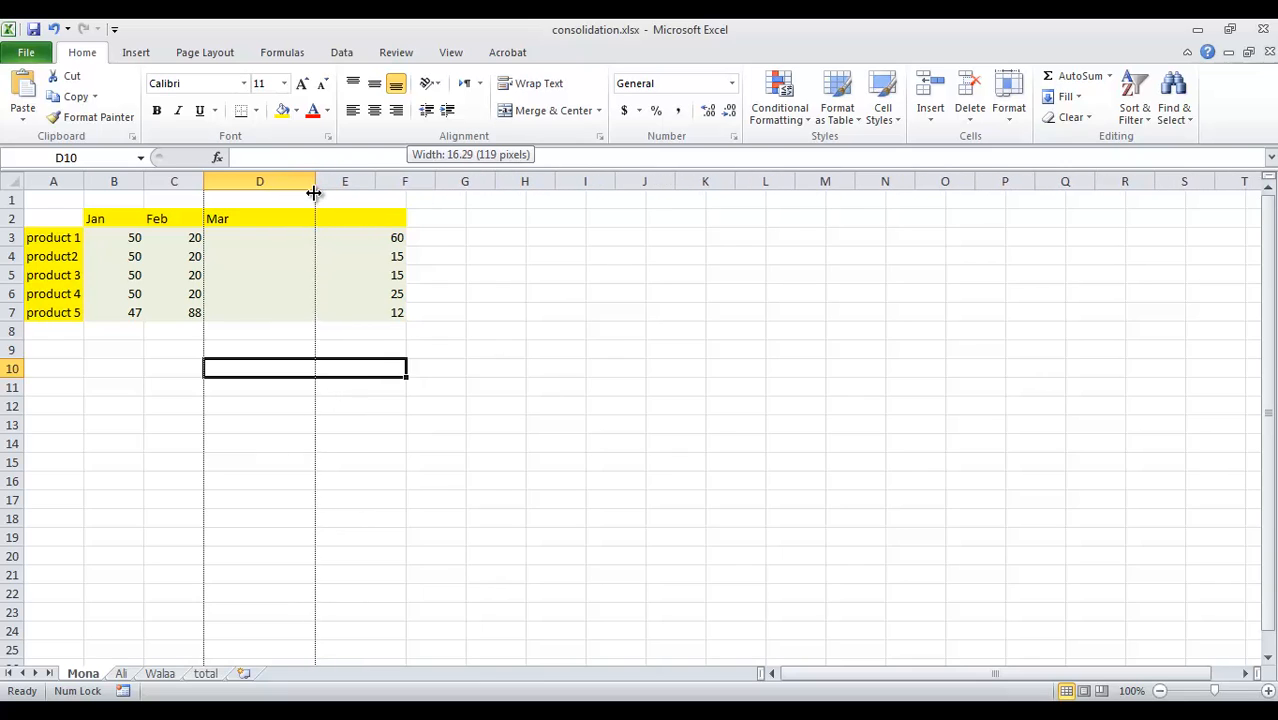
pyautogui.moveTo(316, 180); pyautogui.dragTo(292, 180)
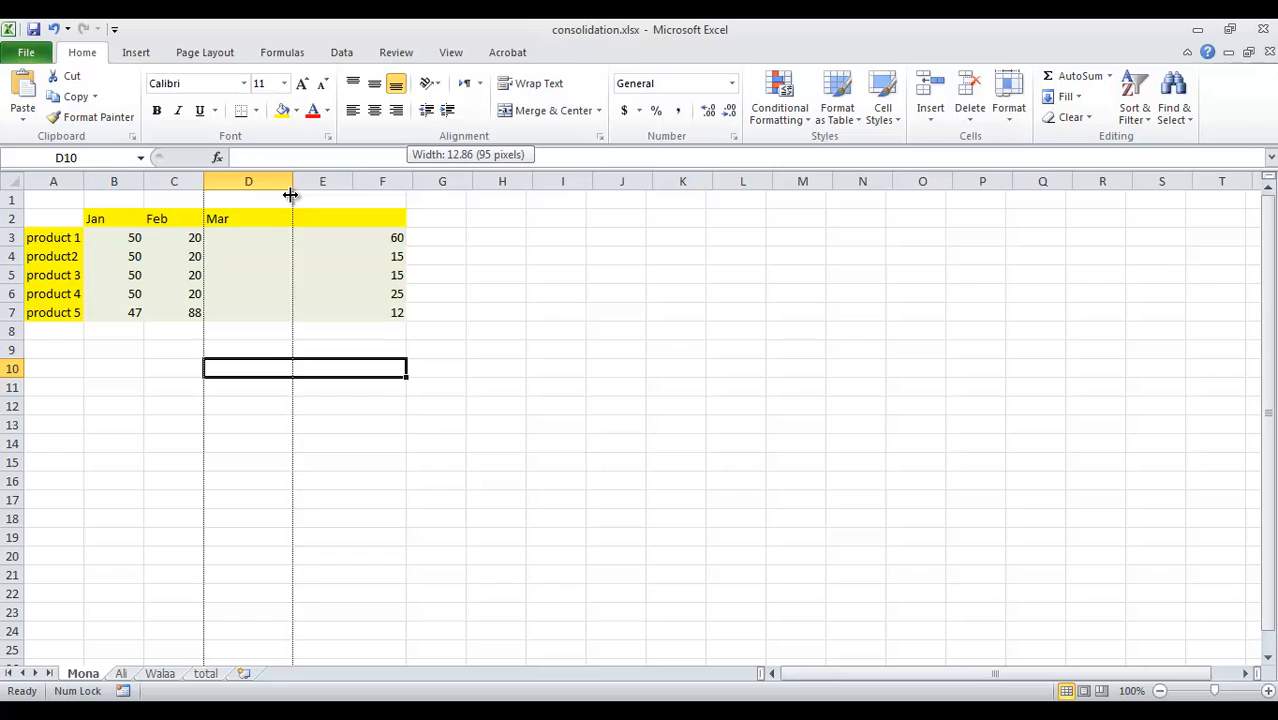
pyautogui.moveTo(292, 180); pyautogui.dragTo(276, 180)
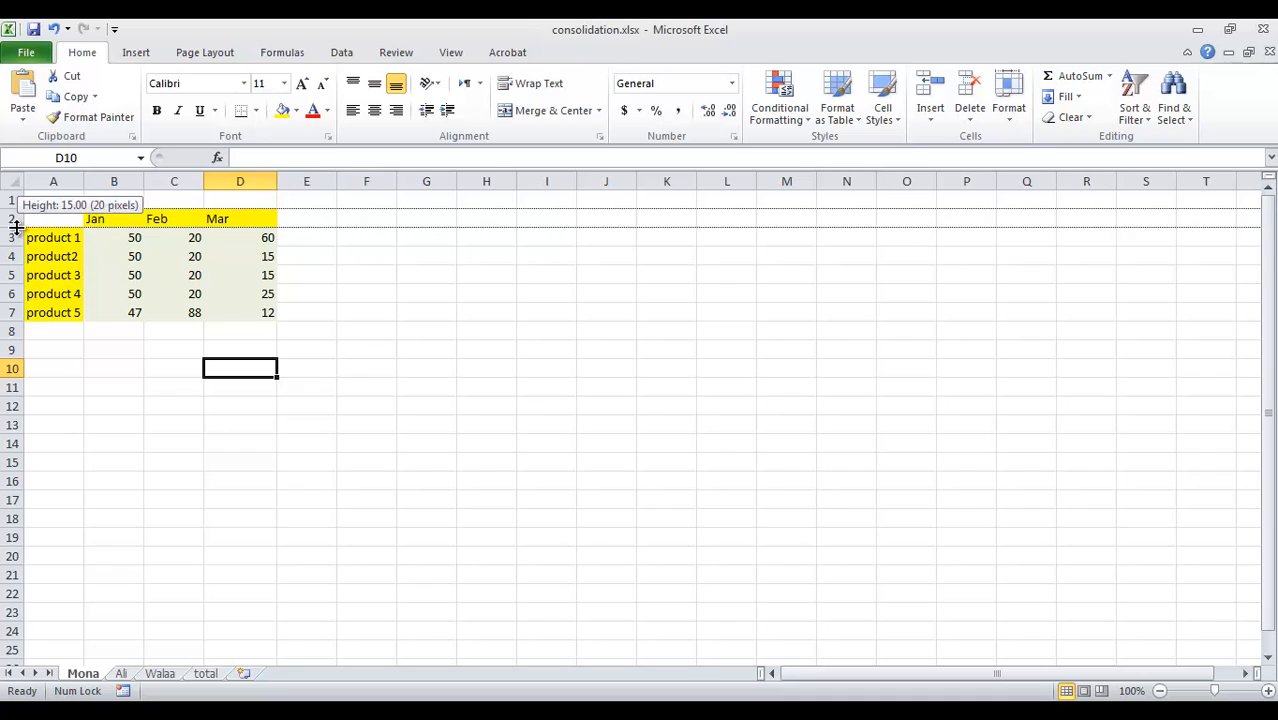
# Step: Make the Jan/Feb/Mar header row (row 2) much taller
pyautogui.moveTo(16, 228); pyautogui.dragTo(16, 230)
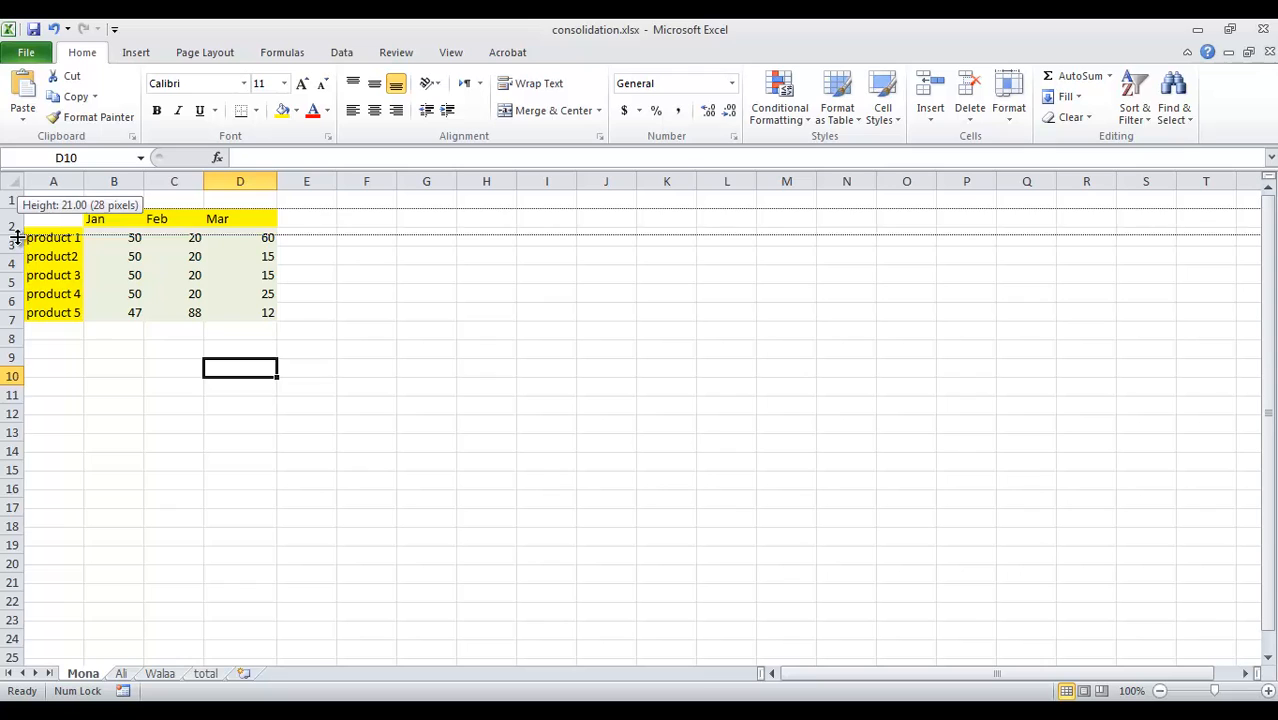
pyautogui.moveTo(14, 230); pyautogui.dragTo(14, 276)
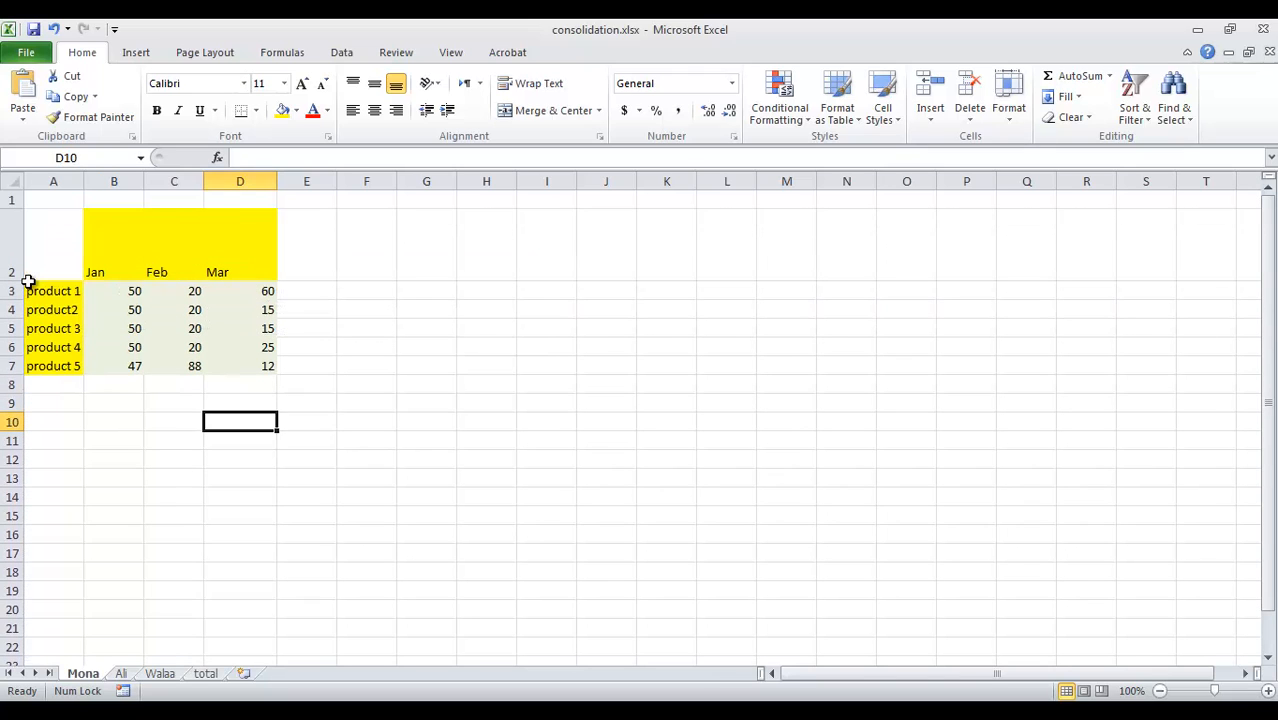
pyautogui.moveTo(18, 276)
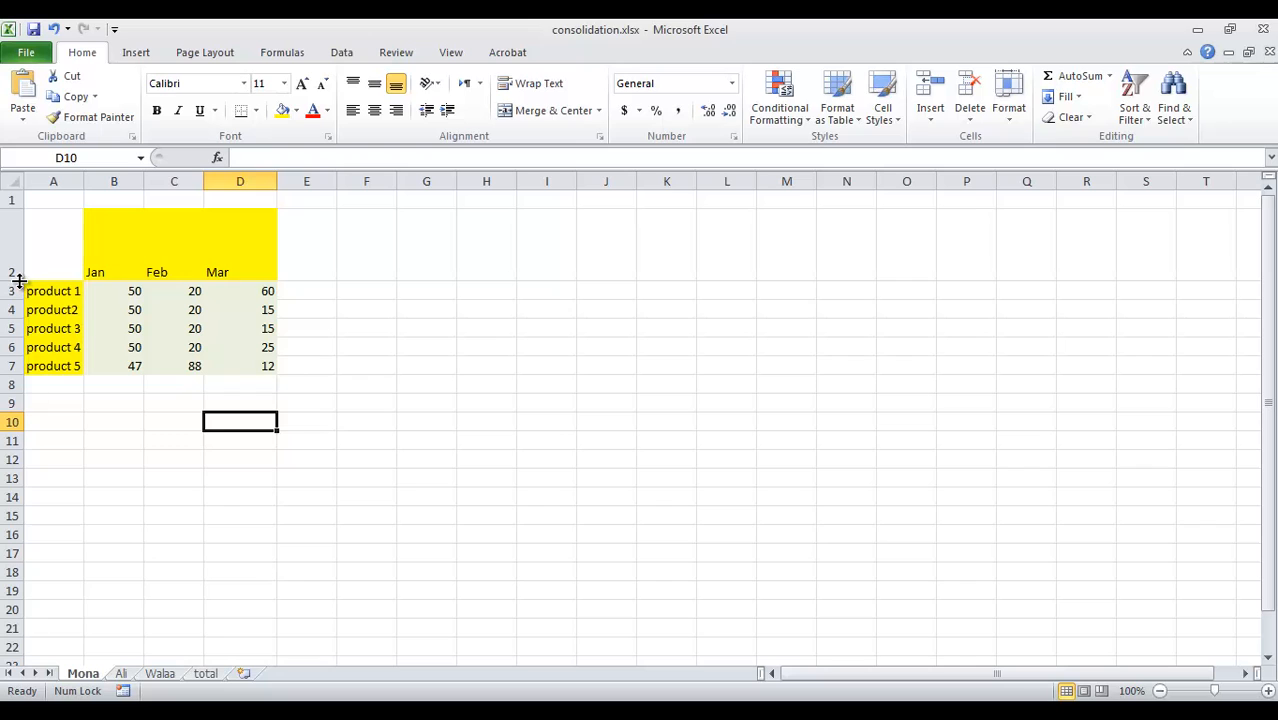
# Step: Reduce the header row height step by step until it settles near 25
pyautogui.moveTo(16, 276); pyautogui.dragTo(16, 278)
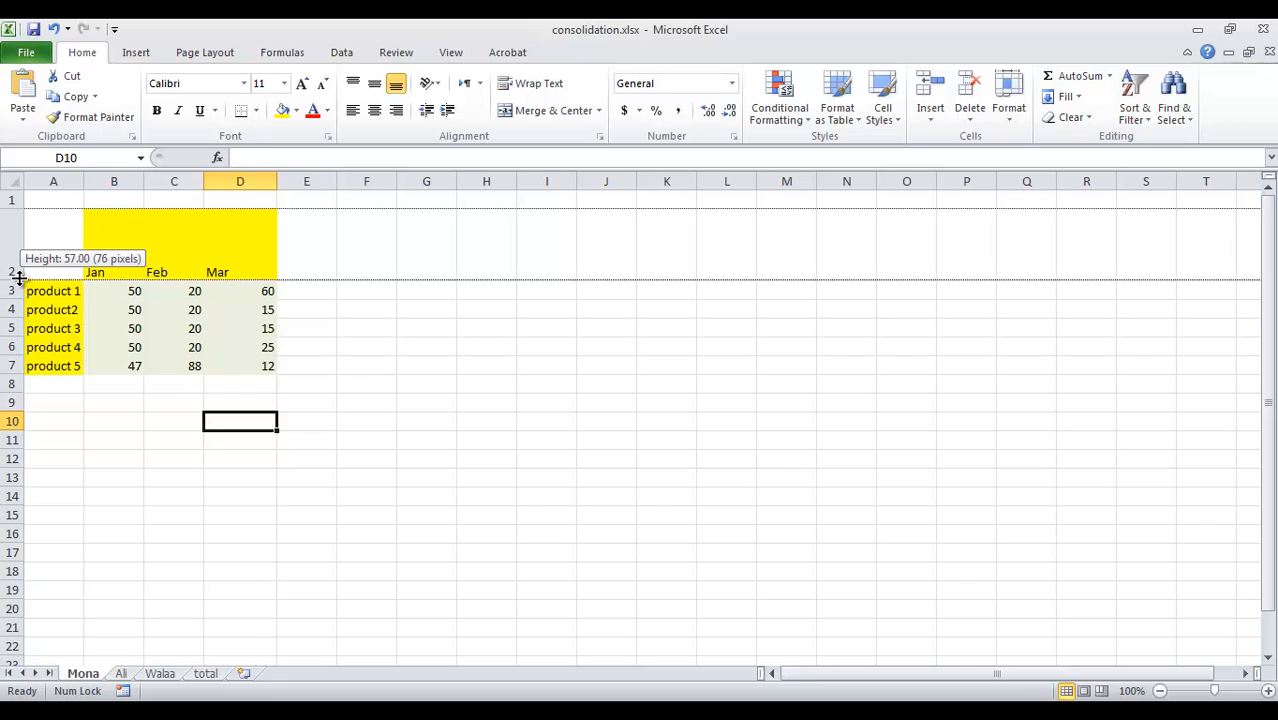
pyautogui.moveTo(18, 272); pyautogui.dragTo(18, 248)
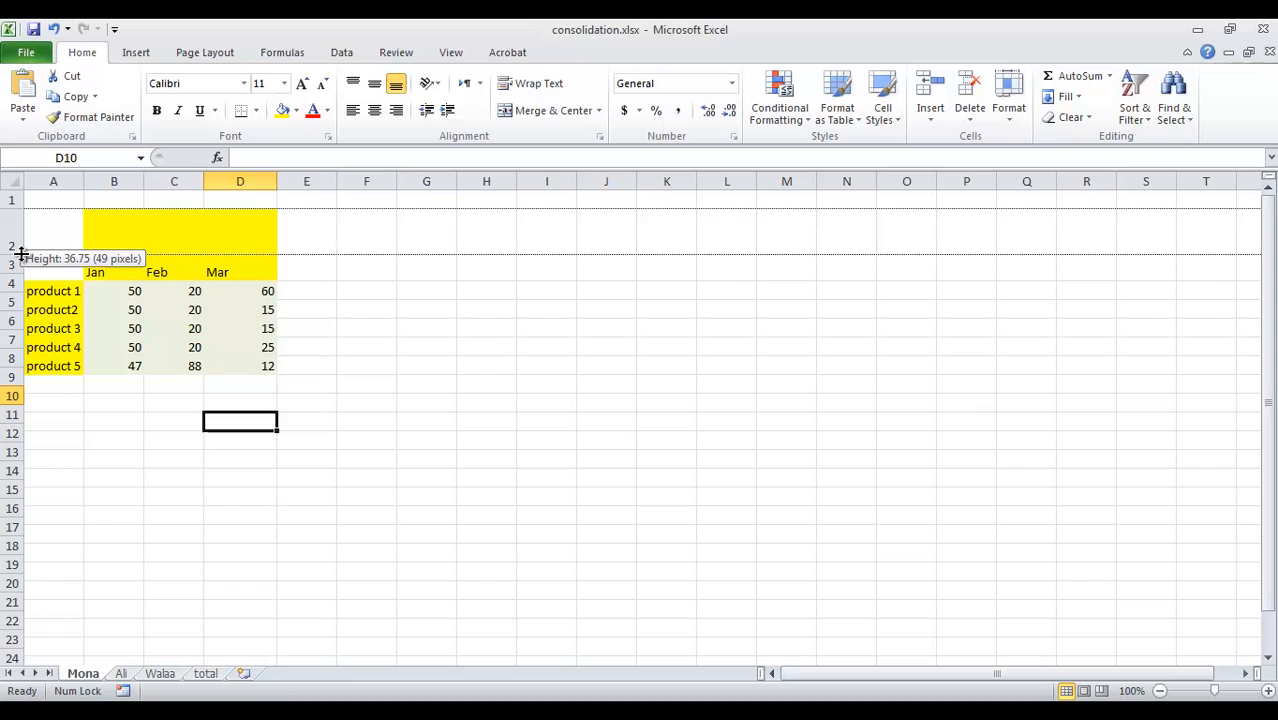
pyautogui.moveTo(12, 256); pyautogui.dragTo(12, 244)
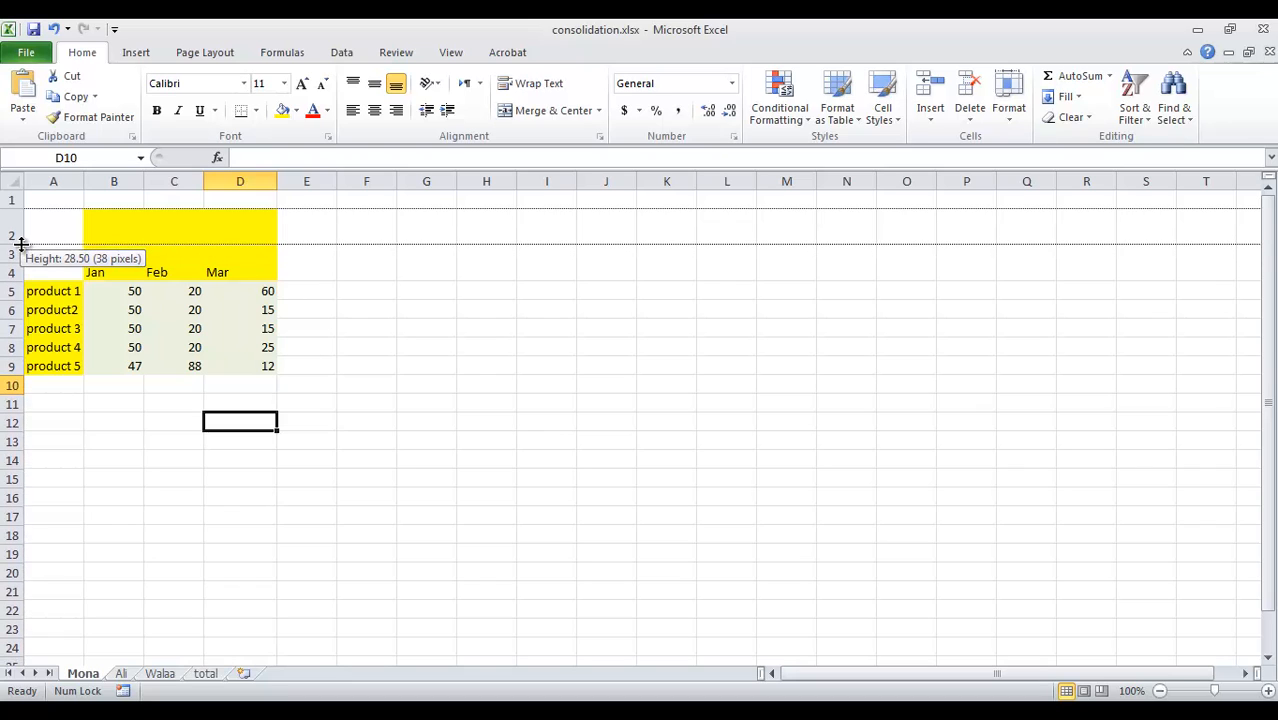
pyautogui.moveTo(20, 248); pyautogui.dragTo(20, 242)
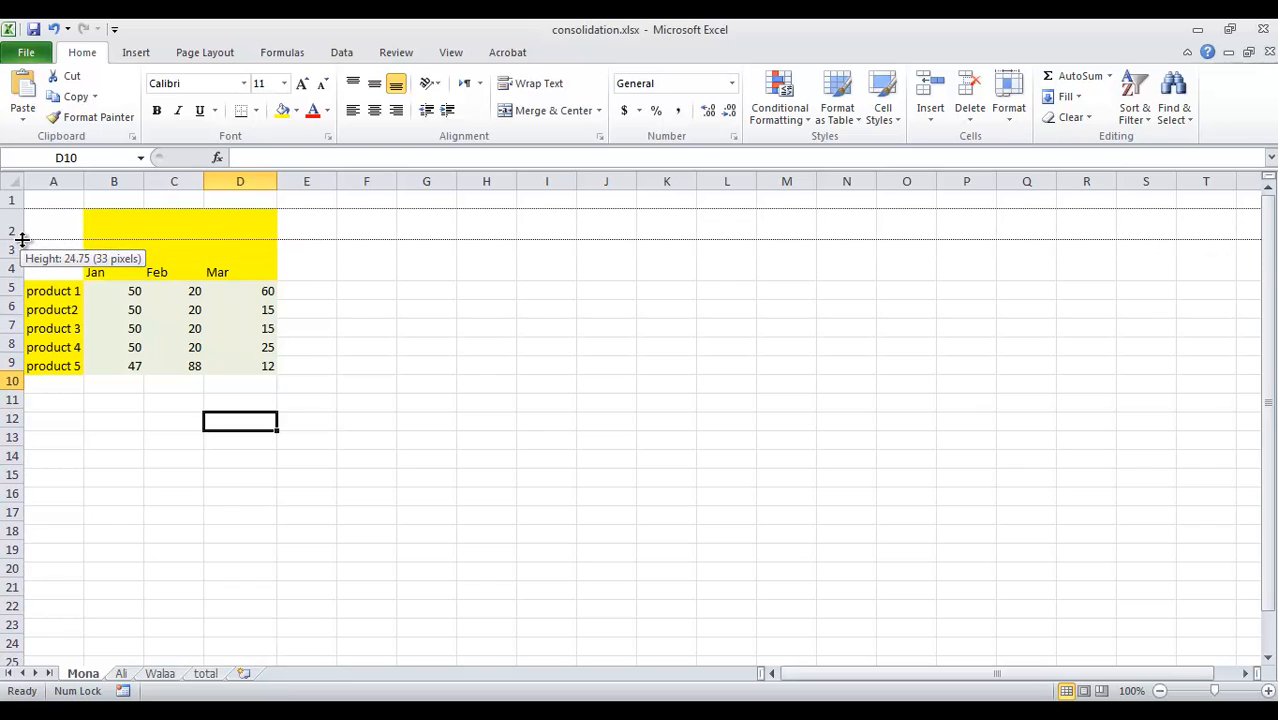
pyautogui.moveTo(16, 244); pyautogui.dragTo(16, 230)
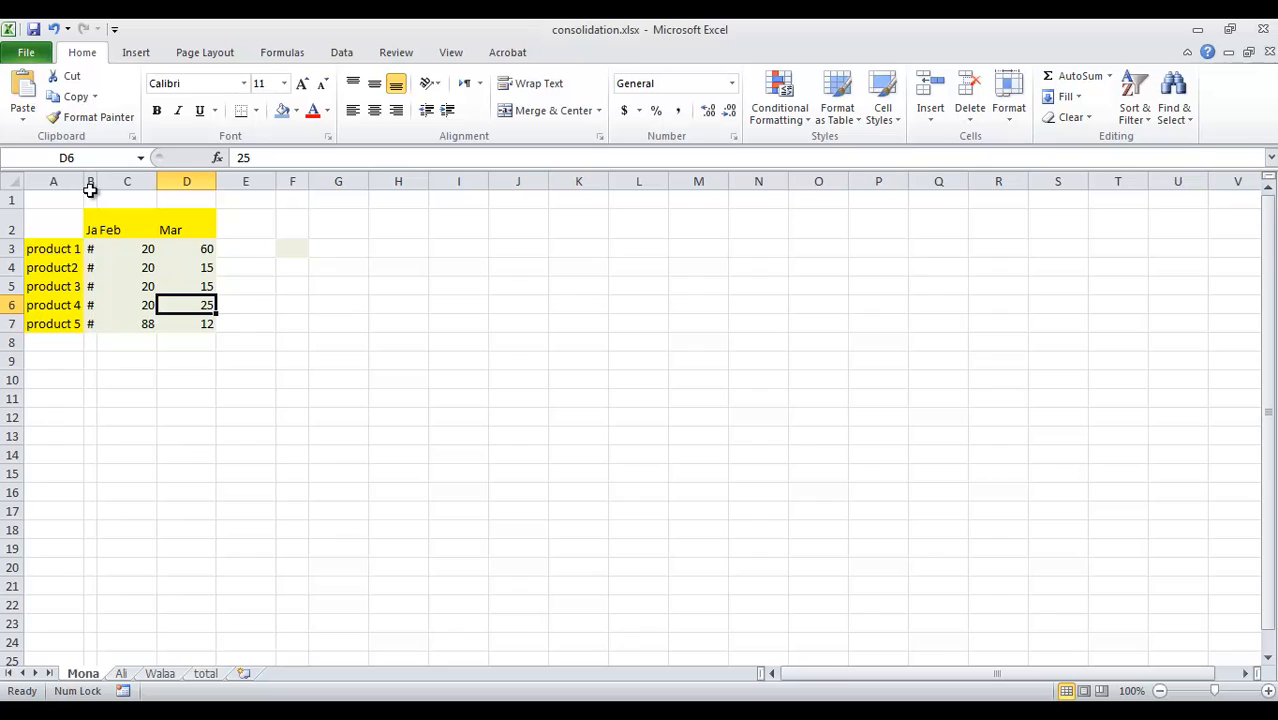
# Step: Narrow the Jan column so its numbers show as # signs
pyautogui.click(90, 180)
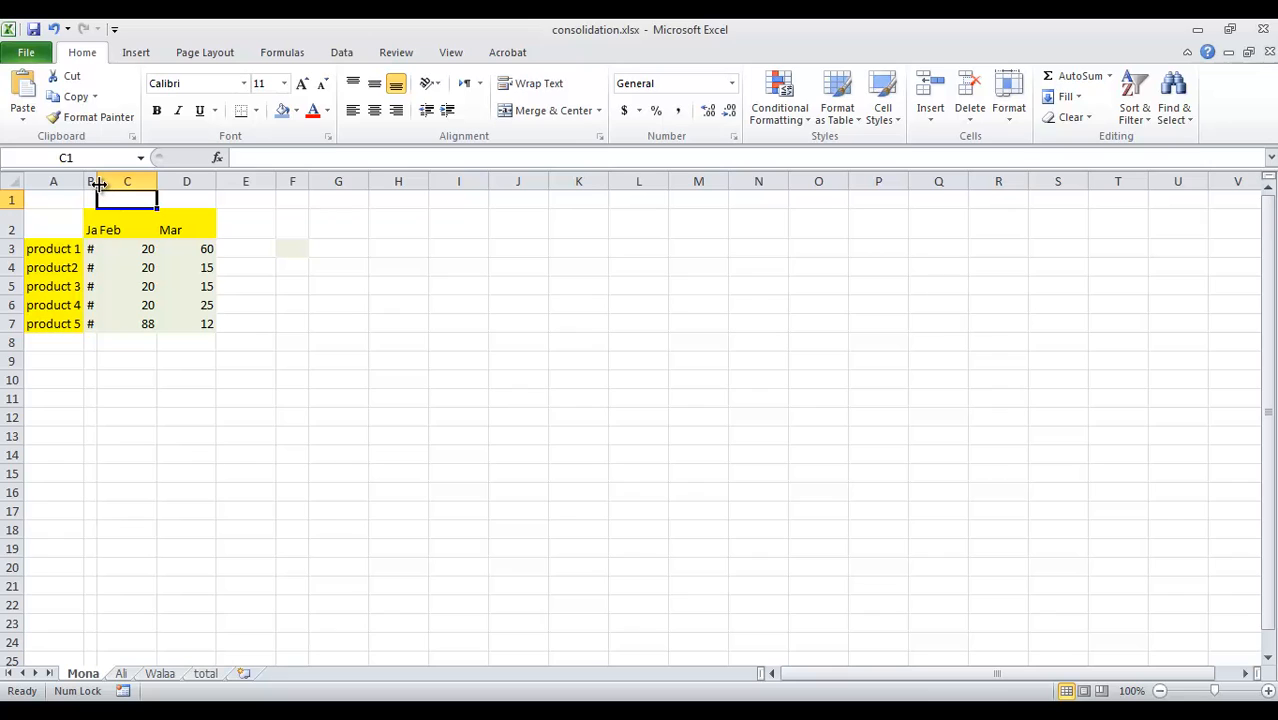
pyautogui.moveTo(96, 180); pyautogui.dragTo(96, 180)
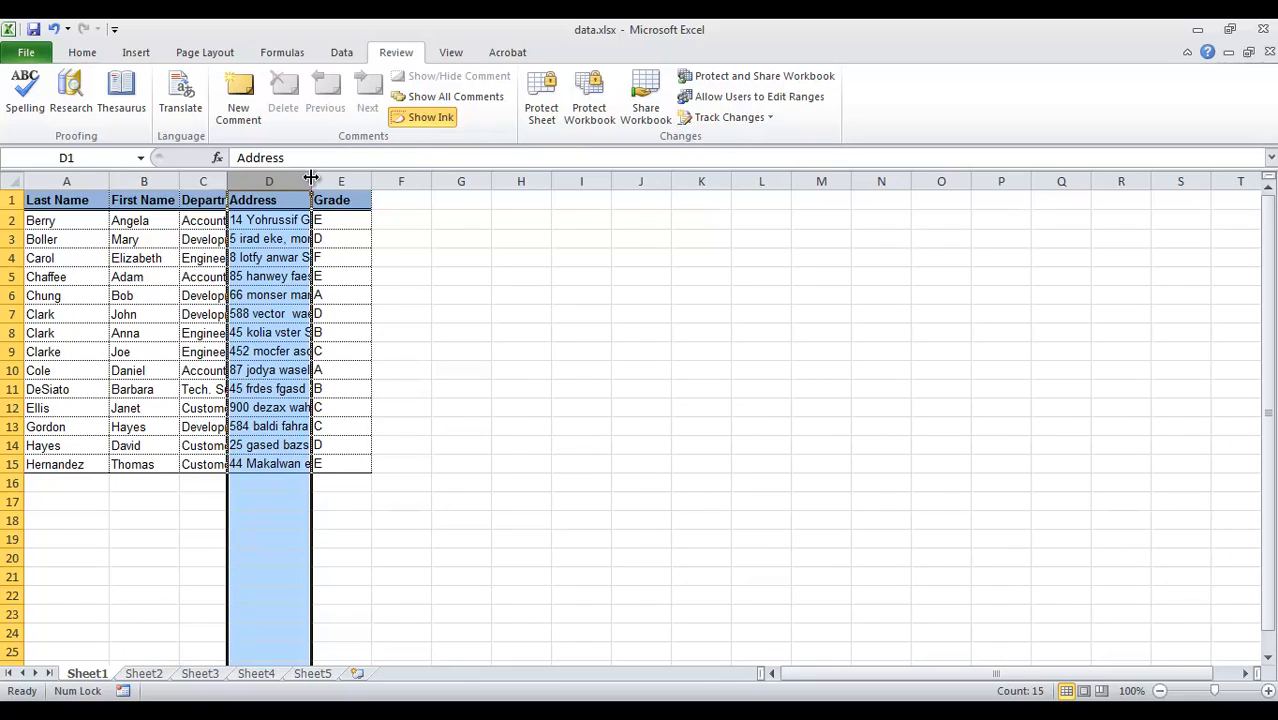
# Step: Widen the Address and Department columns so full addresses and department names show
pyautogui.moveTo(312, 180); pyautogui.dragTo(376, 180)
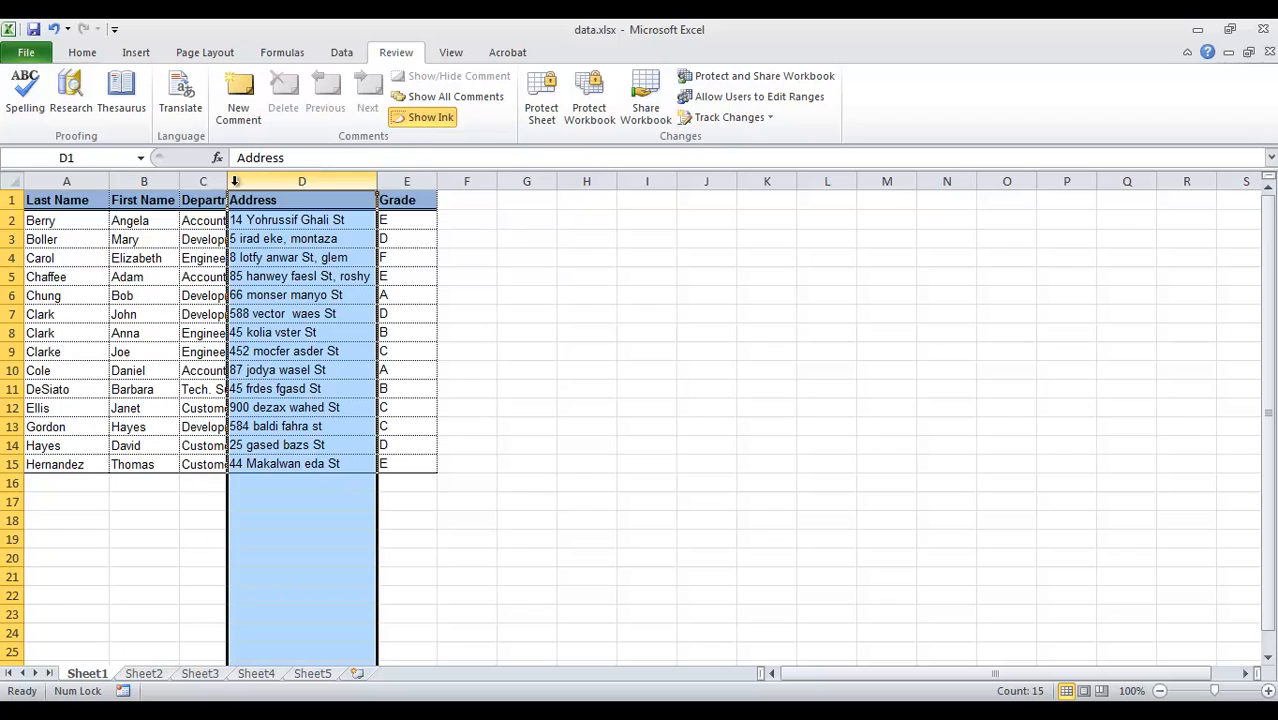
pyautogui.click(202, 180)
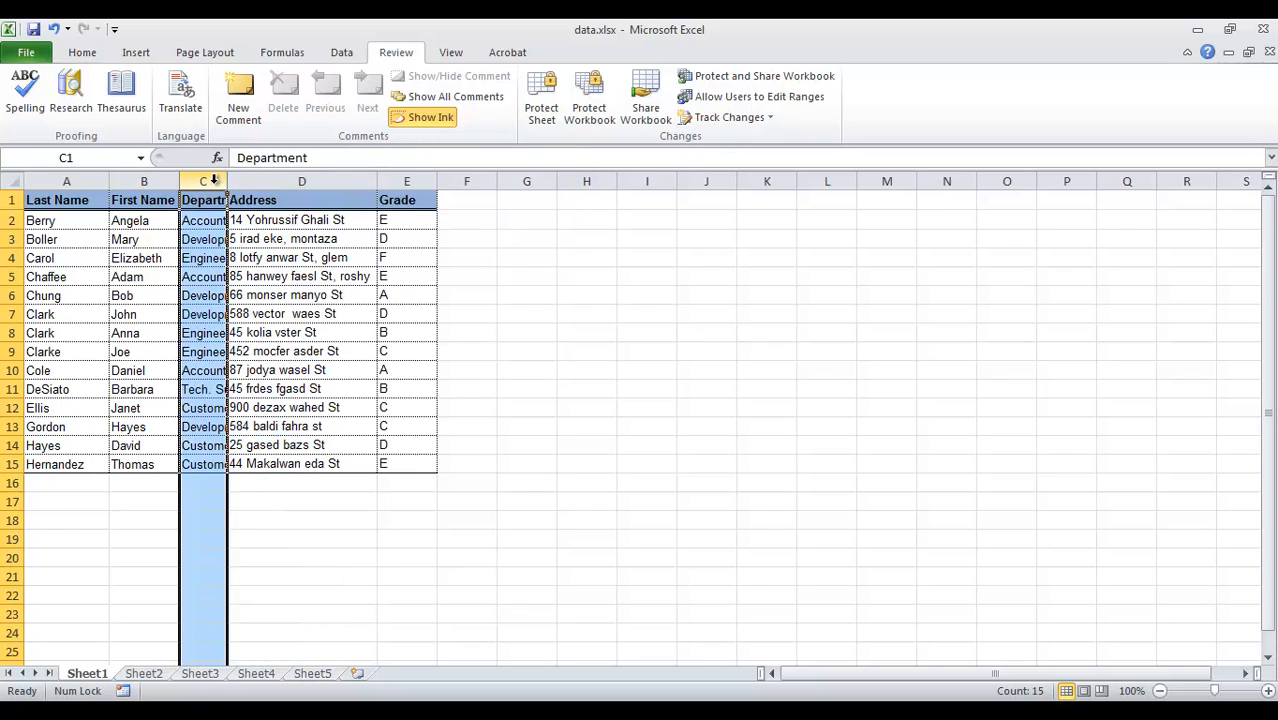
pyautogui.moveTo(224, 180)
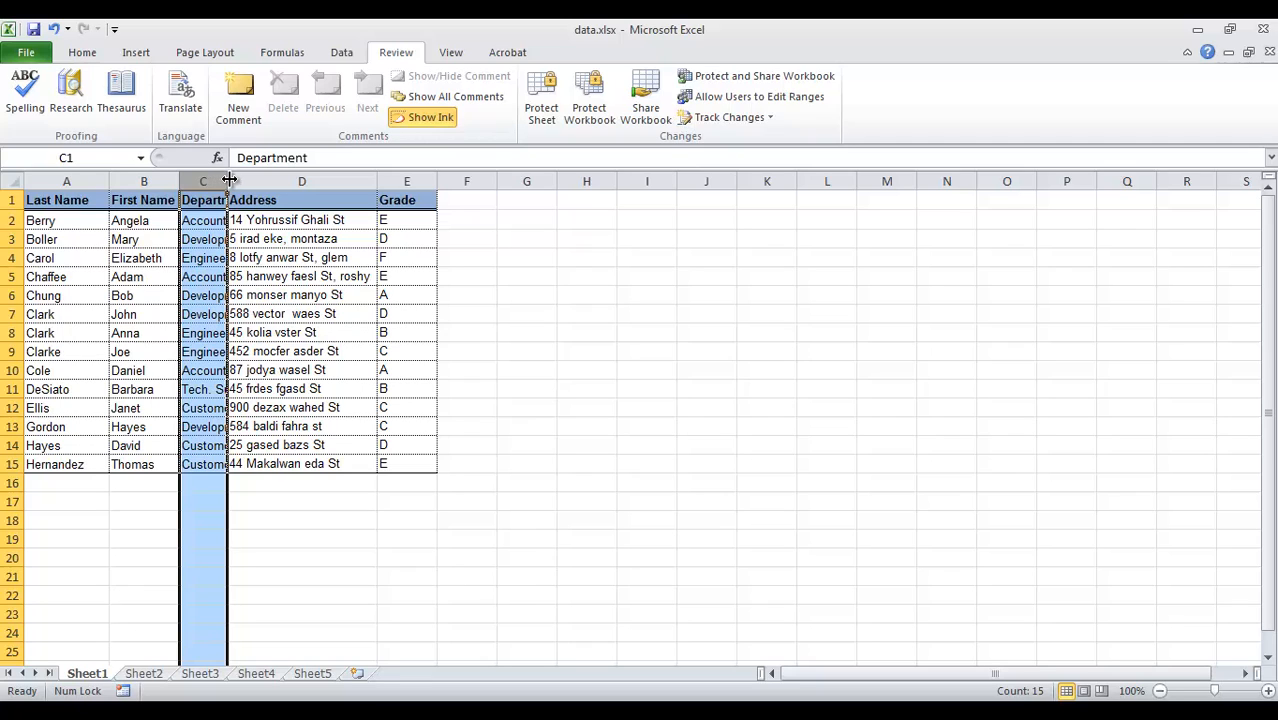
pyautogui.moveTo(228, 180); pyautogui.dragTo(284, 180)
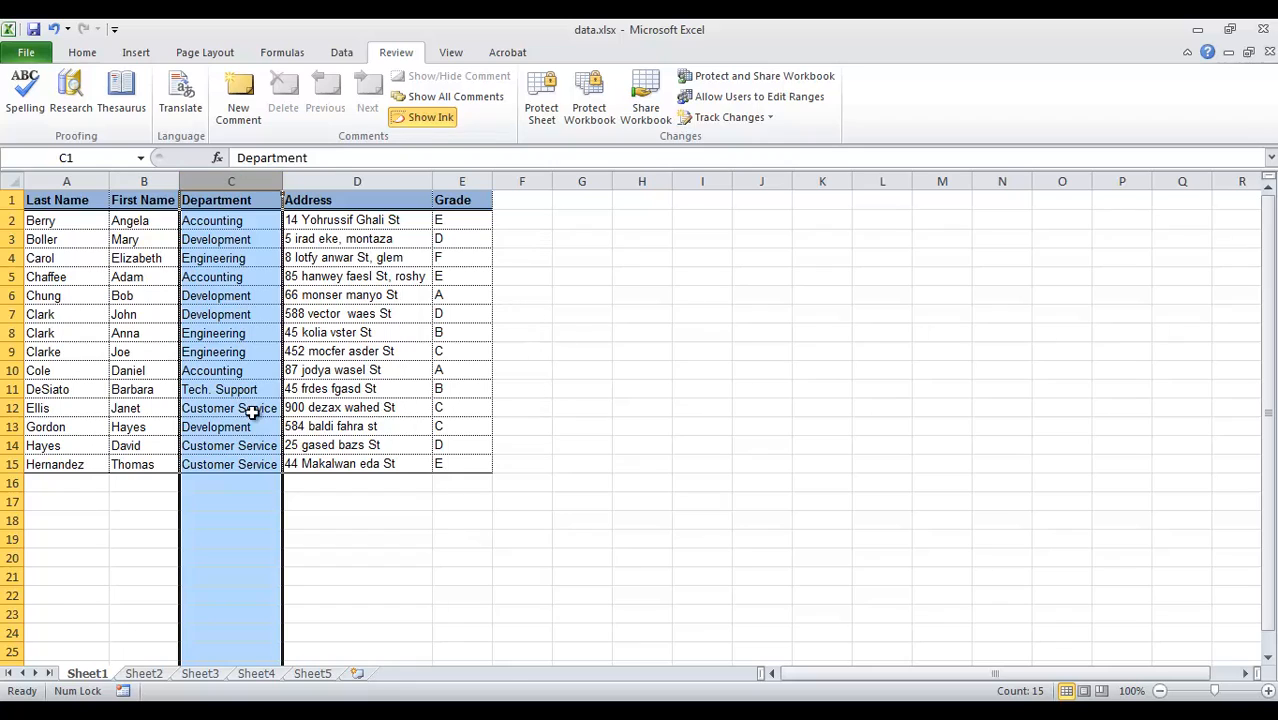
pyautogui.click(232, 408)
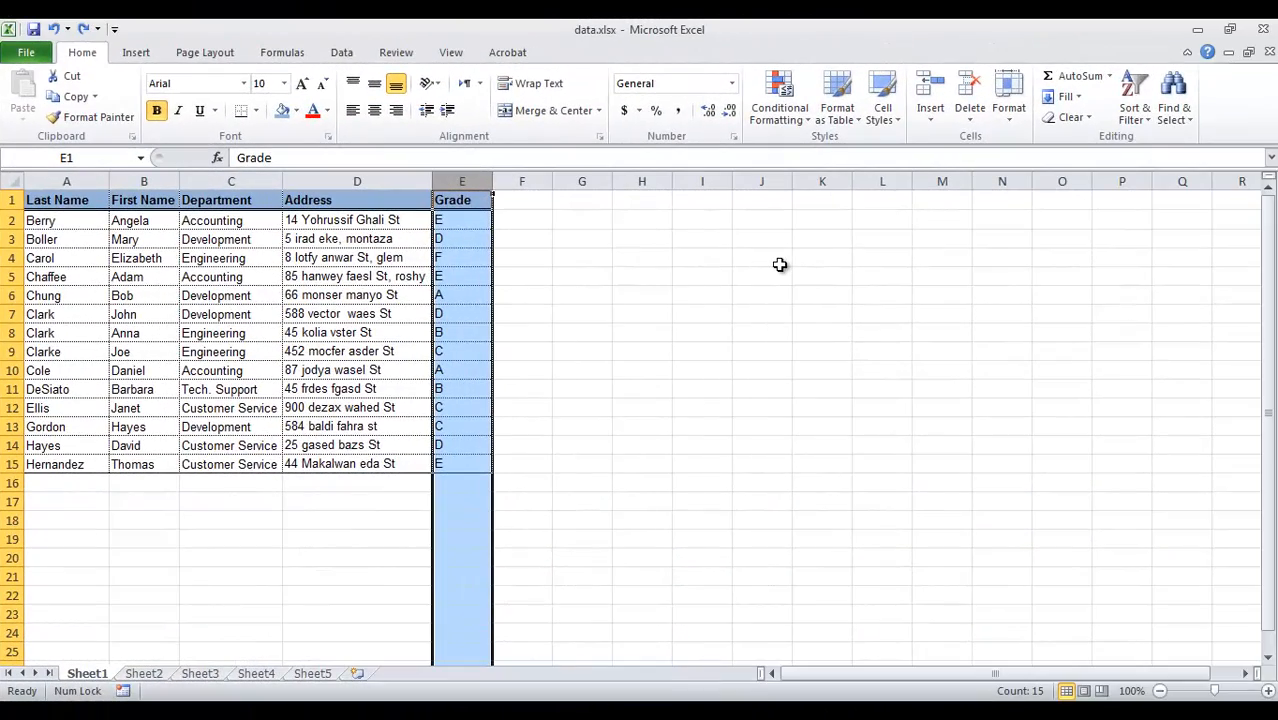
pyautogui.moveTo(976, 146)
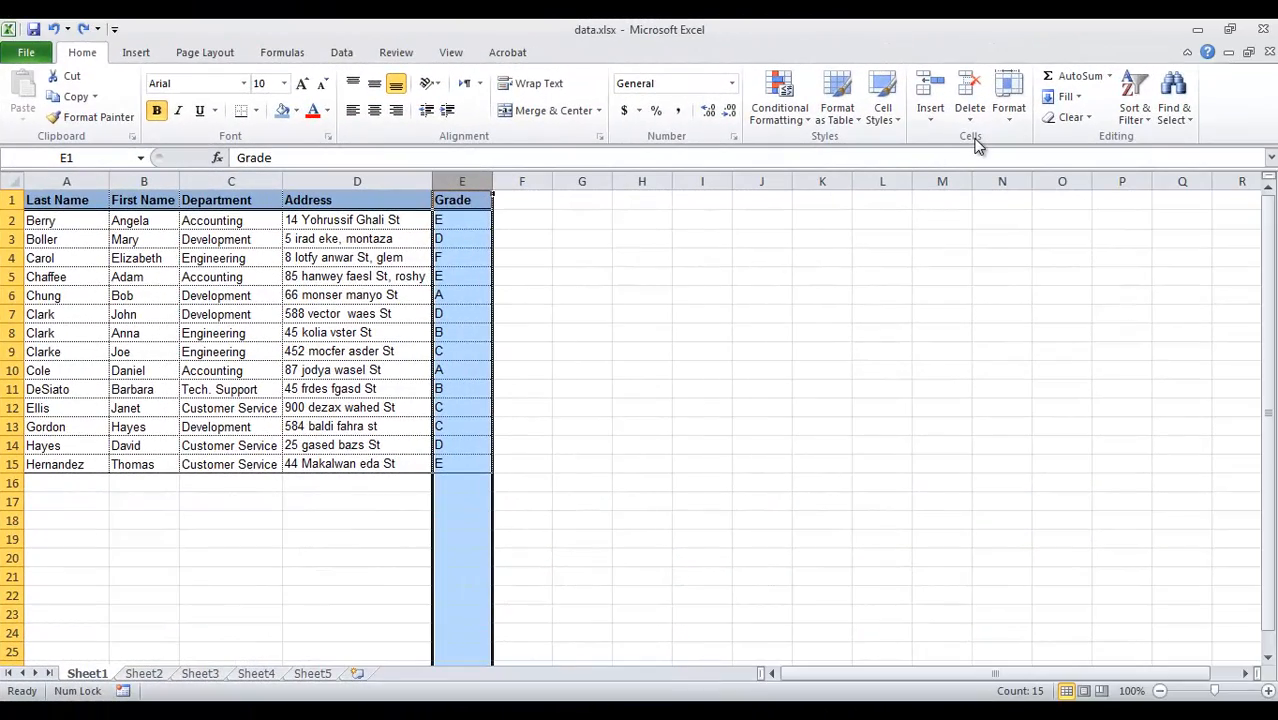
pyautogui.moveTo(1008, 96)
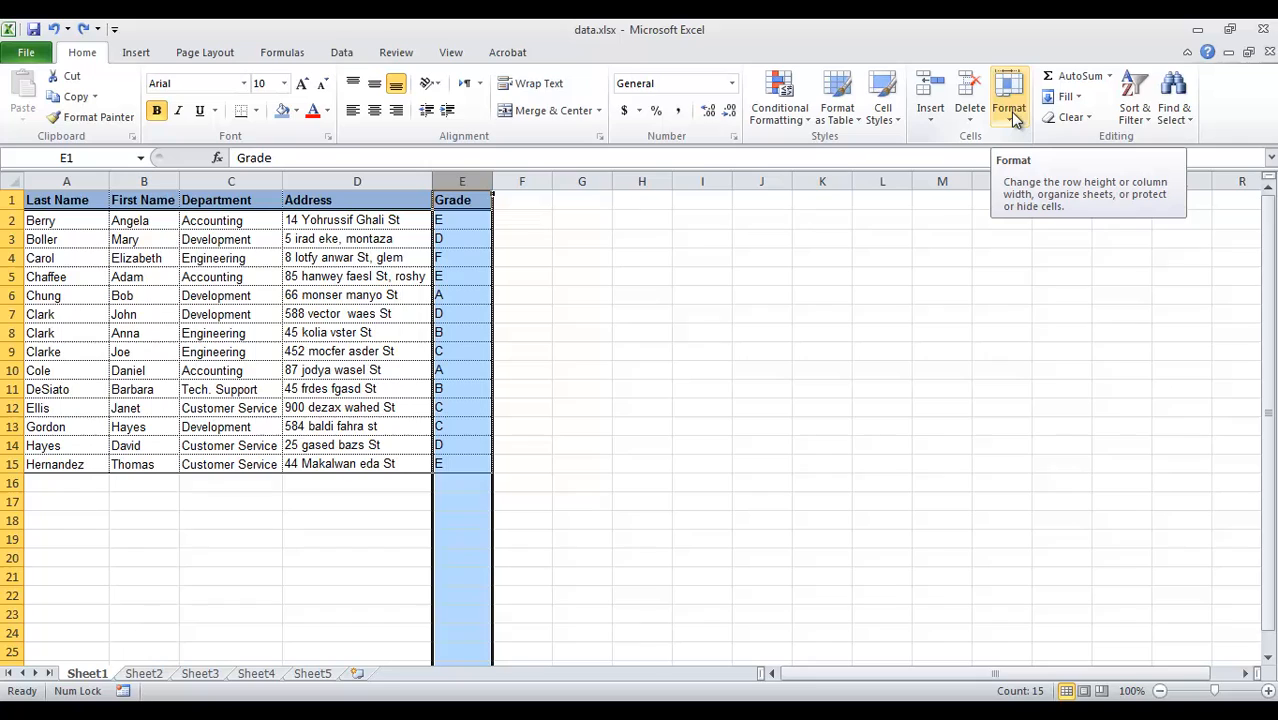
# Step: AutoFit the Grade column width to its contents via Format
pyautogui.click(1008, 96)
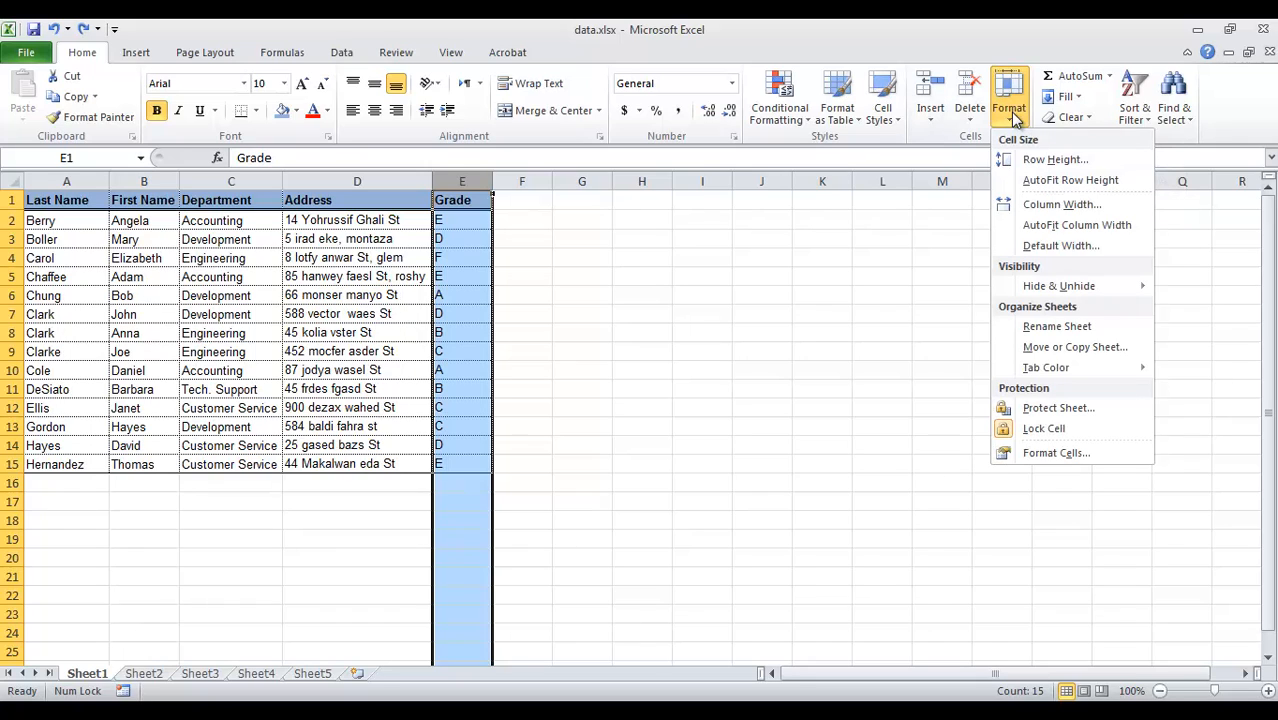
pyautogui.moveTo(1060, 204)
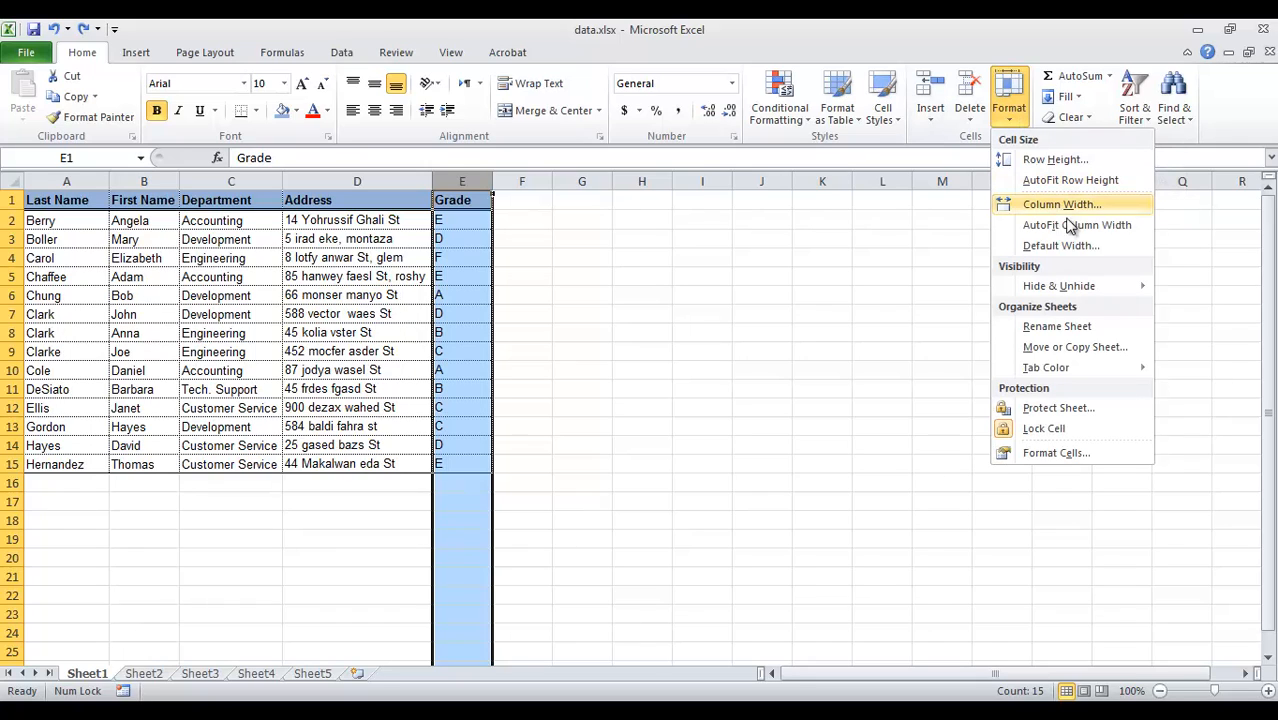
pyautogui.moveTo(1076, 224)
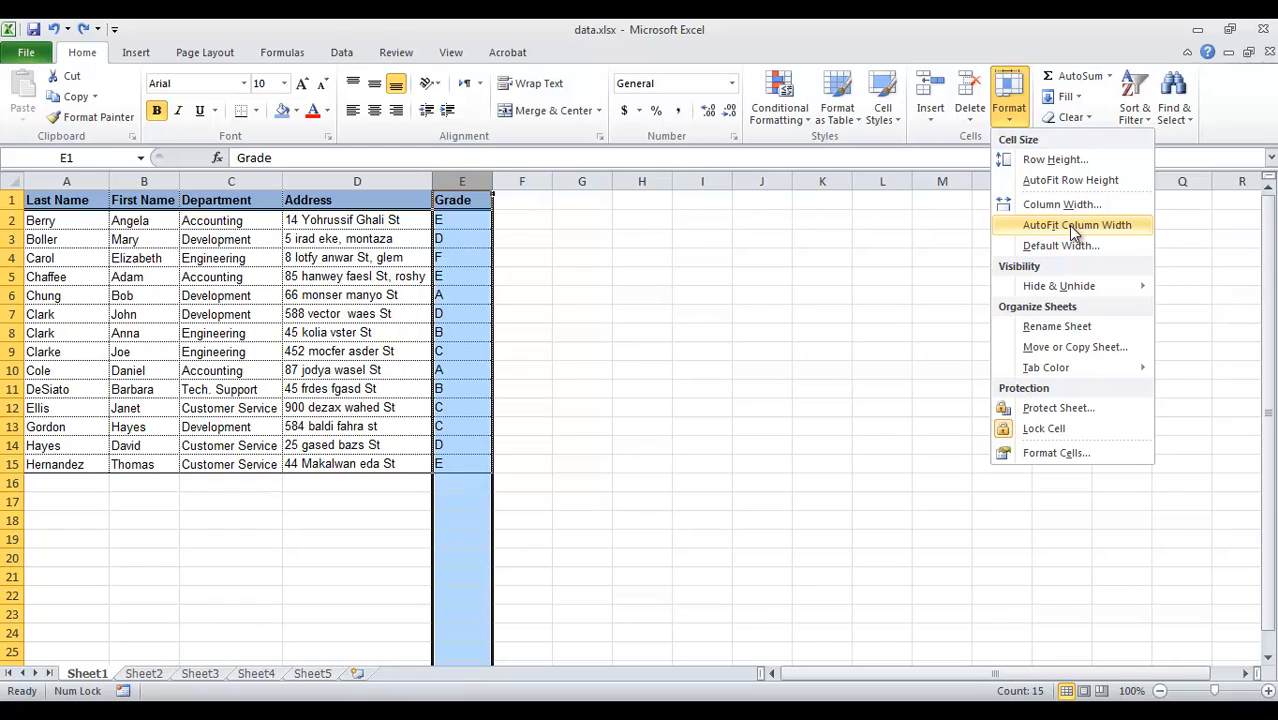
pyautogui.moveTo(1116, 232)
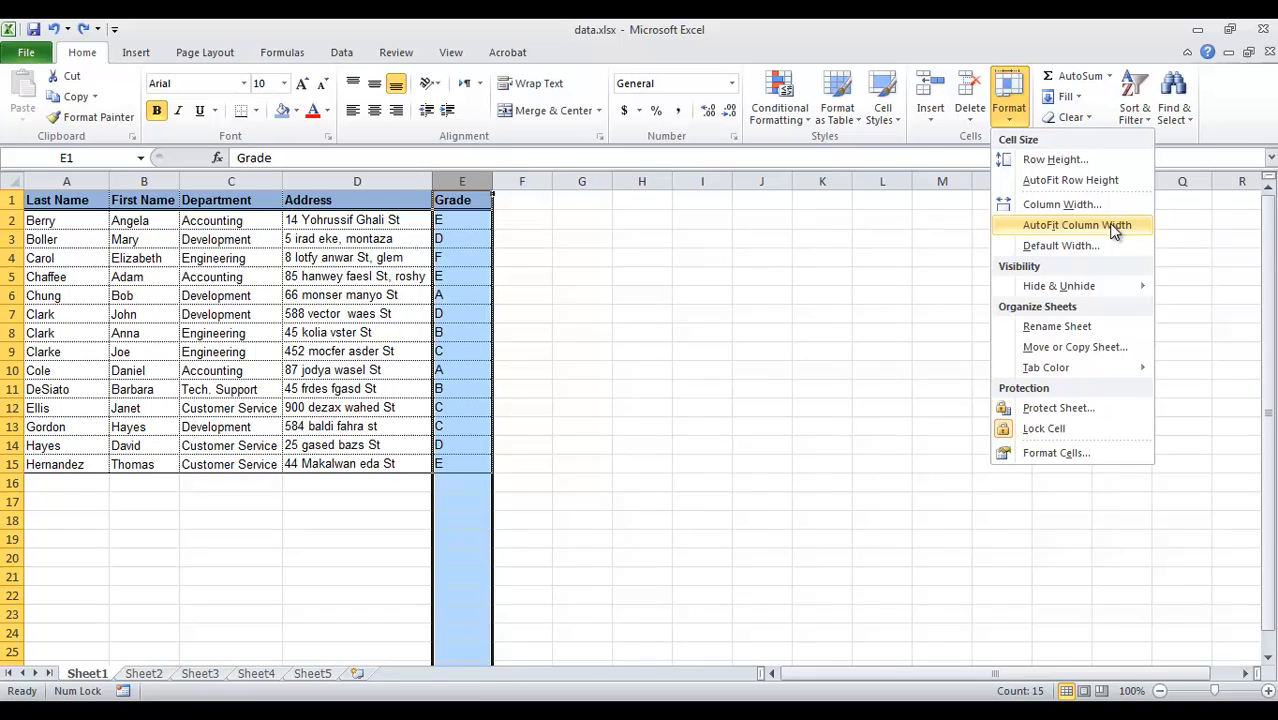
pyautogui.click(1076, 224)
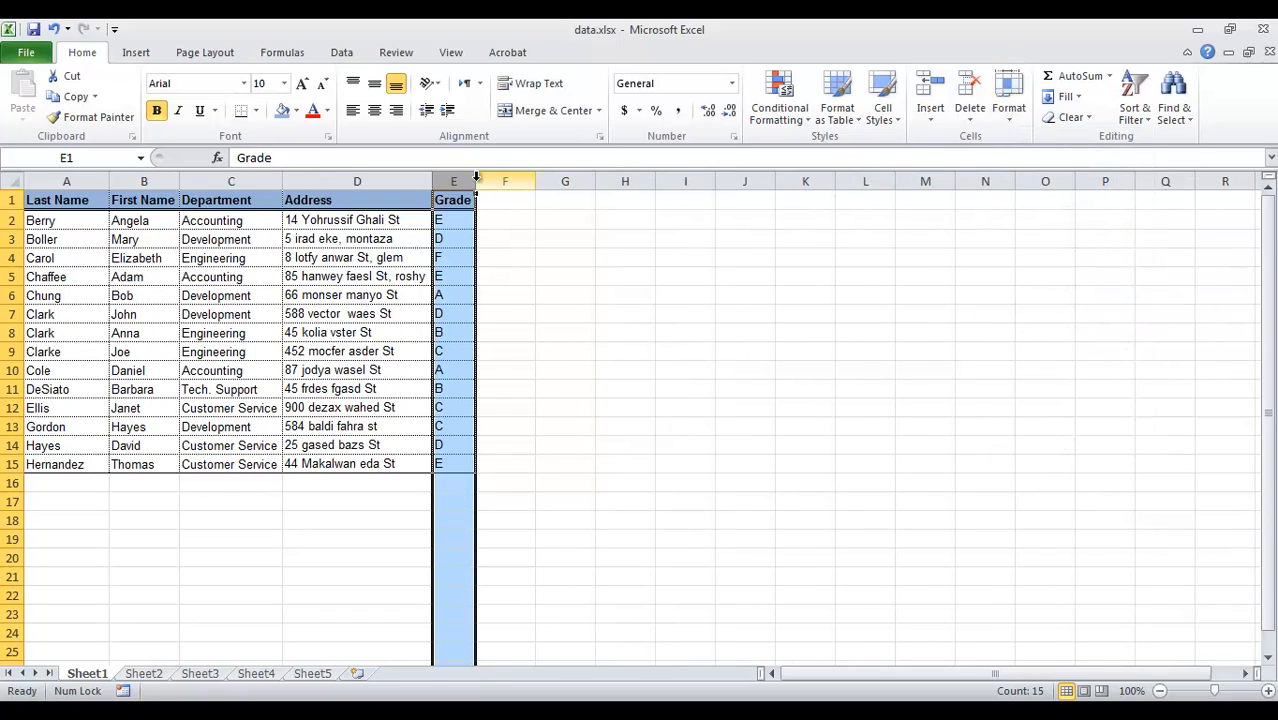
# Step: AutoFit the First Name column width to its contents
pyautogui.click(144, 180)
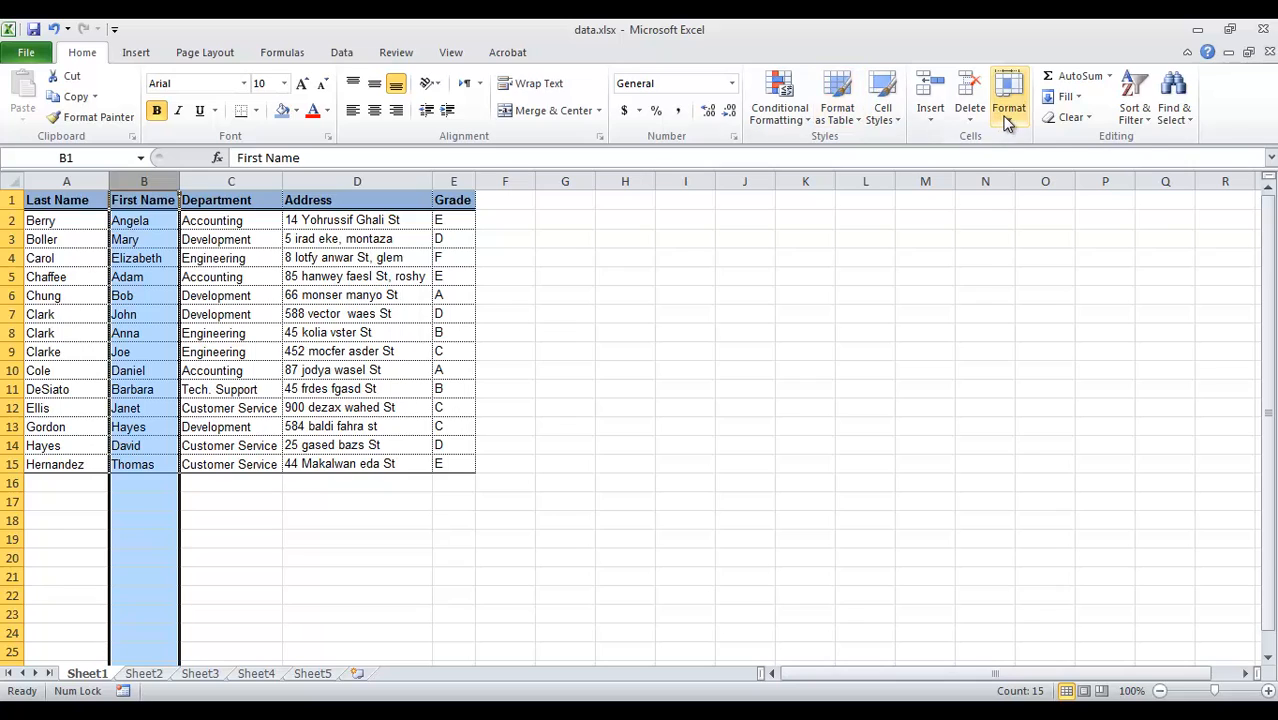
pyautogui.click(1008, 96)
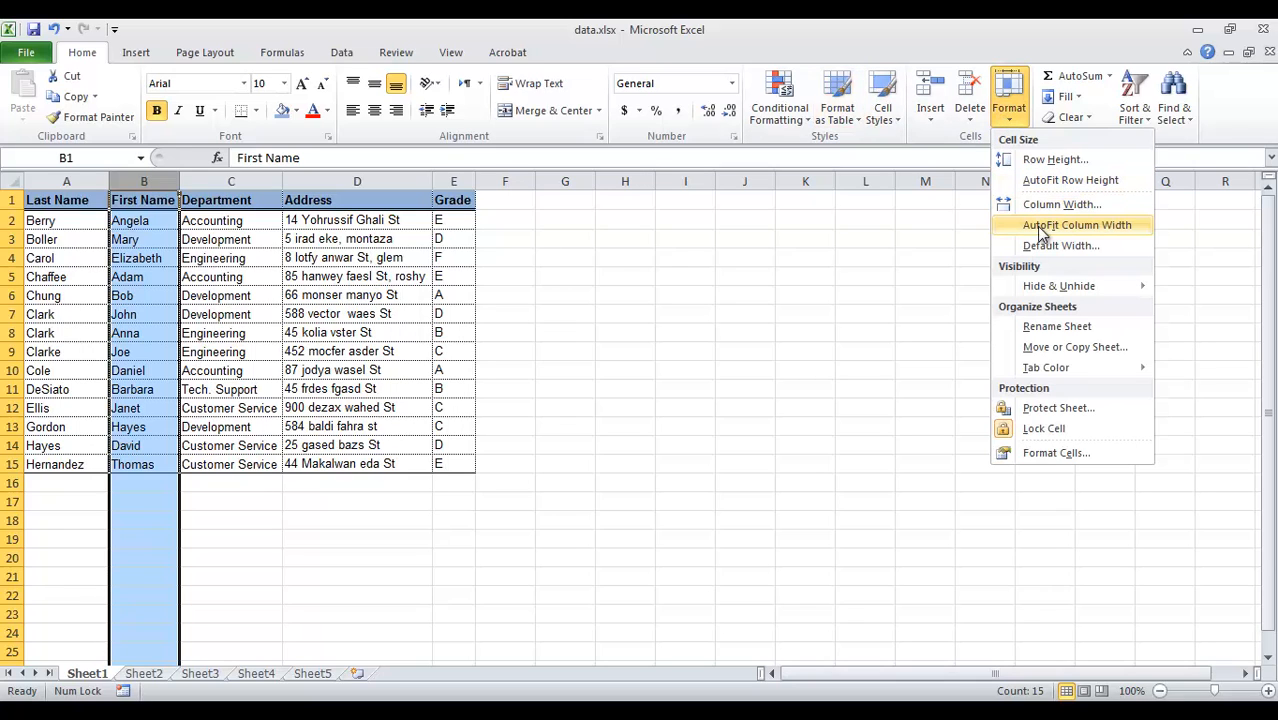
pyautogui.click(1076, 224)
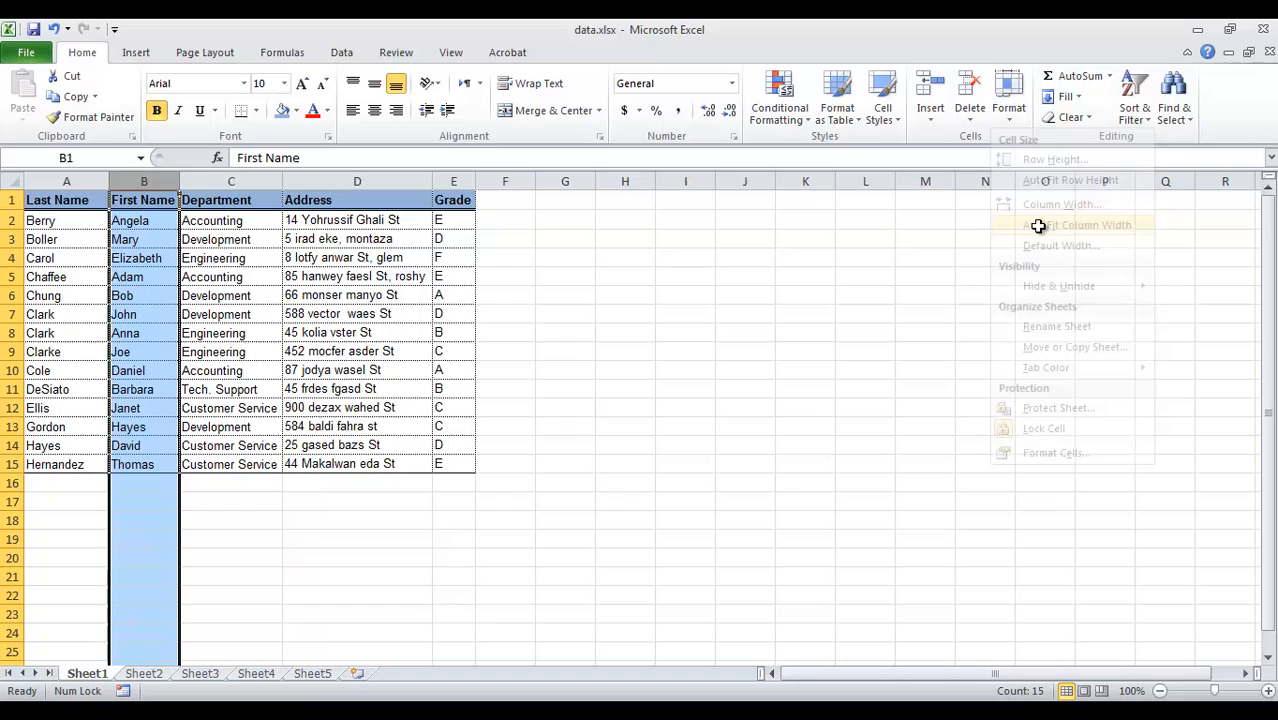
pyautogui.click(1088, 224)
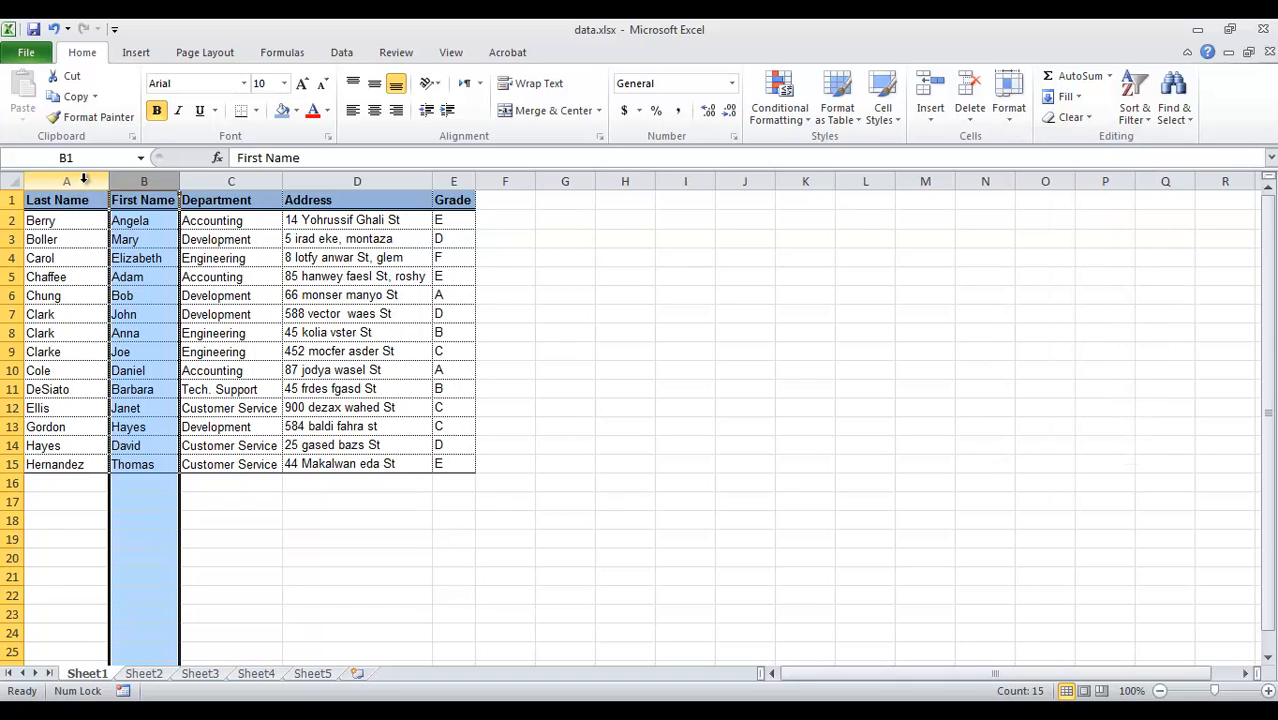
# Step: AutoFit the Last Name column width to its contents
pyautogui.click(66, 200)
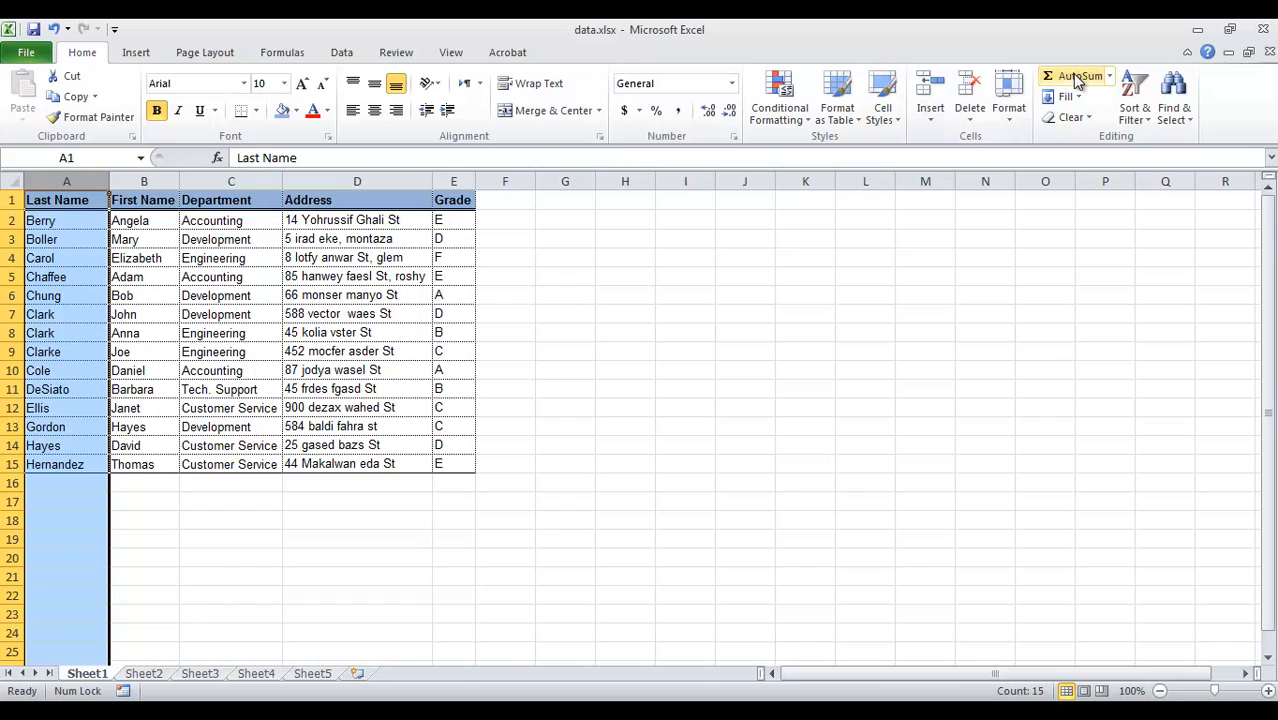
pyautogui.click(1008, 96)
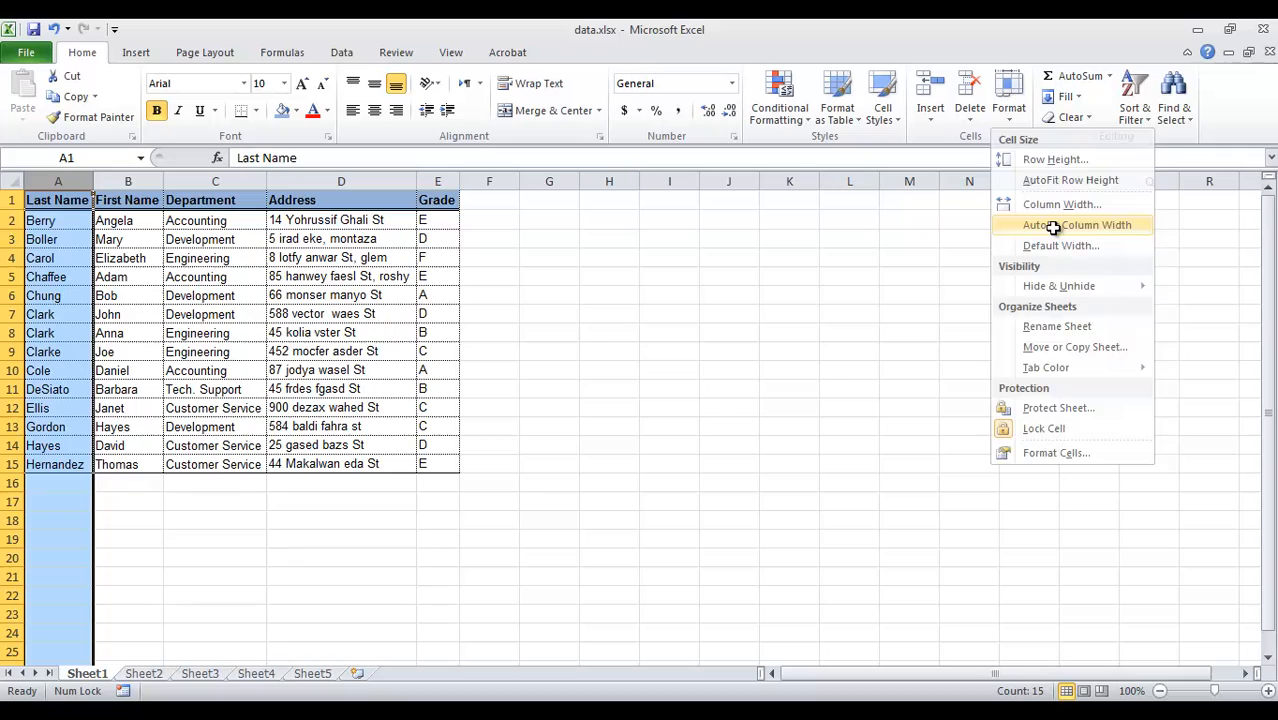
pyautogui.click(1076, 224)
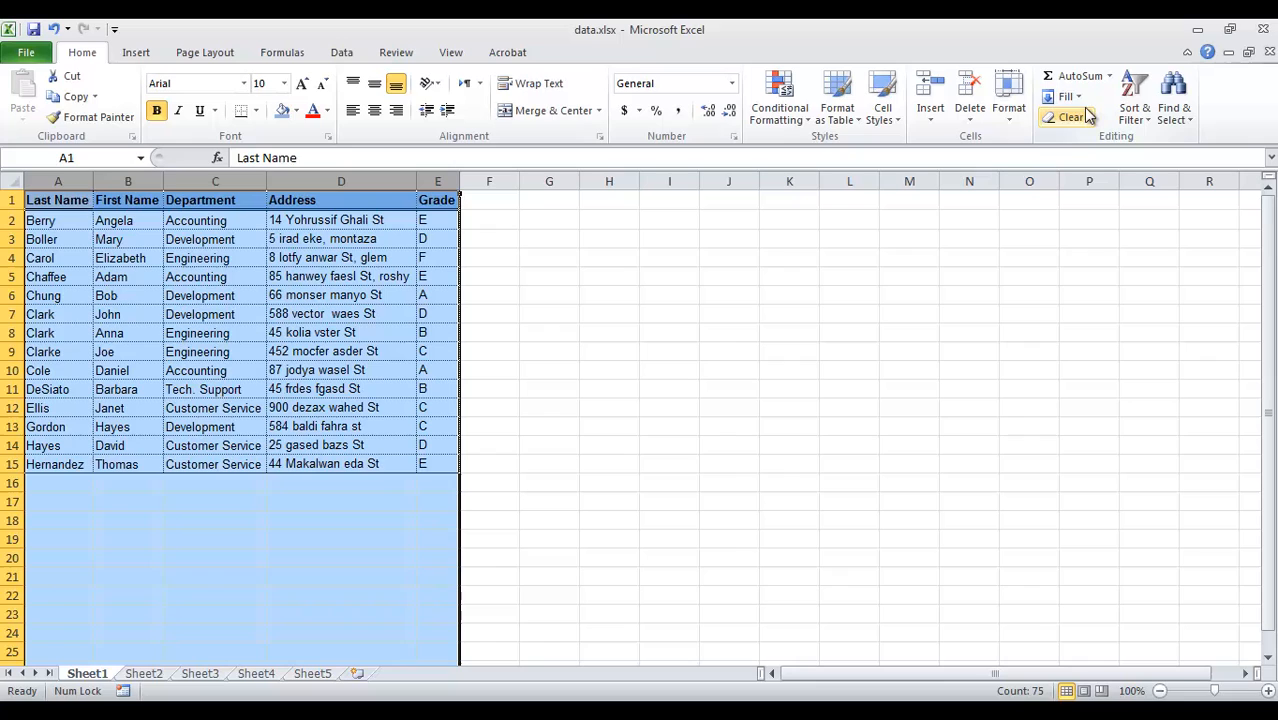
# Step: AutoFit all column widths of the selected employee table to their contents
pyautogui.click(1008, 90)
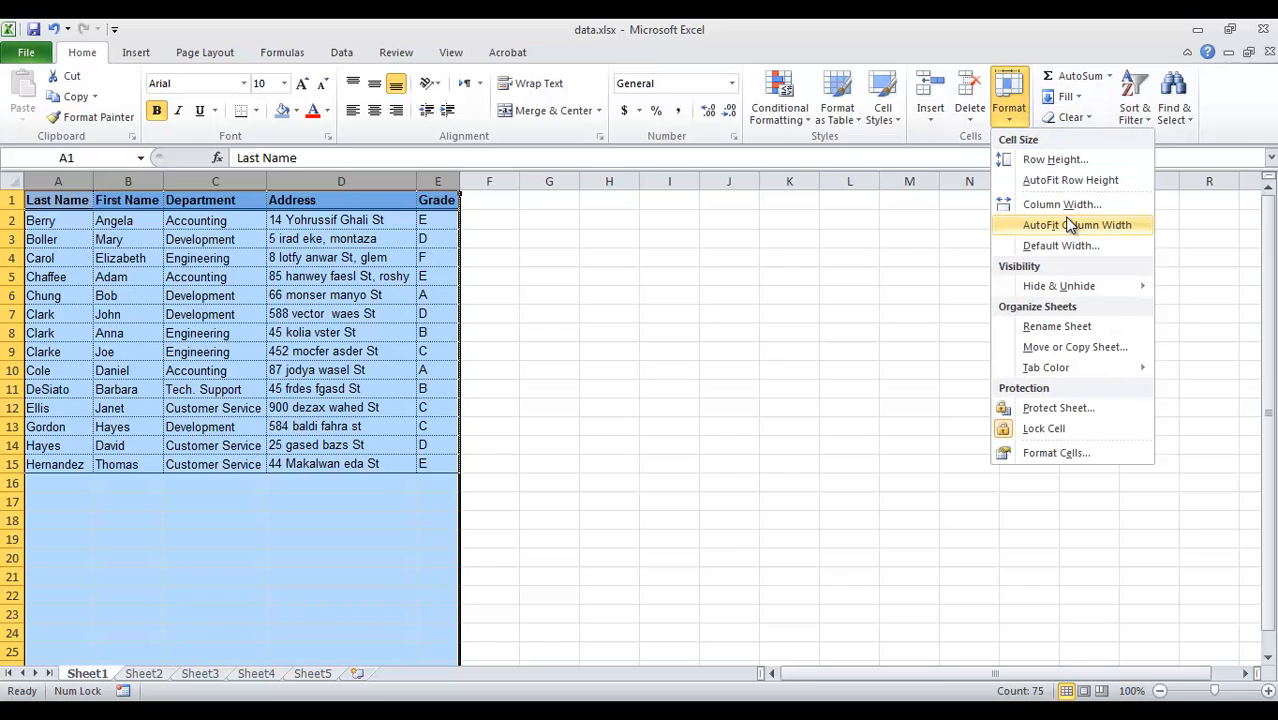
pyautogui.click(1076, 224)
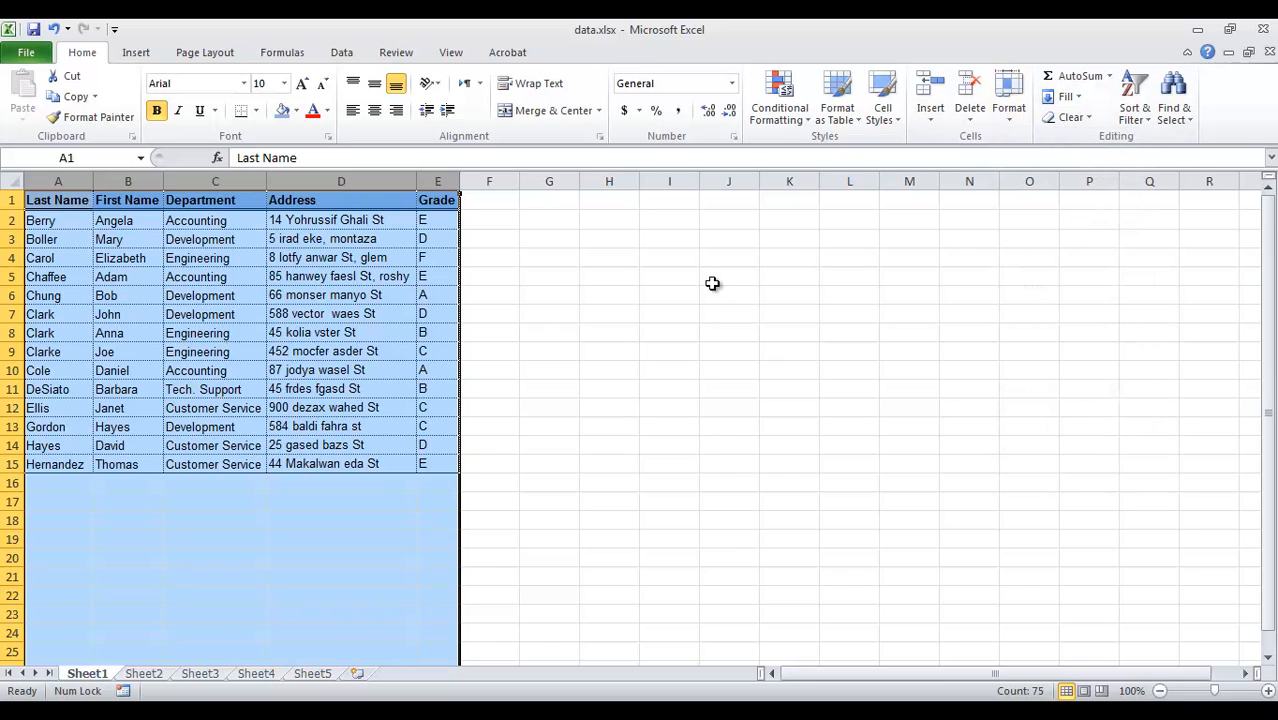
pyautogui.click(728, 276)
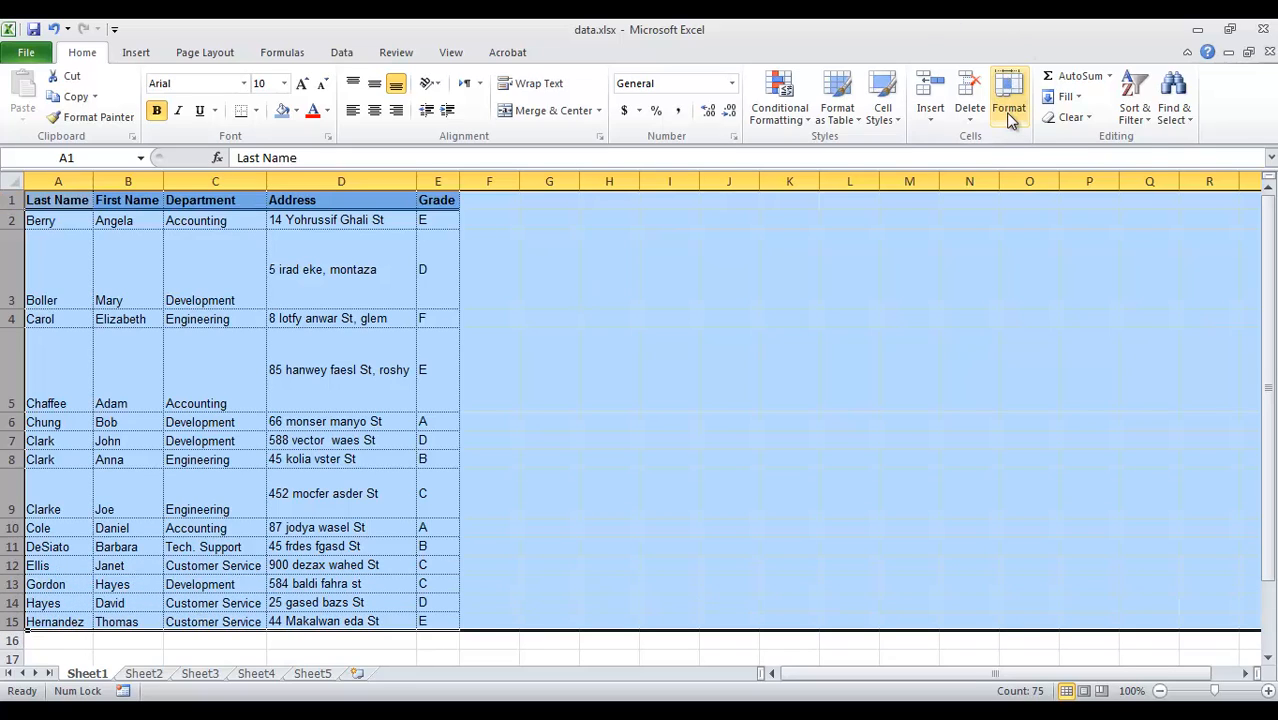
# Step: AutoFit all row heights of the sheet to their contents
pyautogui.click(1008, 100)
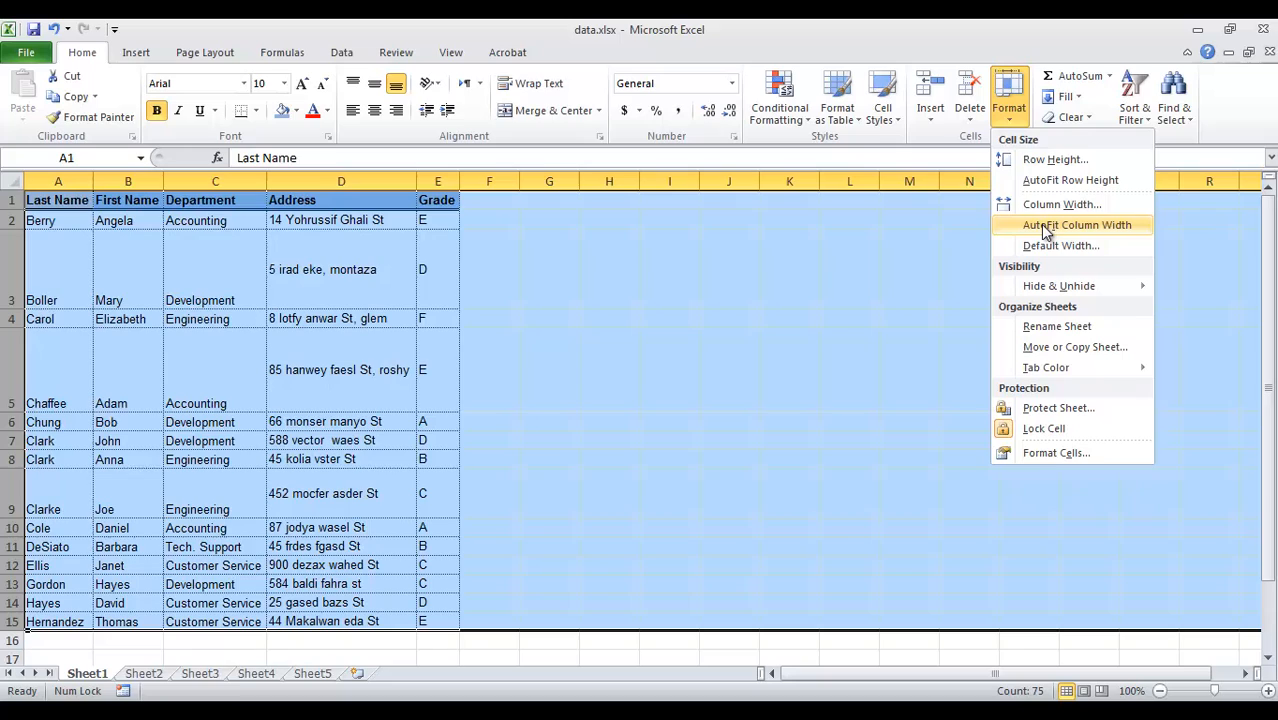
pyautogui.moveTo(1070, 180)
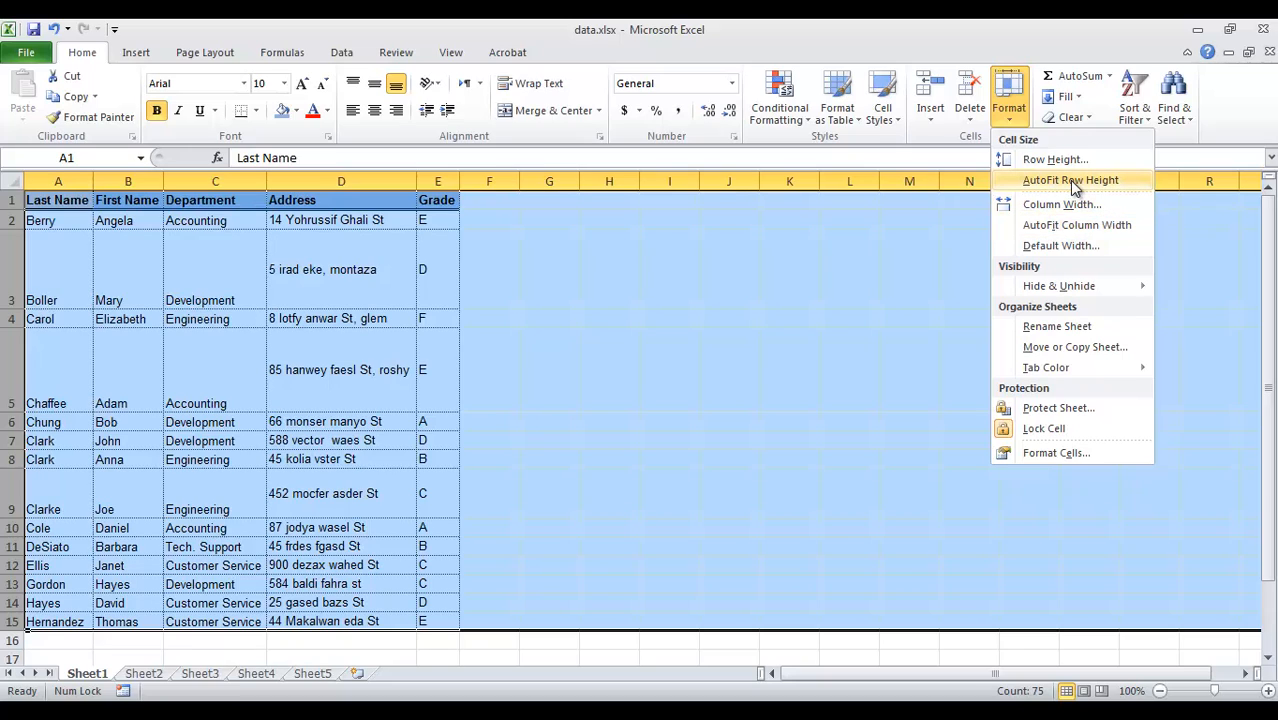
pyautogui.click(1072, 180)
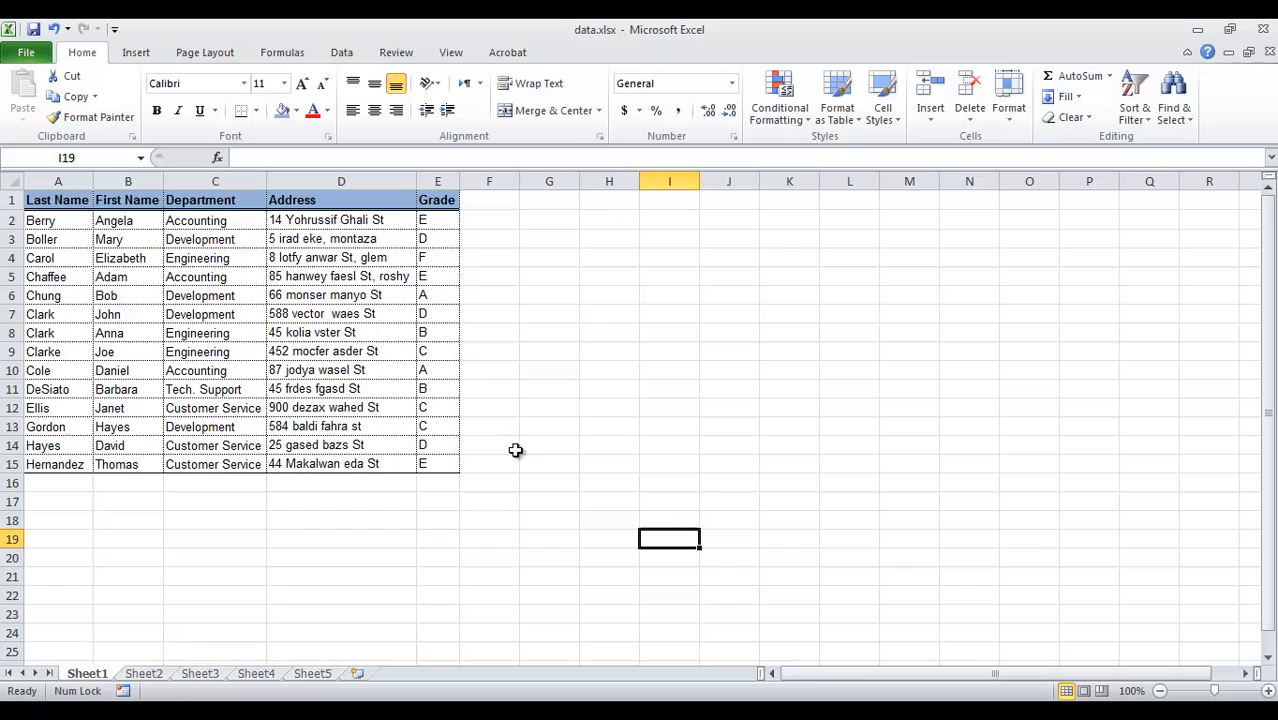
pyautogui.click(436, 180)
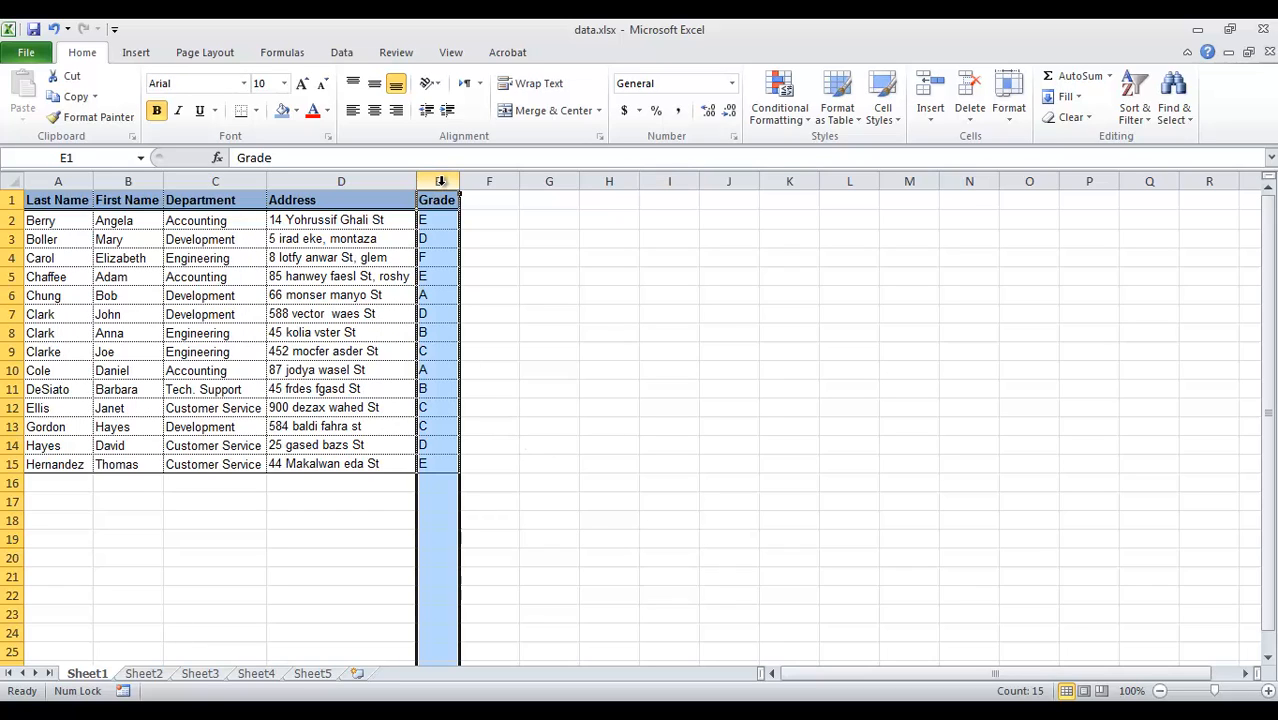
# Step: Set the Grade column to an exact Column Width of 10, then select the Boller row
pyautogui.rightClick(436, 200)
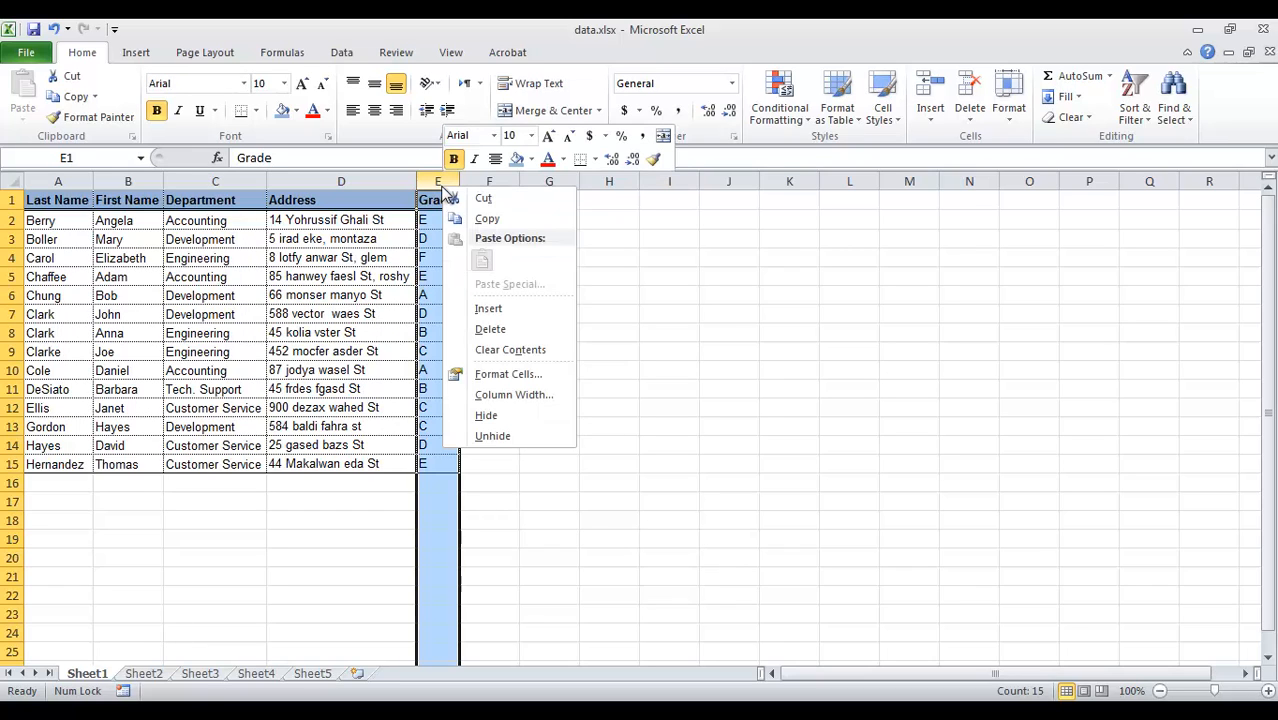
pyautogui.moveTo(512, 394)
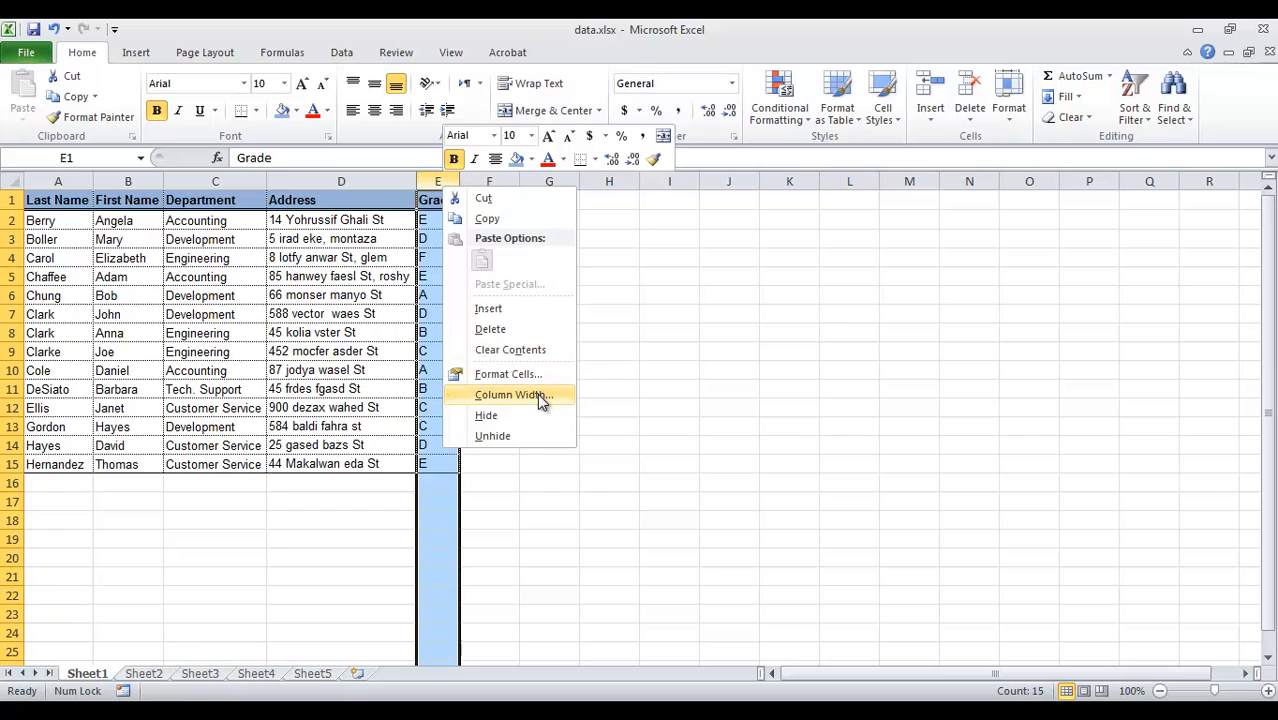
pyautogui.moveTo(564, 400)
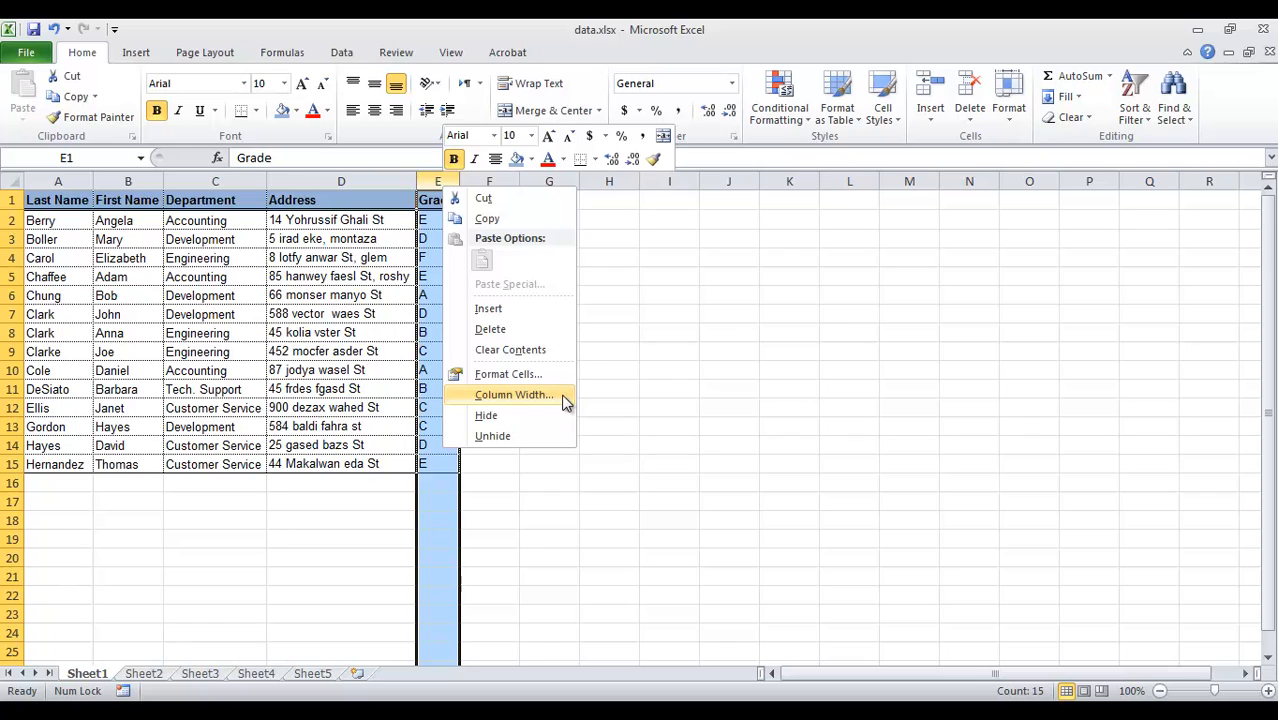
pyautogui.click(512, 394)
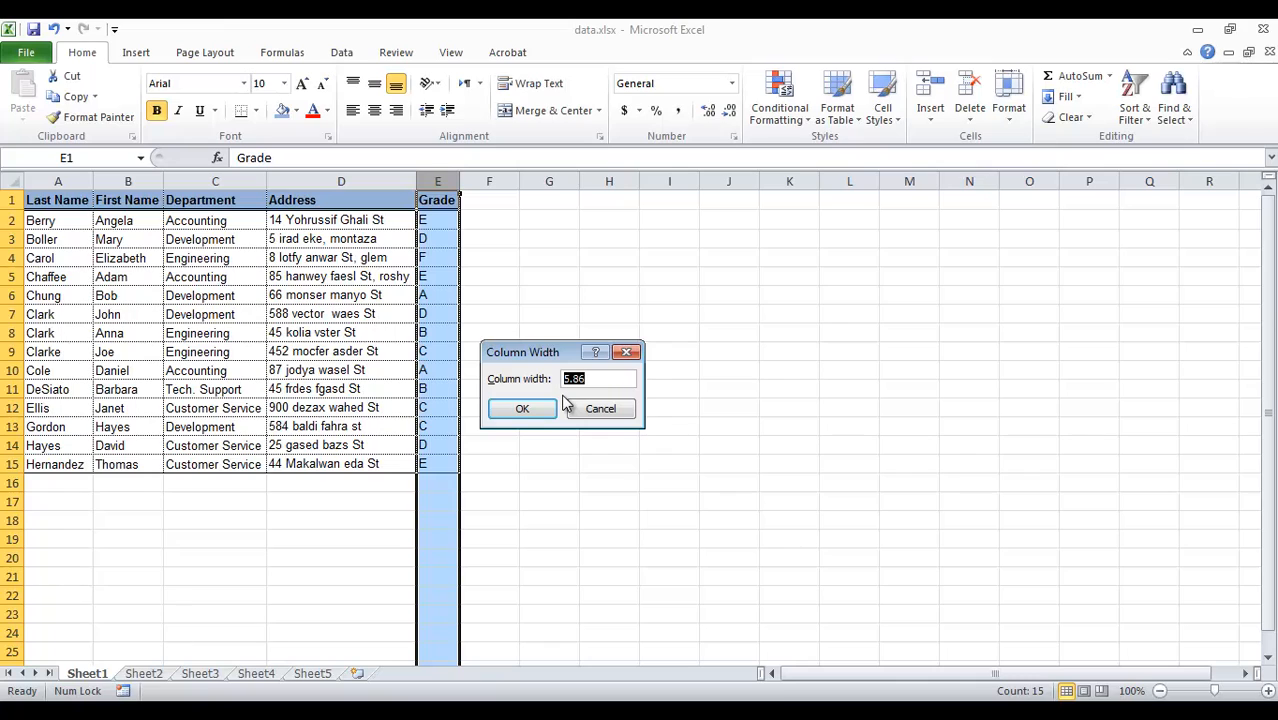
pyautogui.write('10')
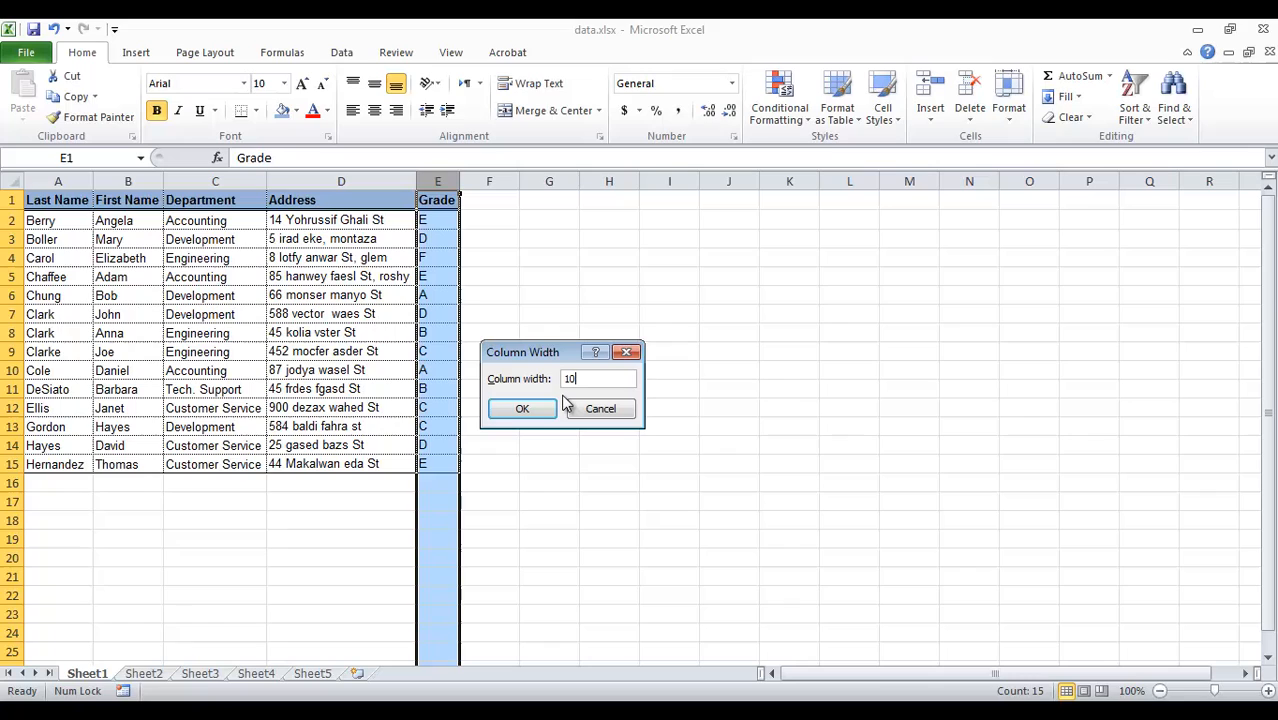
pyautogui.click(520, 408)
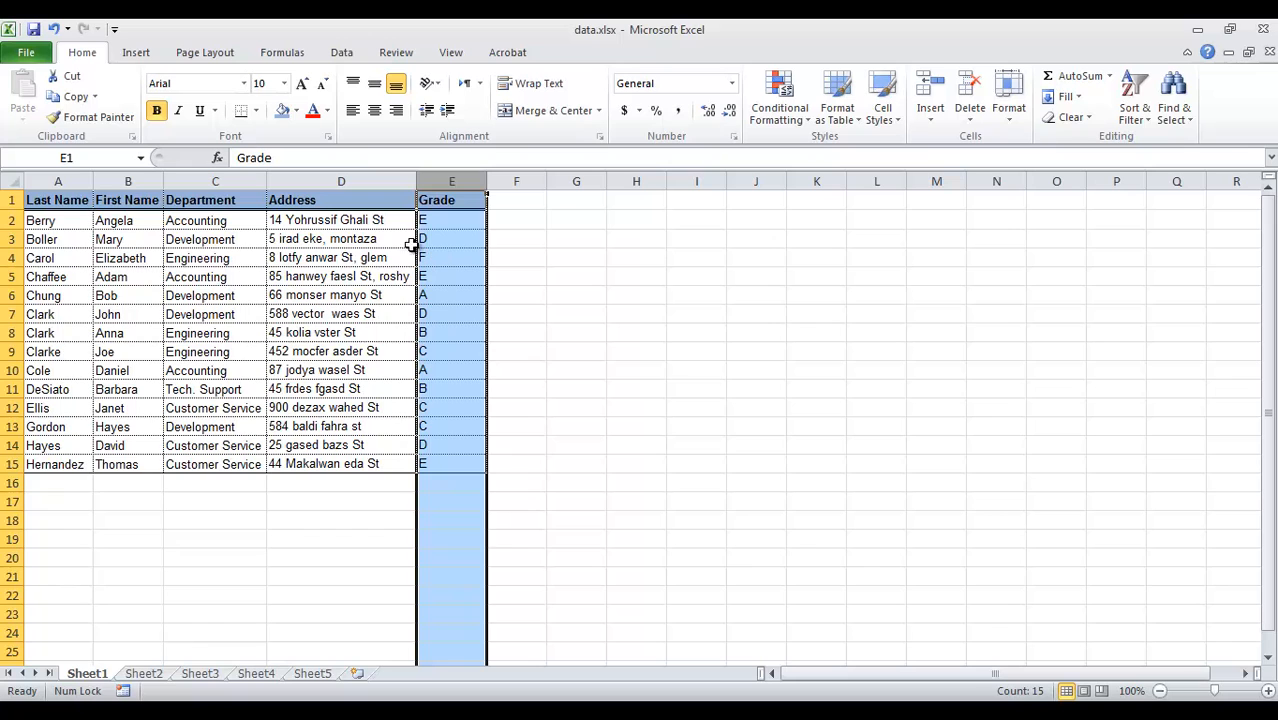
pyautogui.moveTo(24, 244)
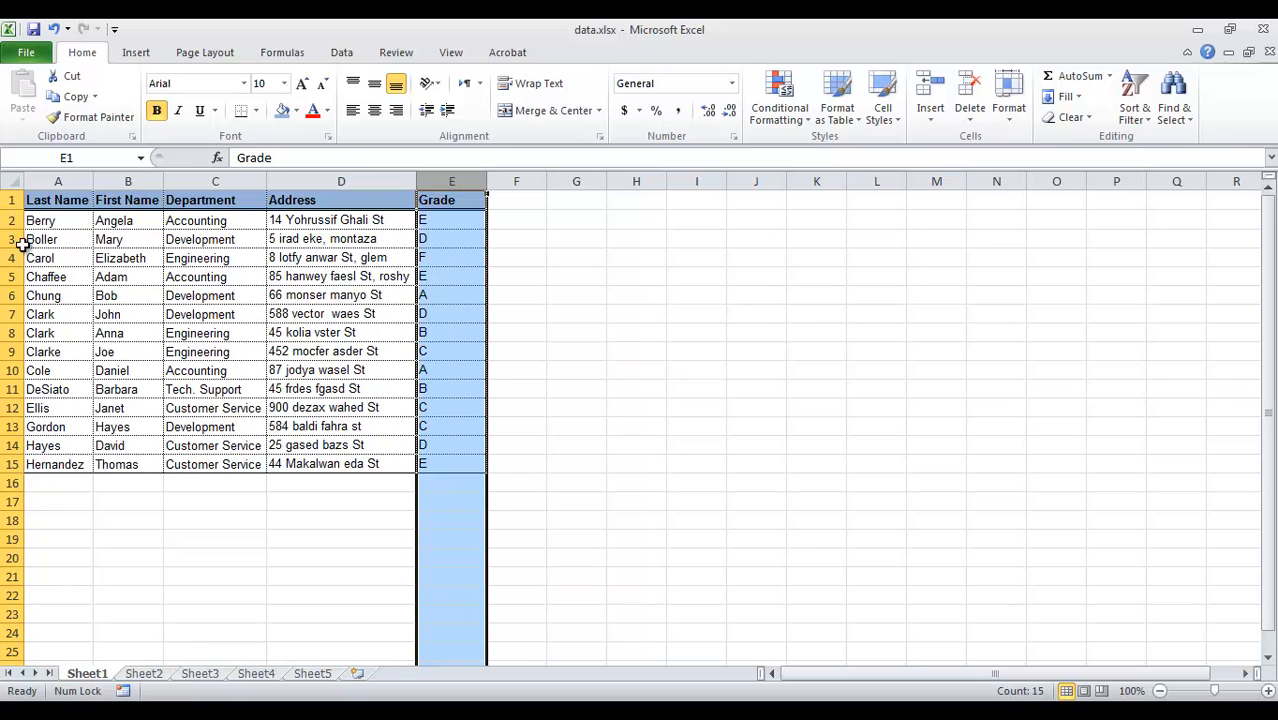
pyautogui.click(12, 240)
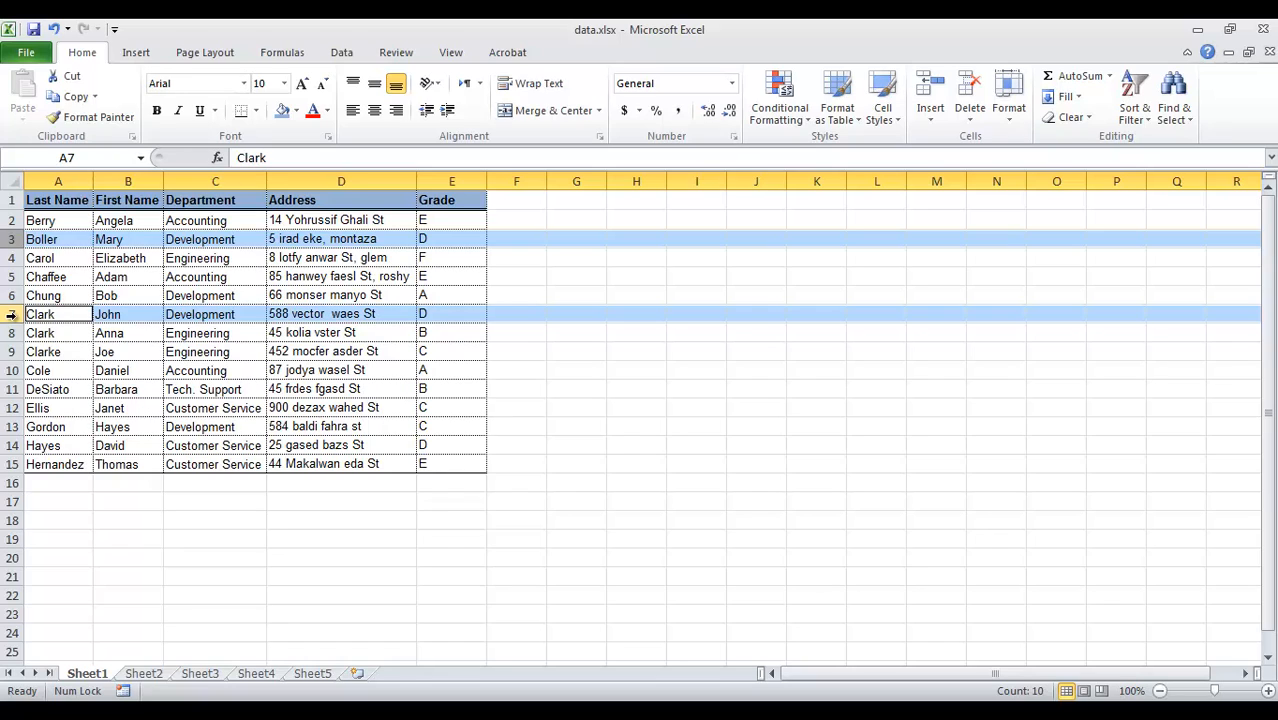
# Step: Give the selected Boller and Clark rows an exact Row Height of 30
pyautogui.rightClick(40, 314)
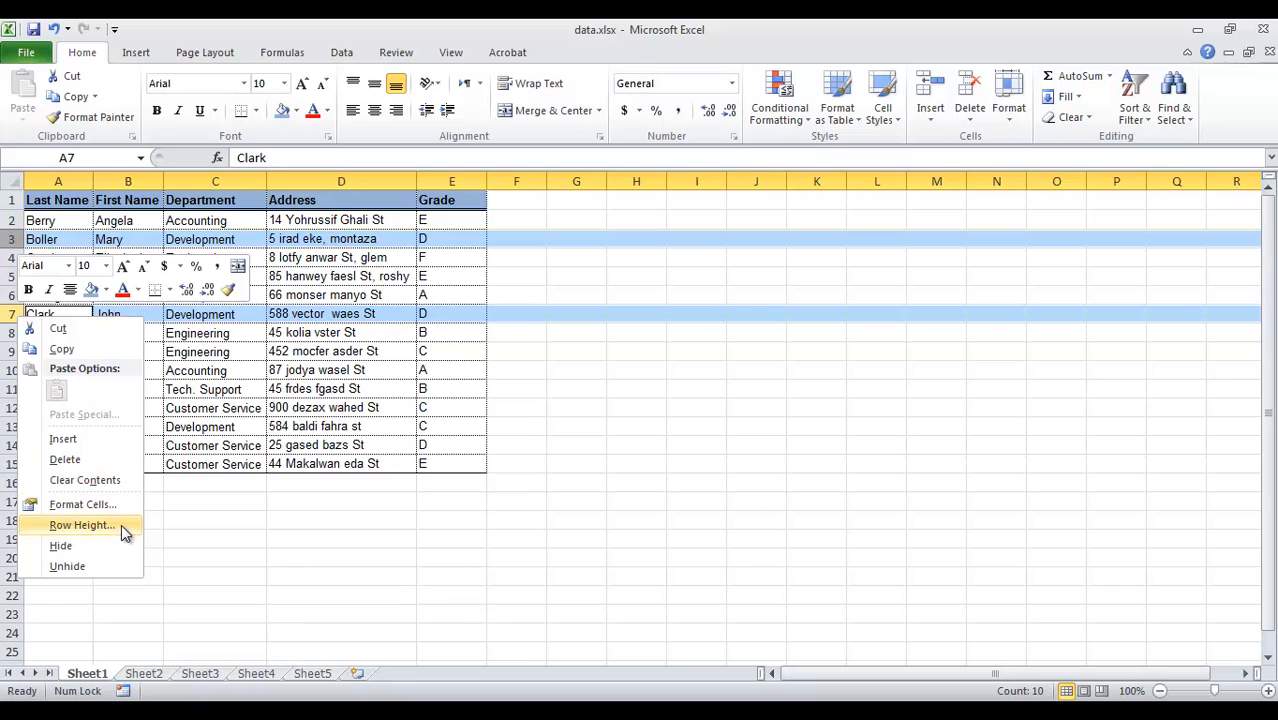
pyautogui.moveTo(136, 530)
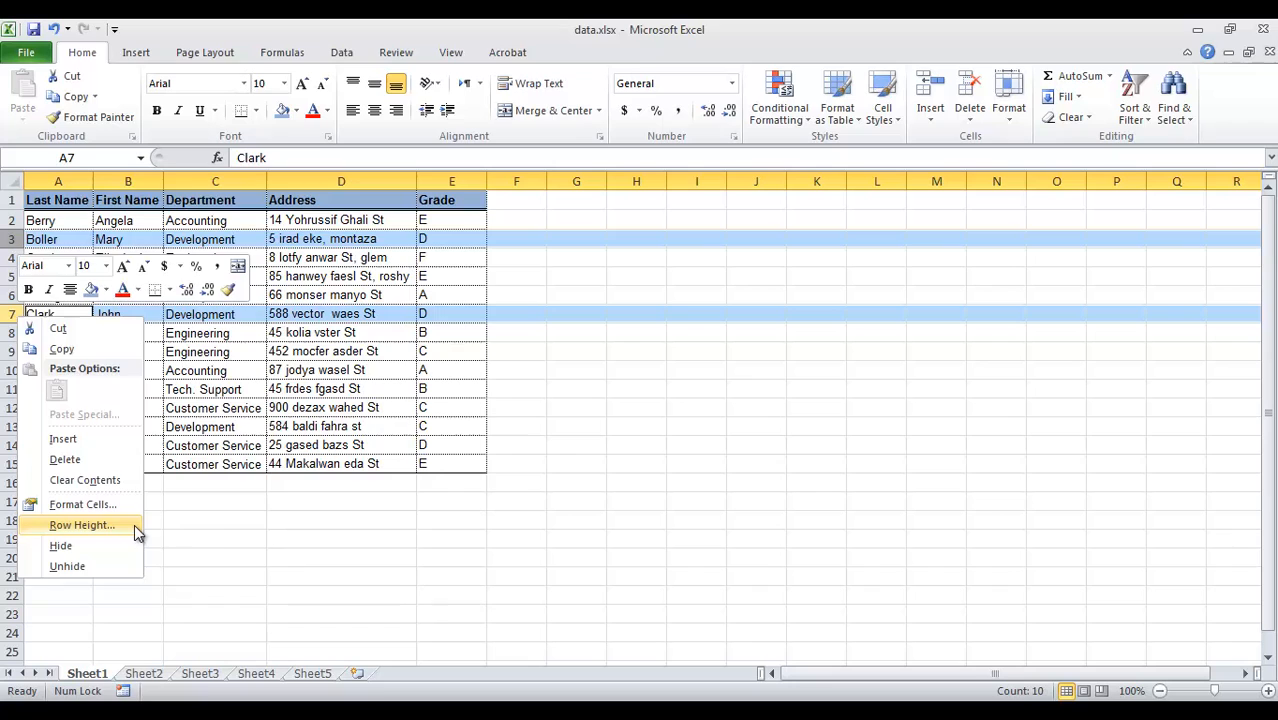
pyautogui.click(82, 524)
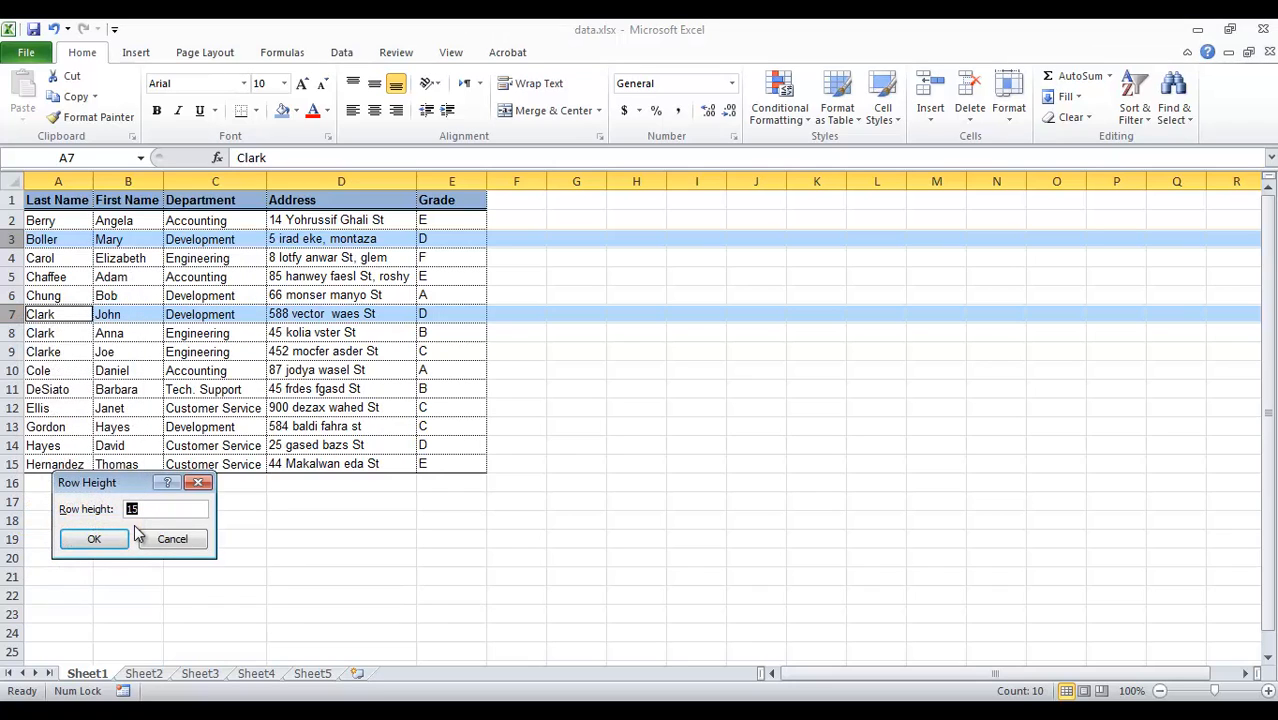
pyautogui.write('30')
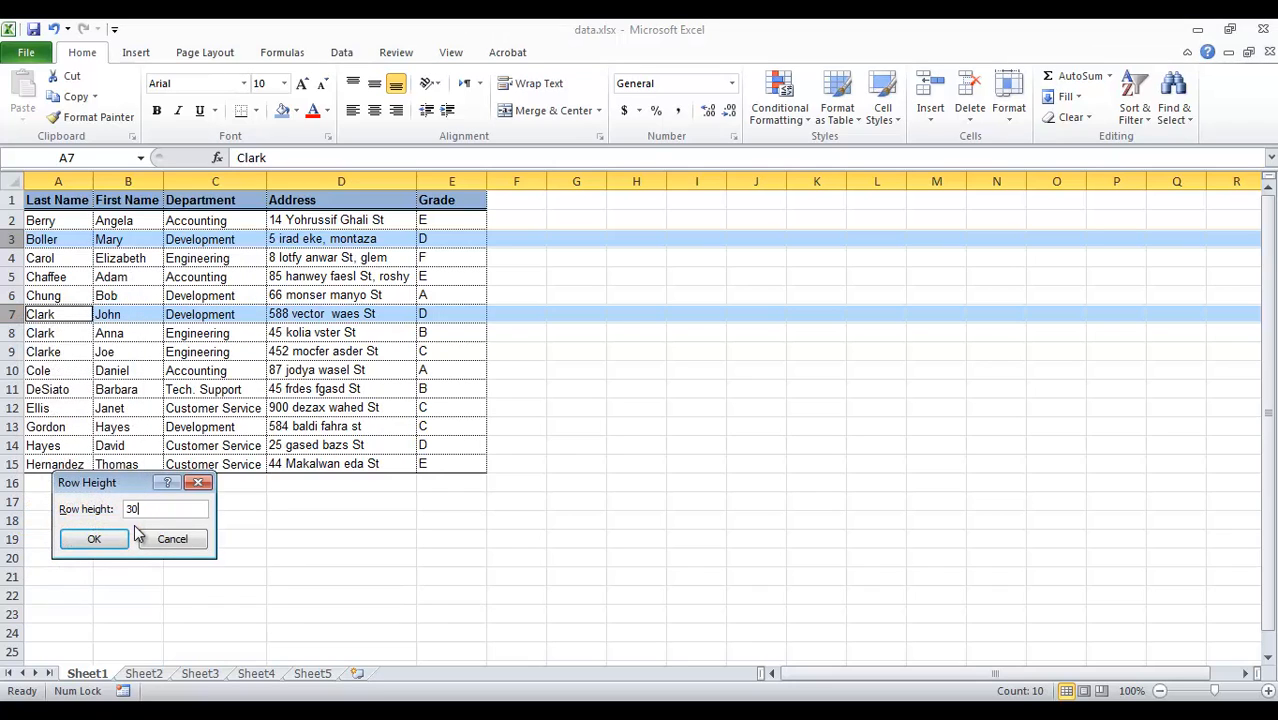
pyautogui.click(92, 540)
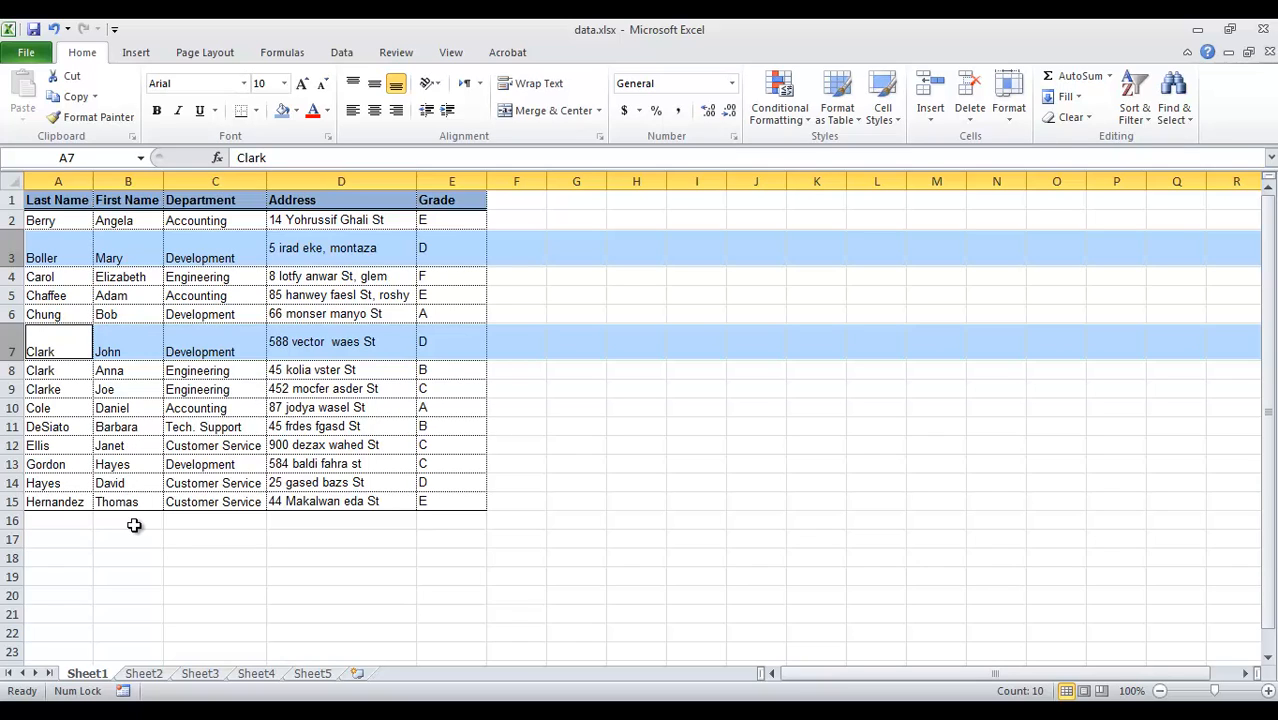
pyautogui.moveTo(858, 104)
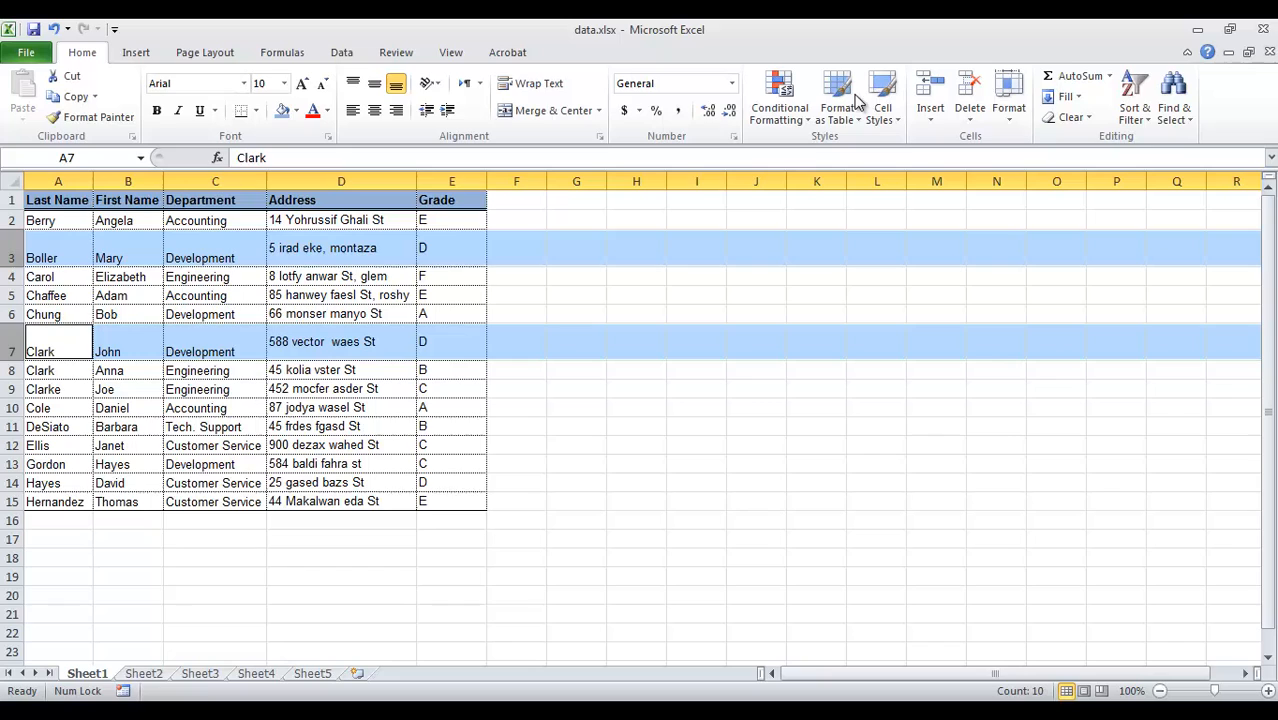
# Step: Apply a new Row Height to rows 3 and 7 via Format
pyautogui.click(1008, 96)
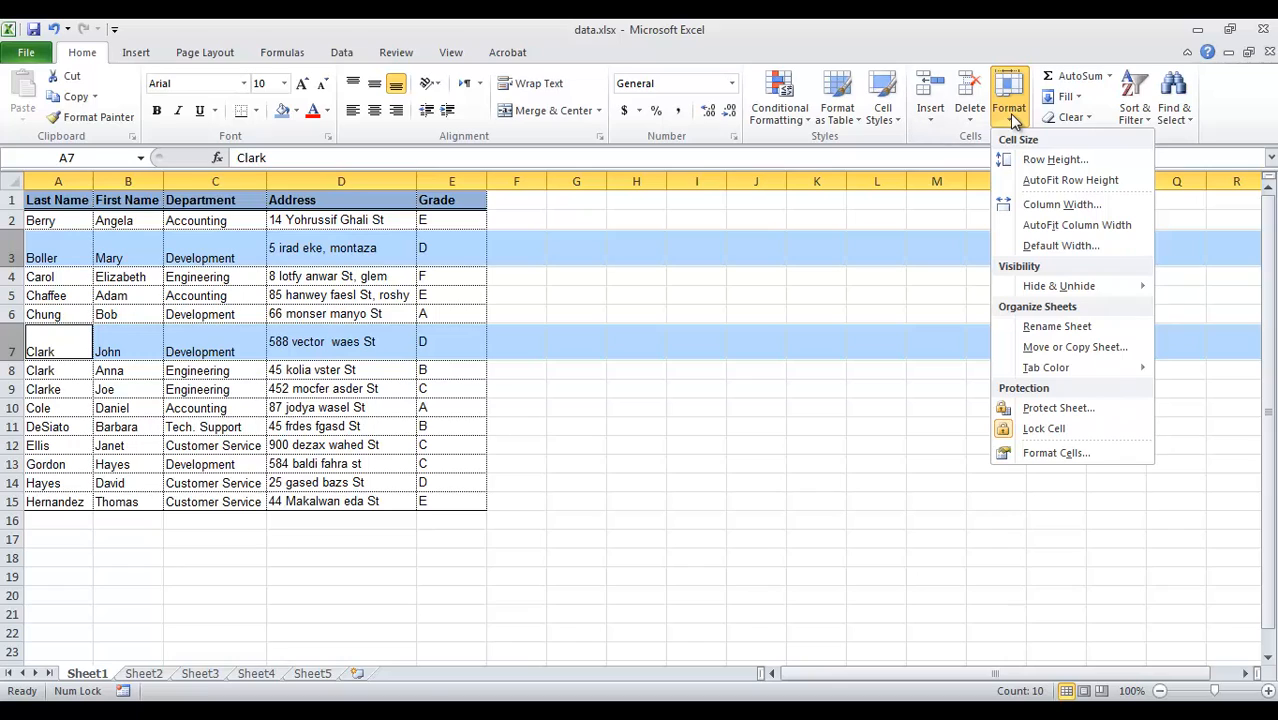
pyautogui.moveTo(1054, 160)
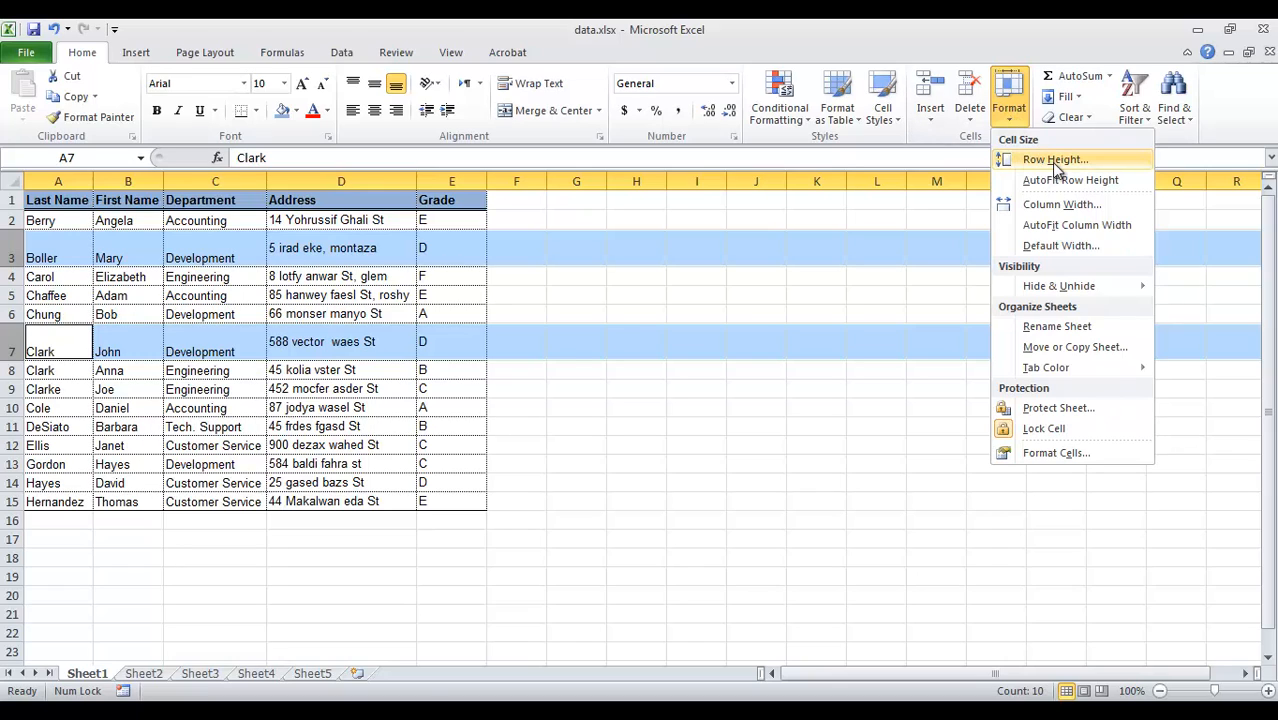
pyautogui.click(1054, 160)
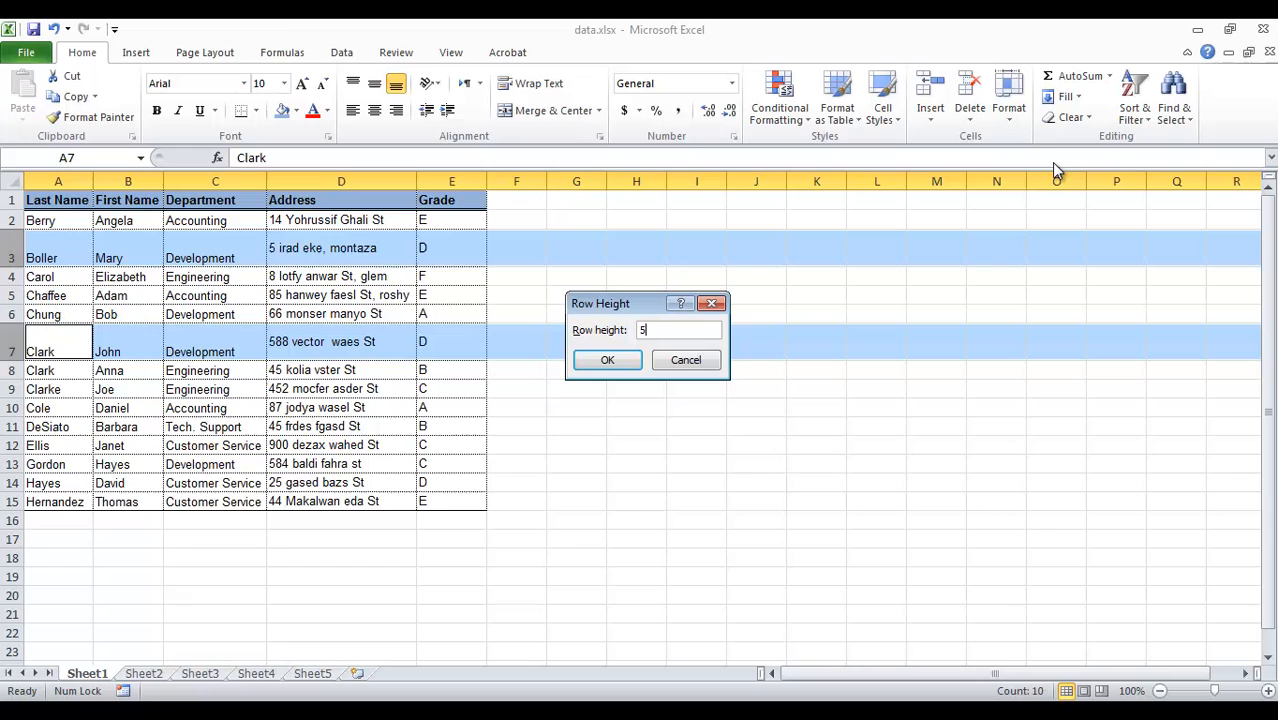
pyautogui.click(608, 360)
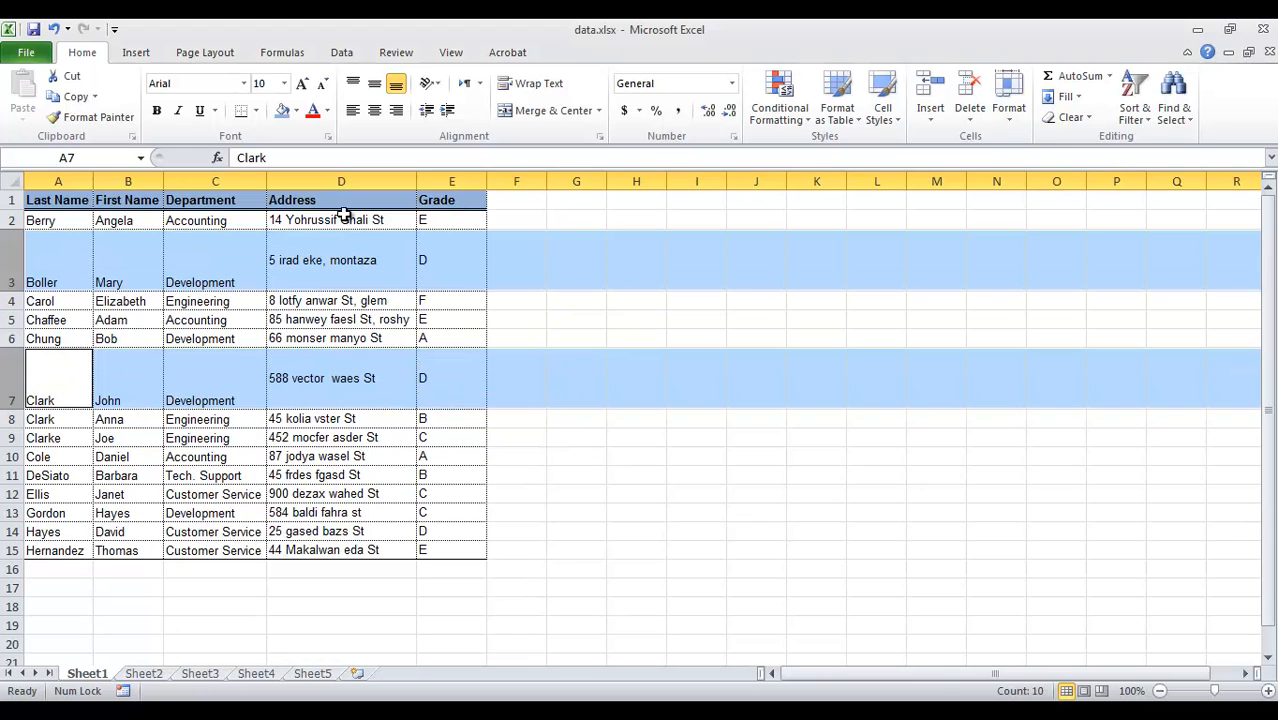
# Step: Give the Address column a larger exact Column Width via Format, then select the whole sheet
pyautogui.click(340, 180)
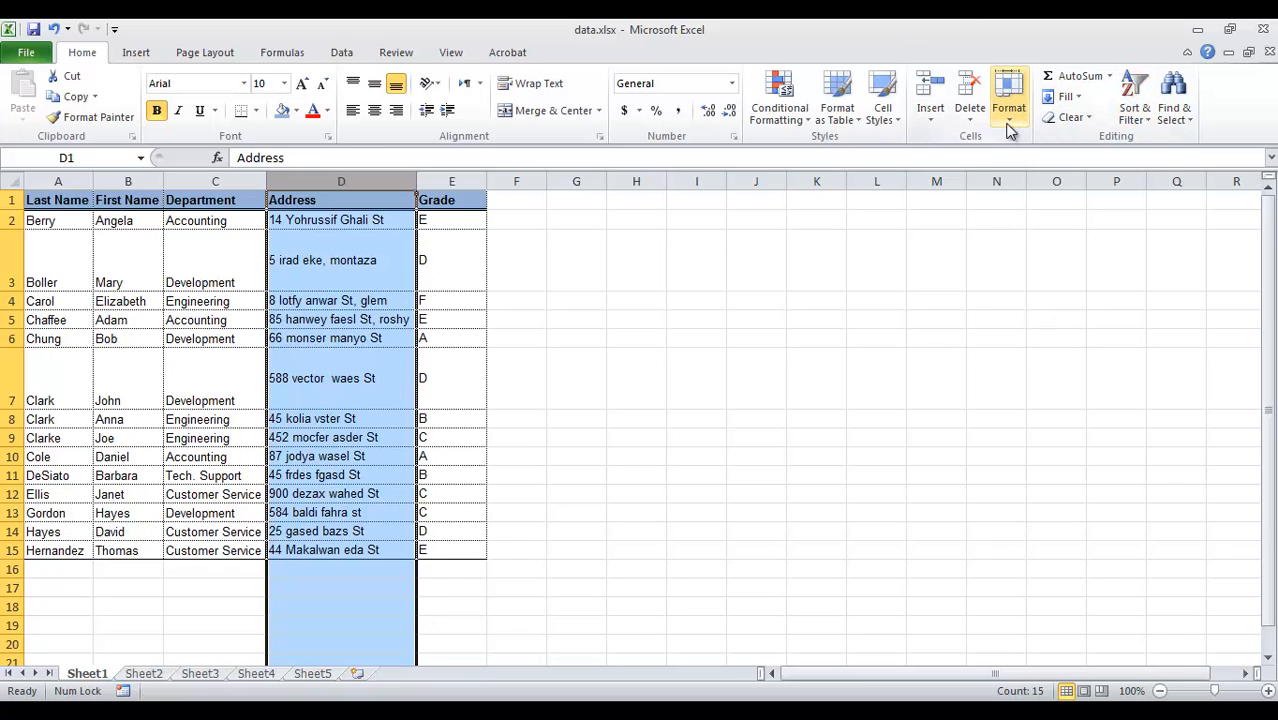
pyautogui.click(1008, 96)
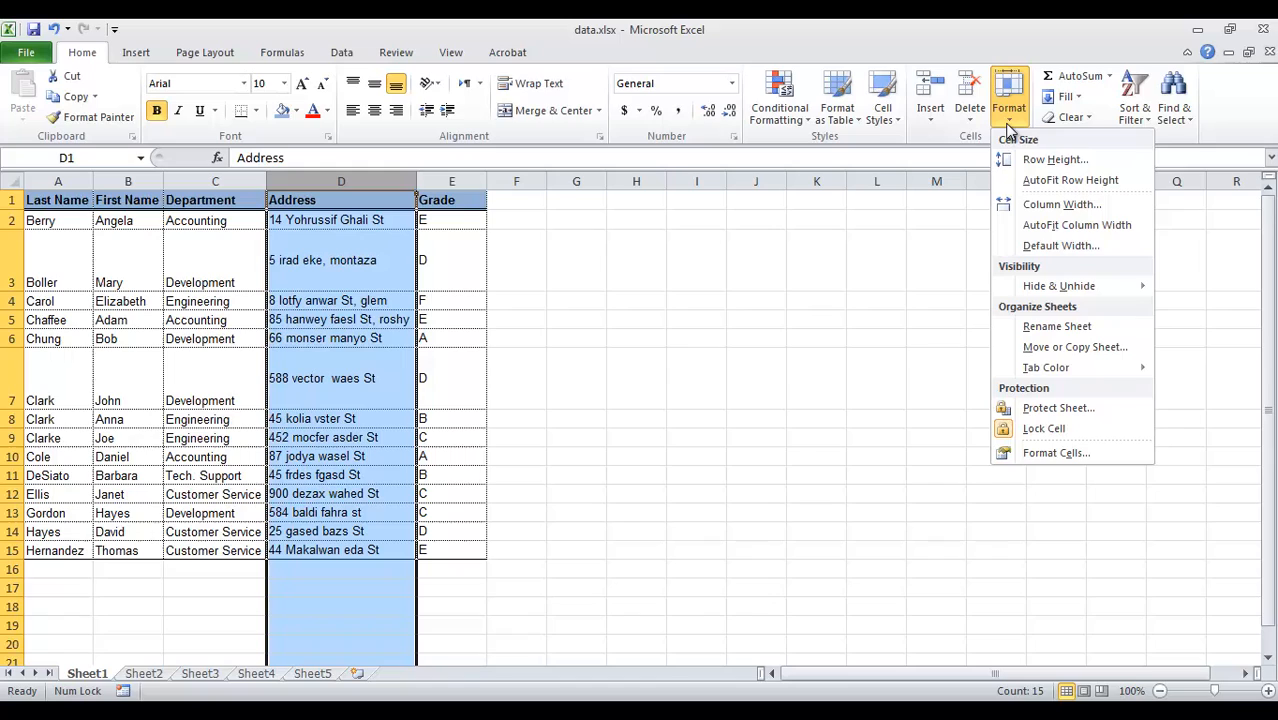
pyautogui.moveTo(1070, 180)
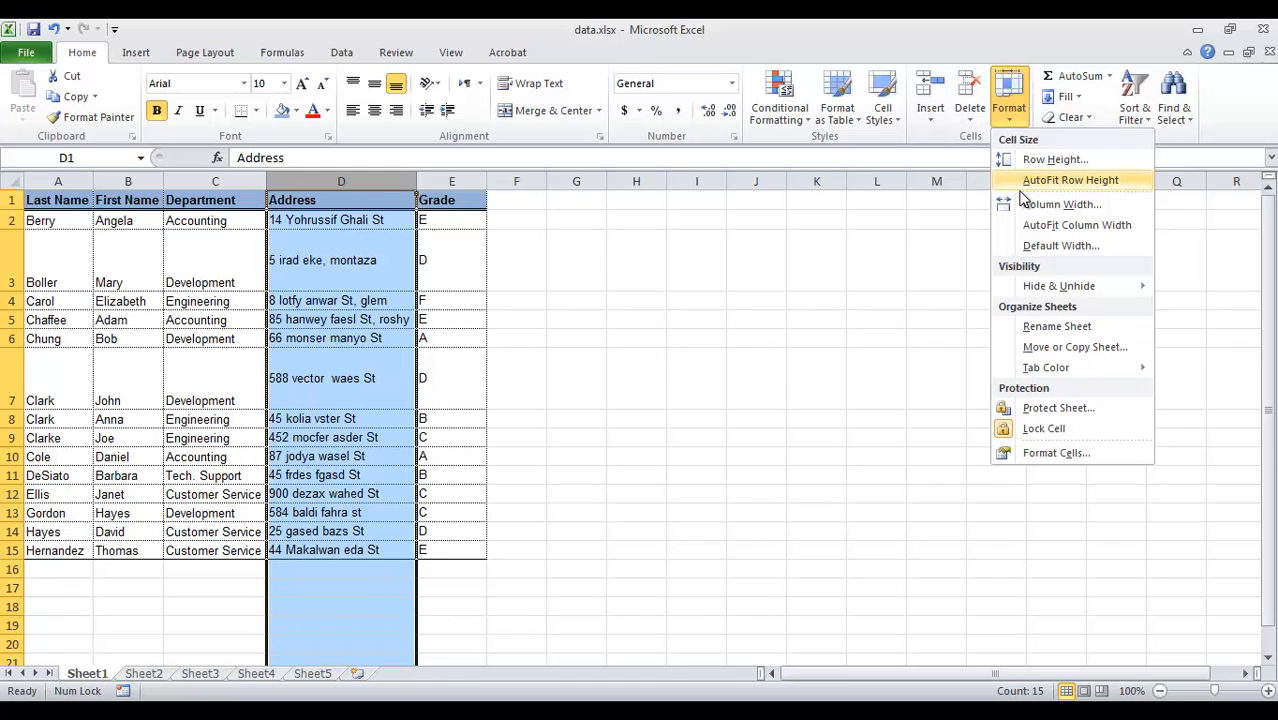
pyautogui.moveTo(1064, 204)
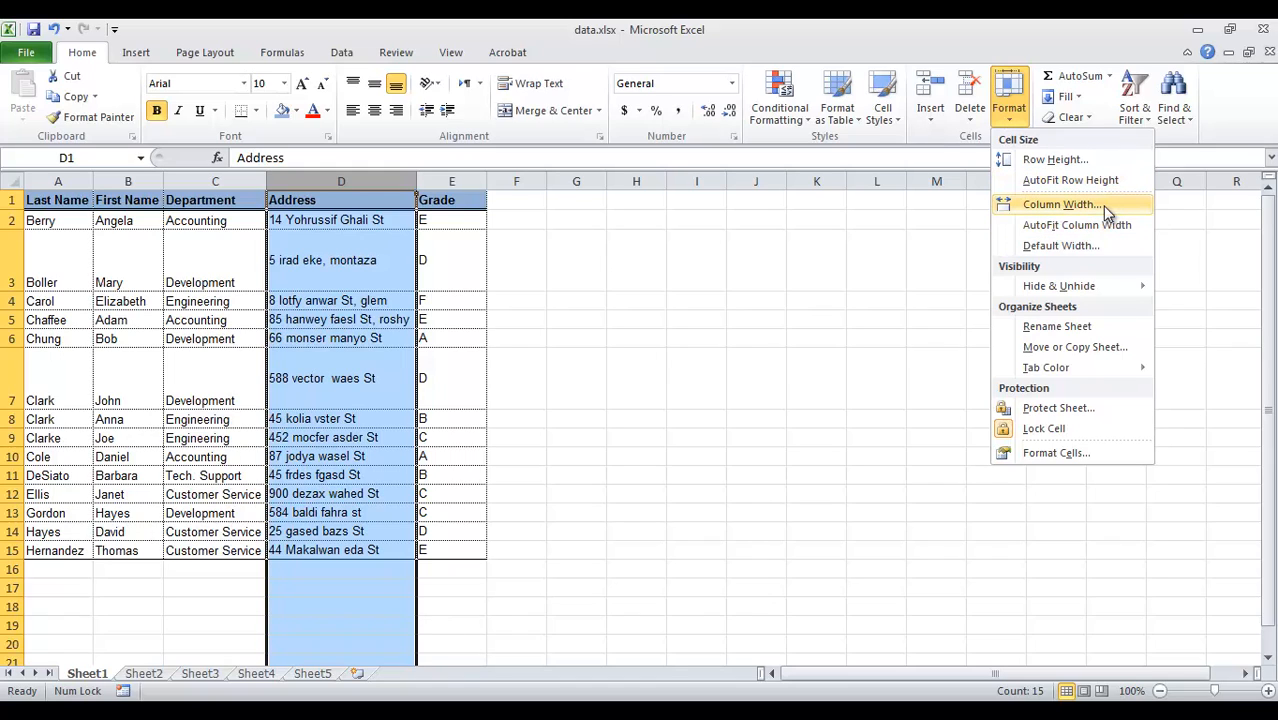
pyautogui.click(1062, 204)
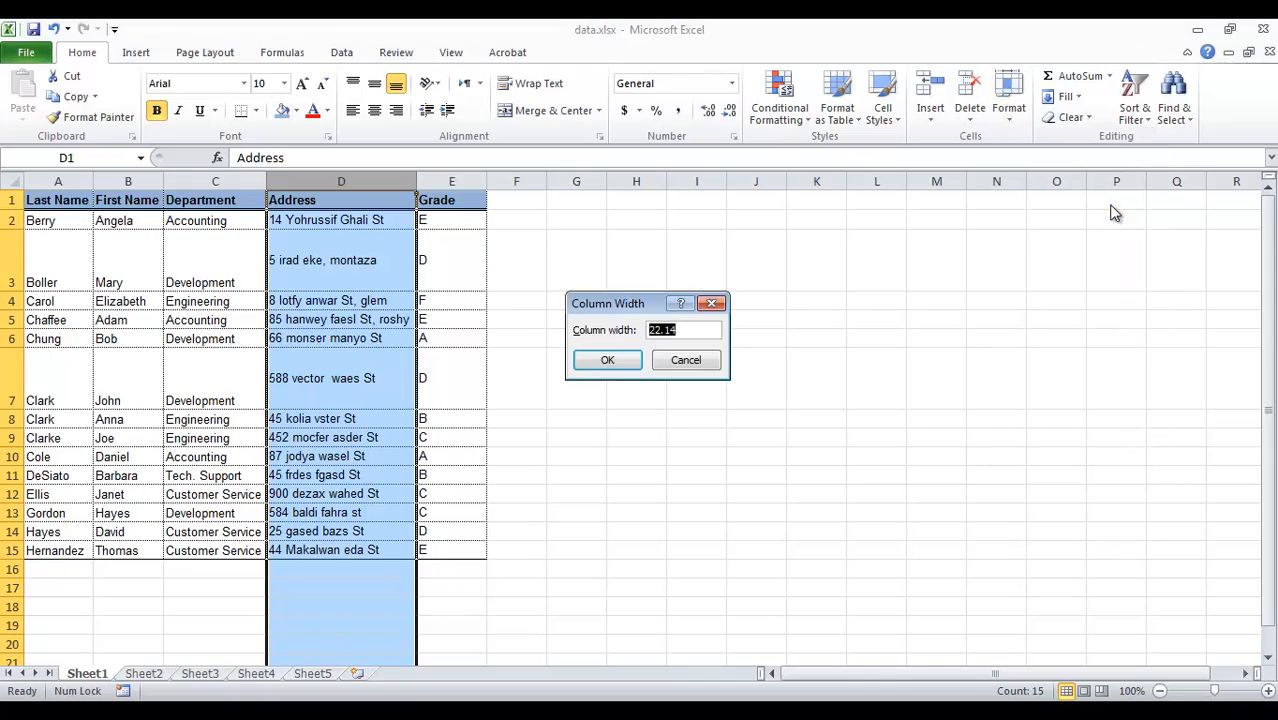
pyautogui.write('4')
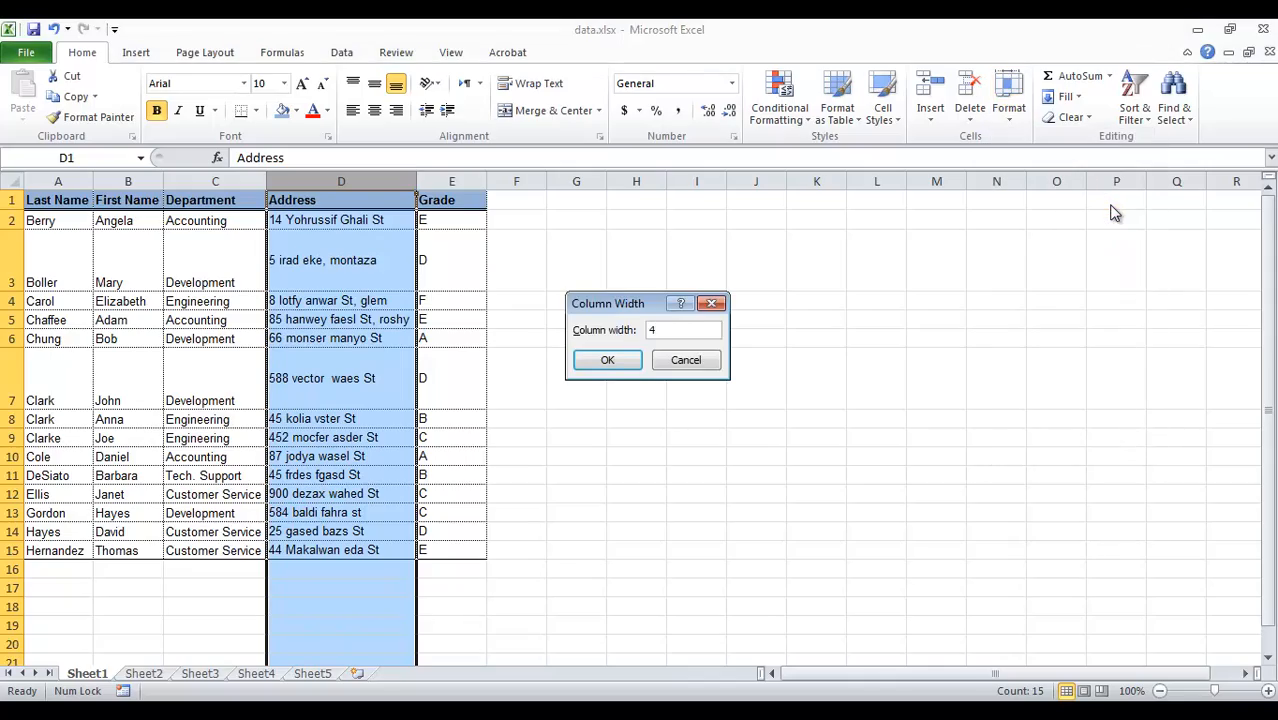
pyautogui.click(608, 360)
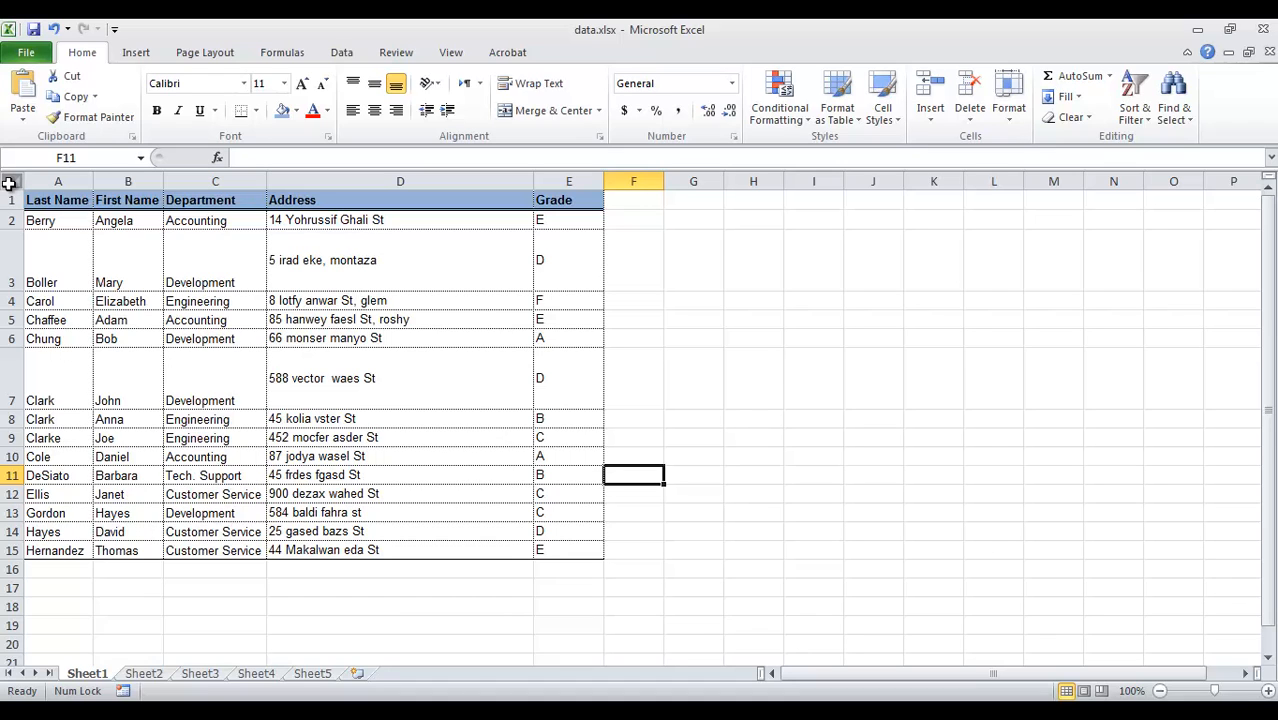
pyautogui.click(8, 180)
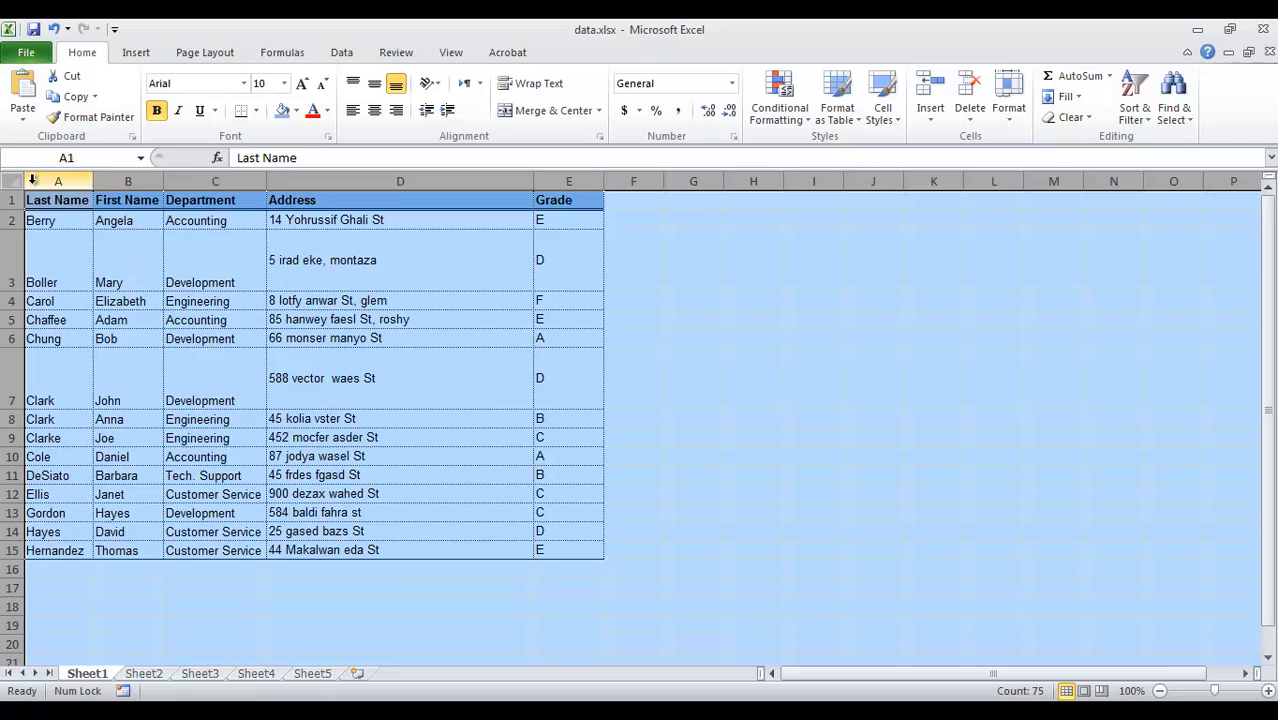
# Step: Set a standard Column Width for all columns of the selected sheet
pyautogui.rightClick(58, 180)
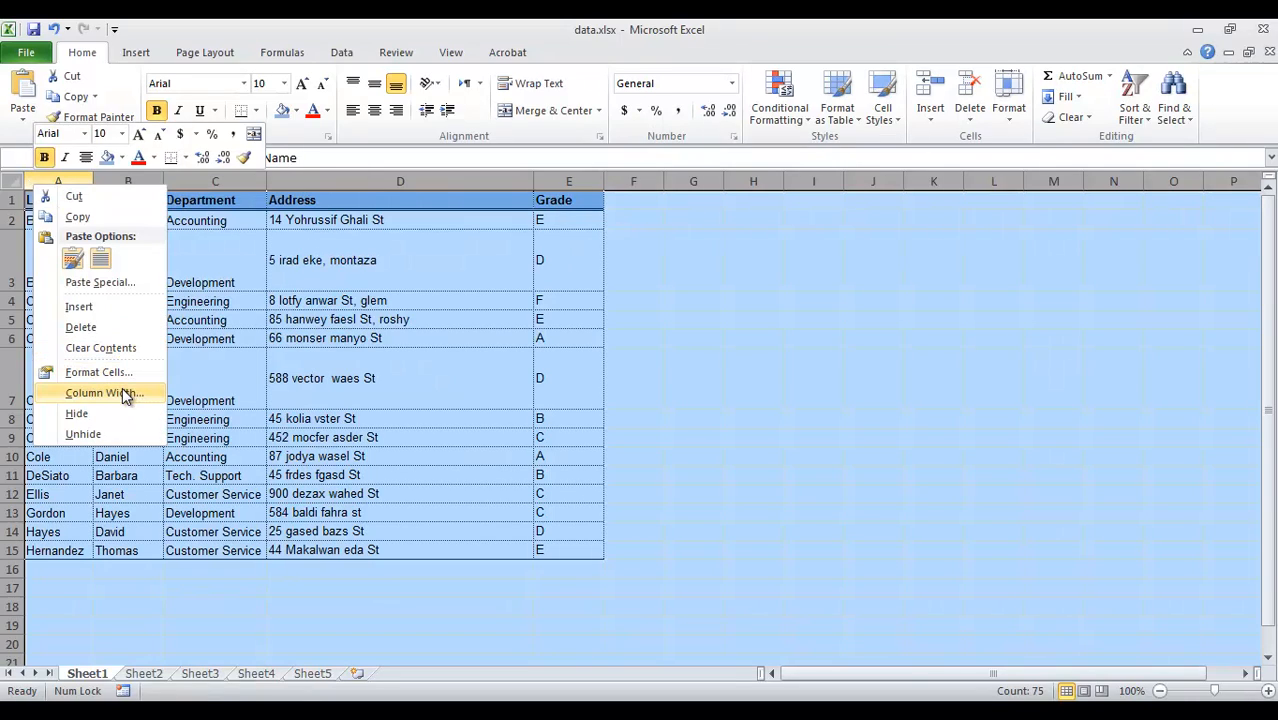
pyautogui.click(104, 392)
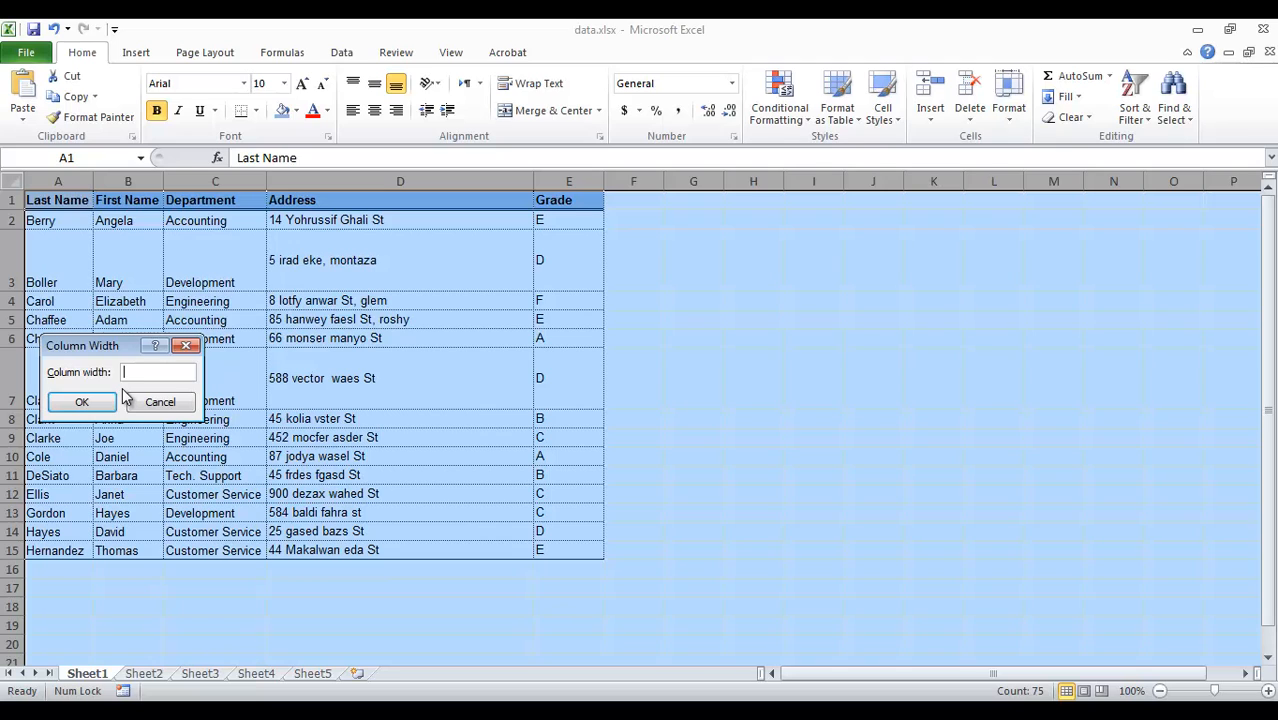
pyautogui.click(80, 400)
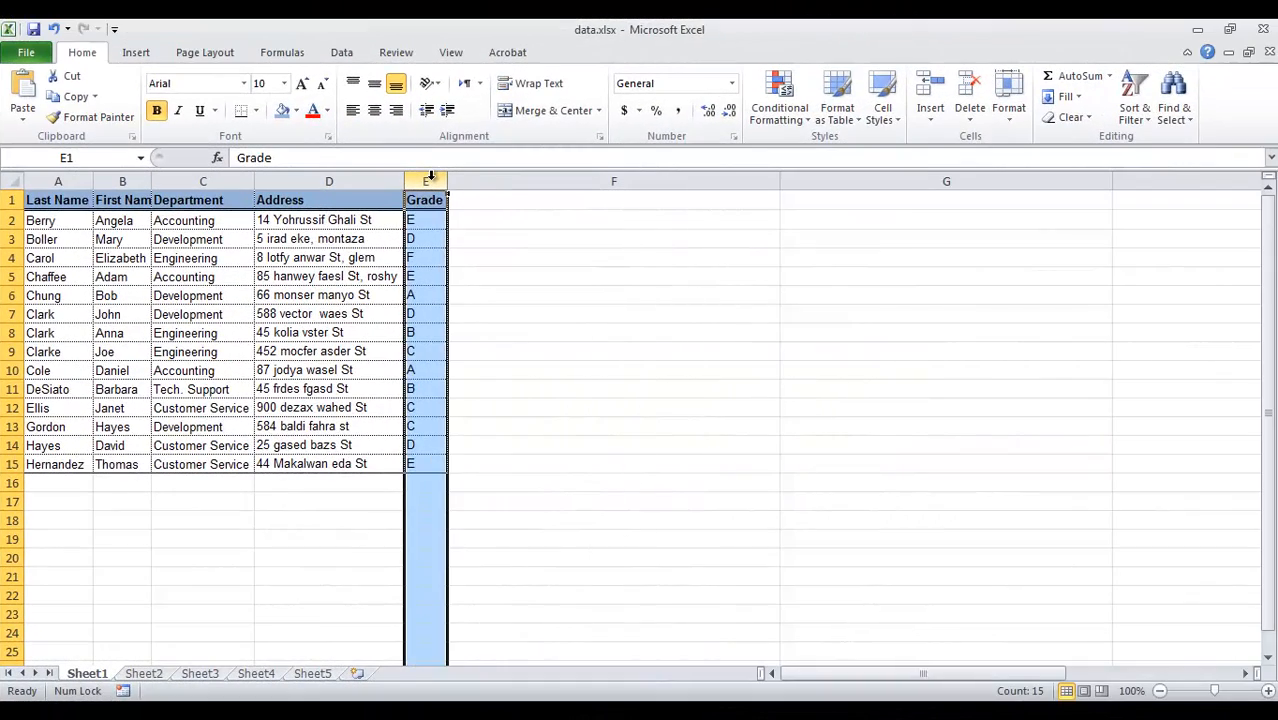
pyautogui.rightClick(426, 200)
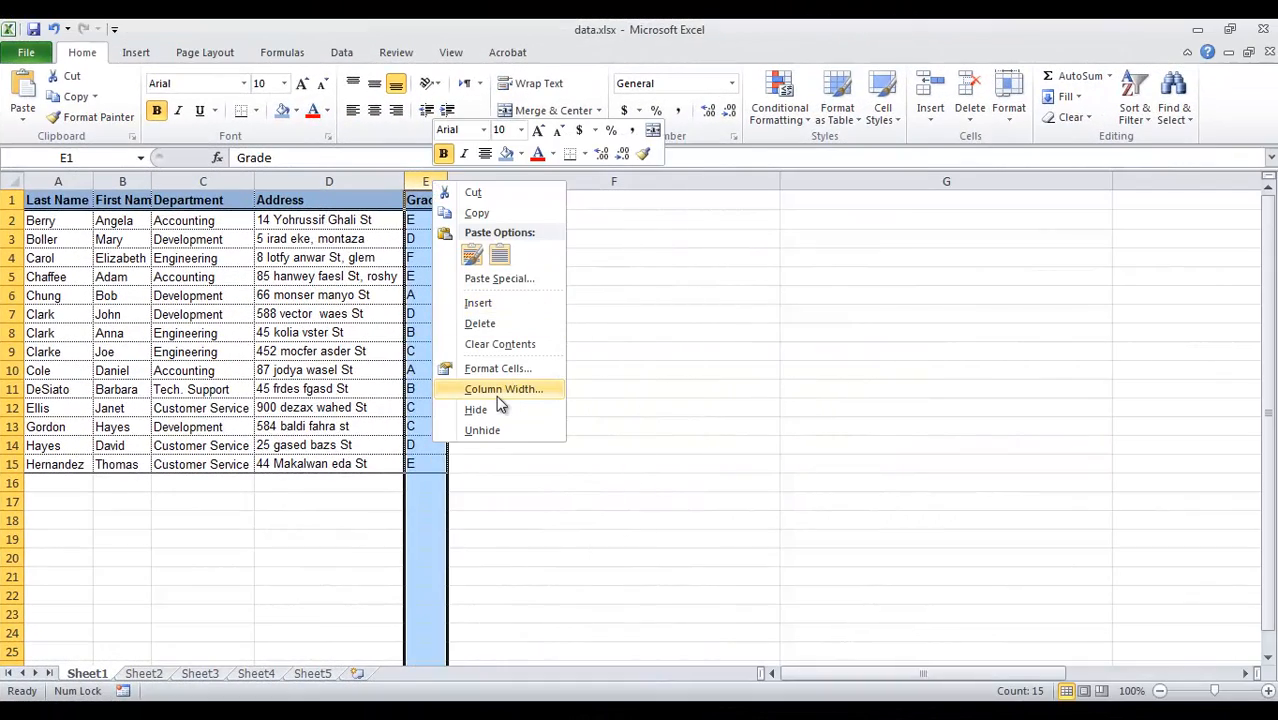
pyautogui.click(504, 388)
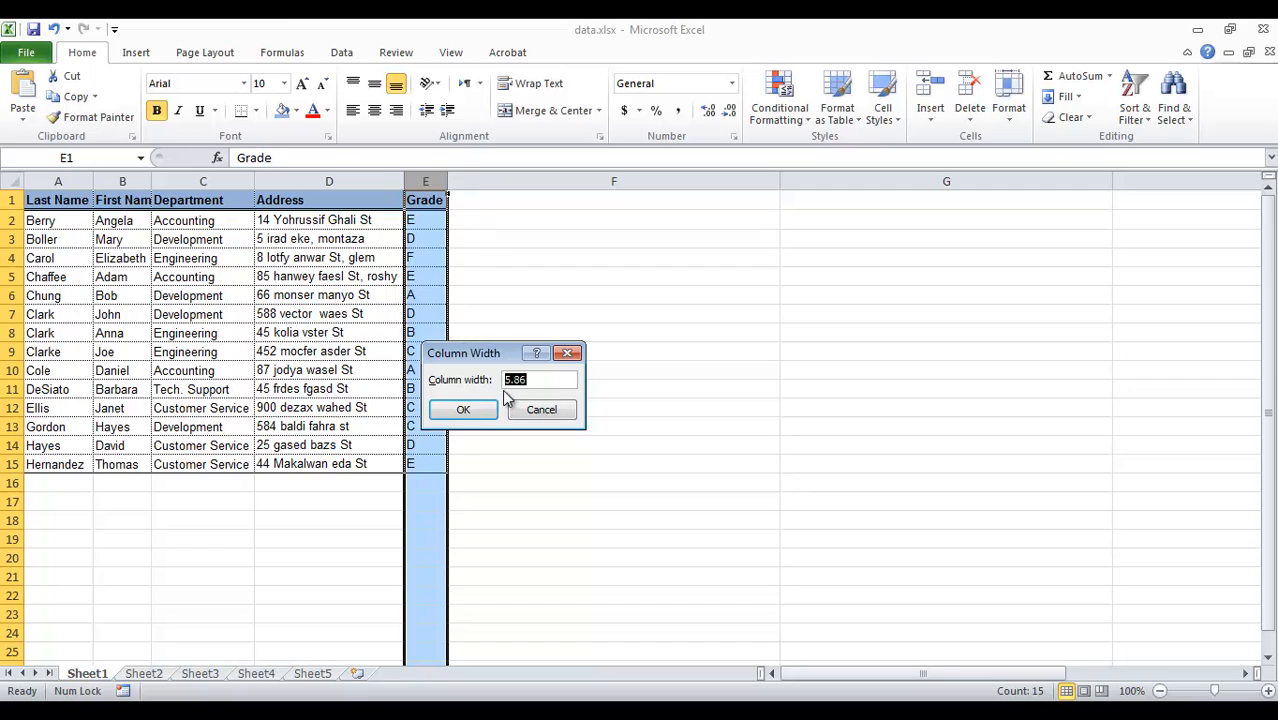
pyautogui.moveTo(538, 398)
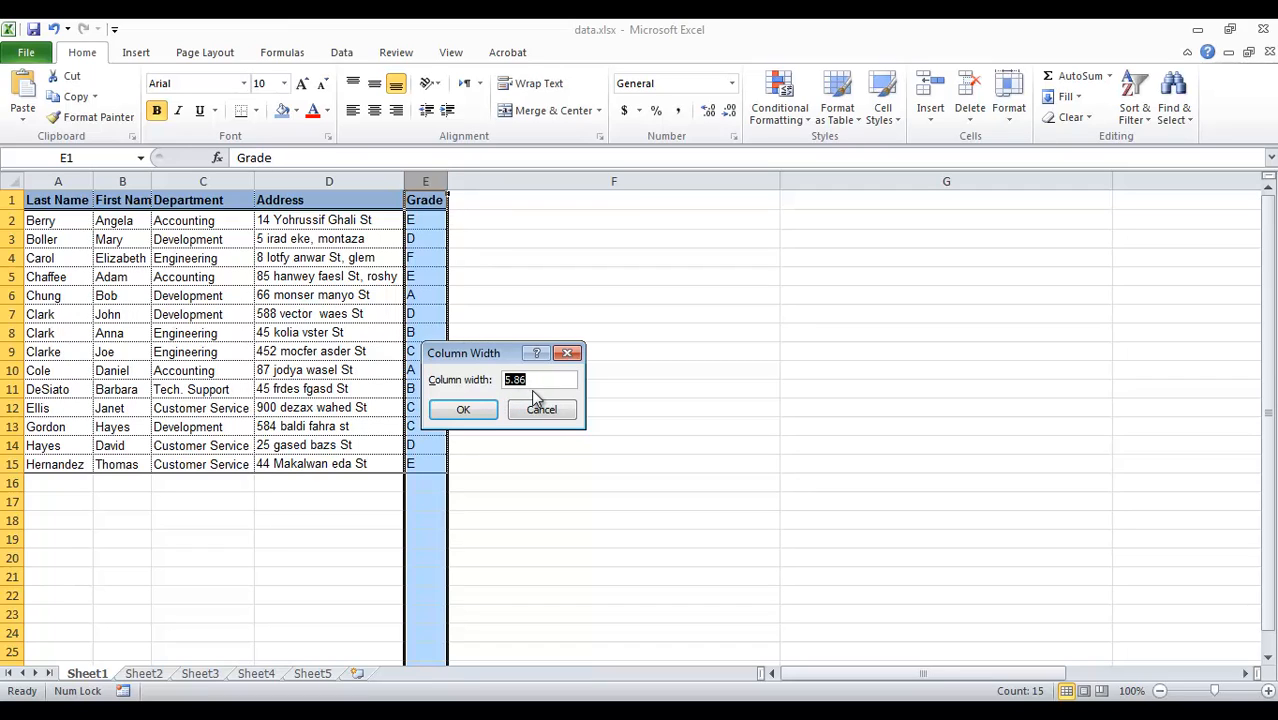
pyautogui.write('300')
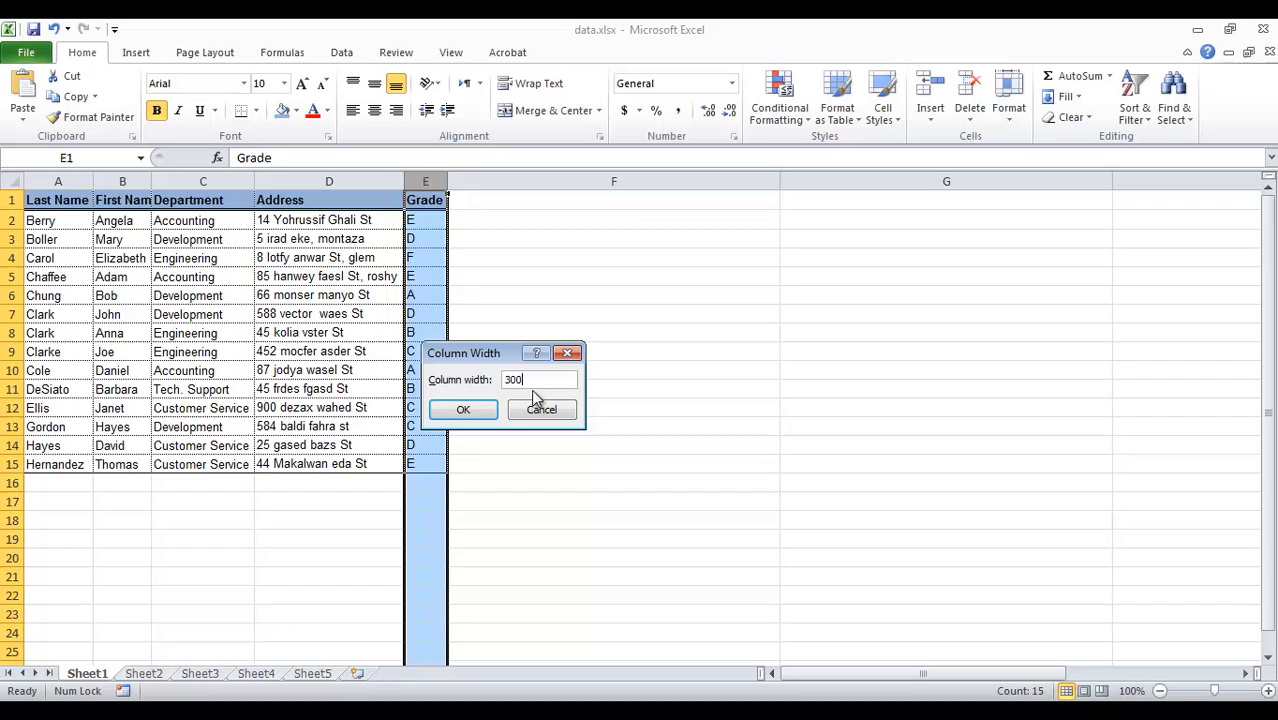
pyautogui.click(464, 408)
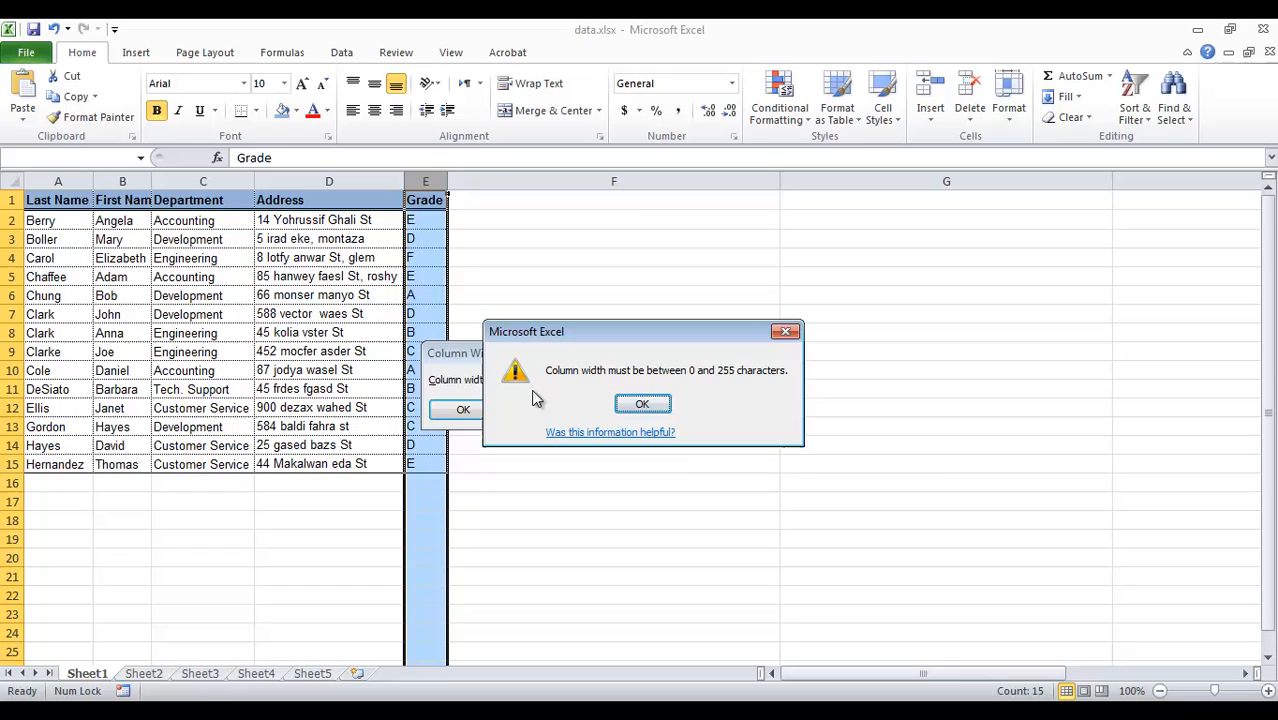
pyautogui.click(642, 404)
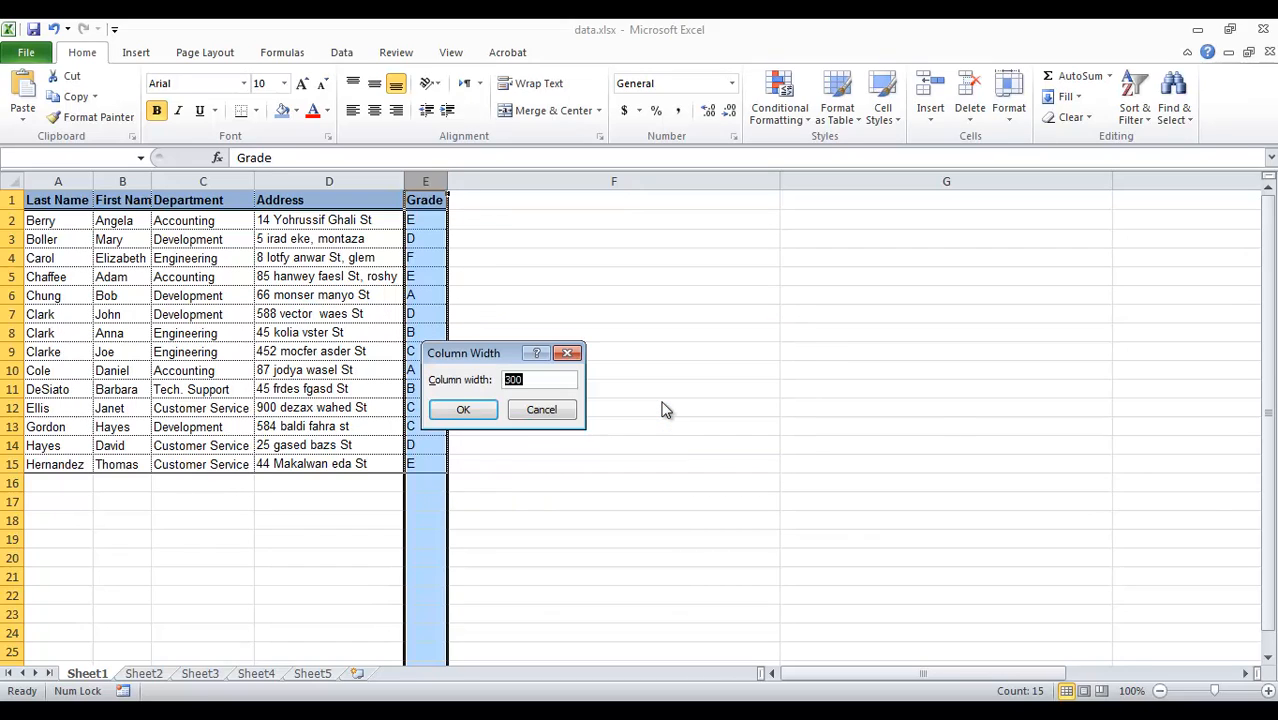
pyautogui.write('255')
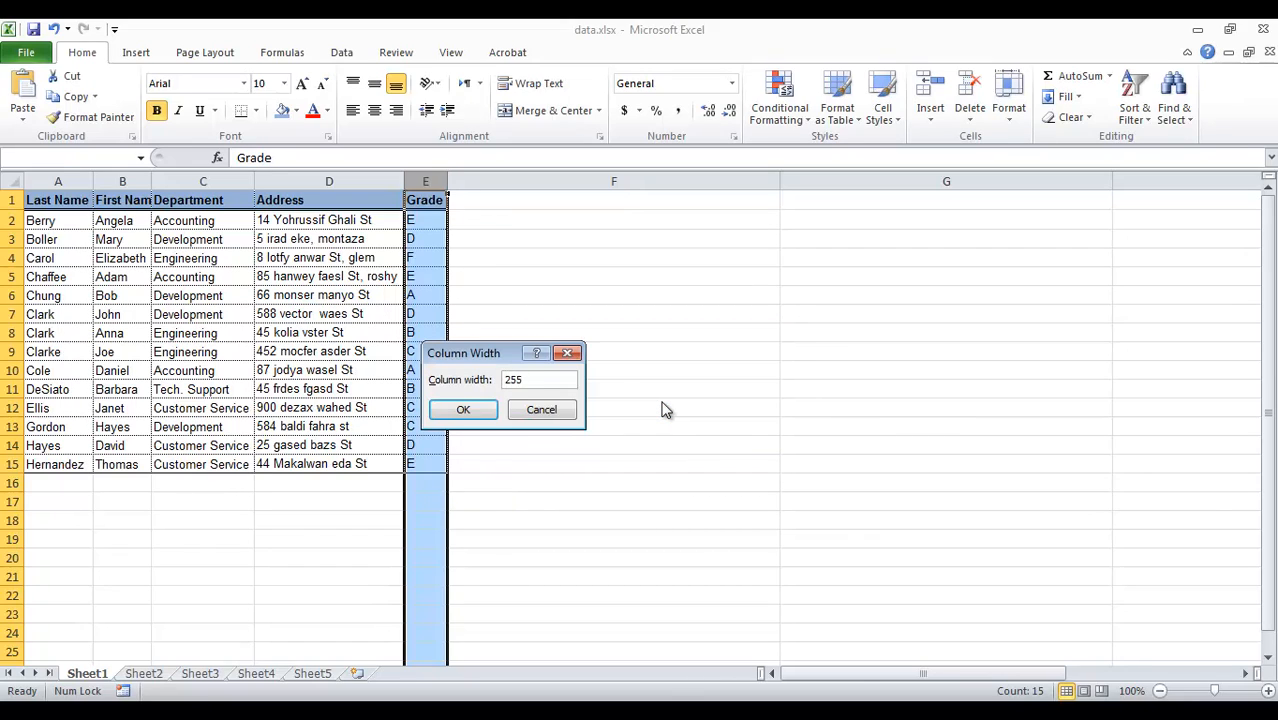
pyautogui.click(464, 408)
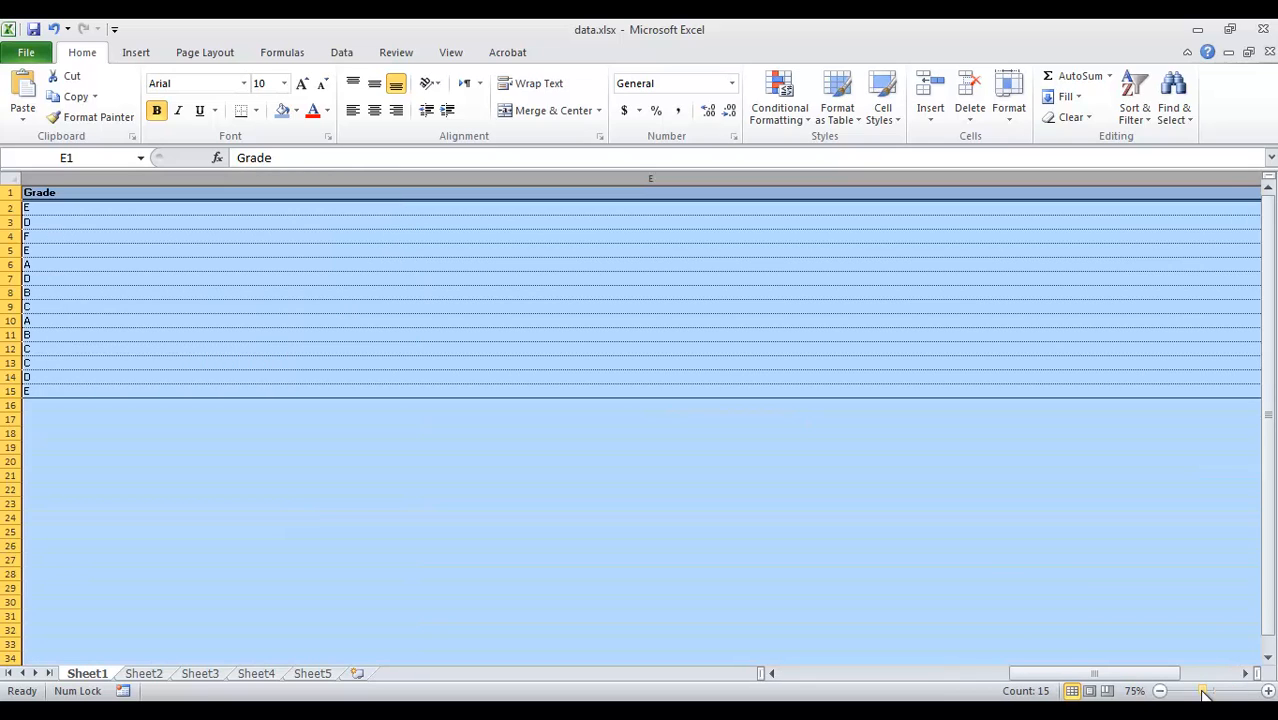
pyautogui.click(1160, 690)
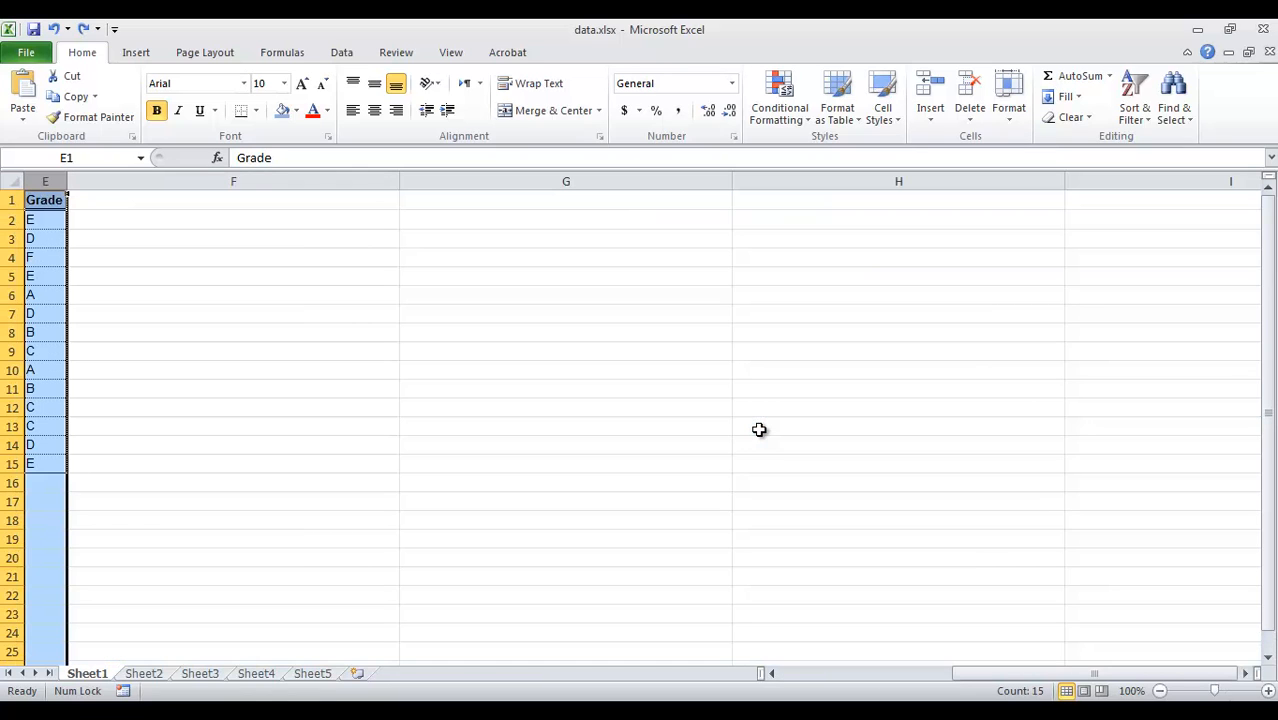
pyautogui.moveTo(988, 680)
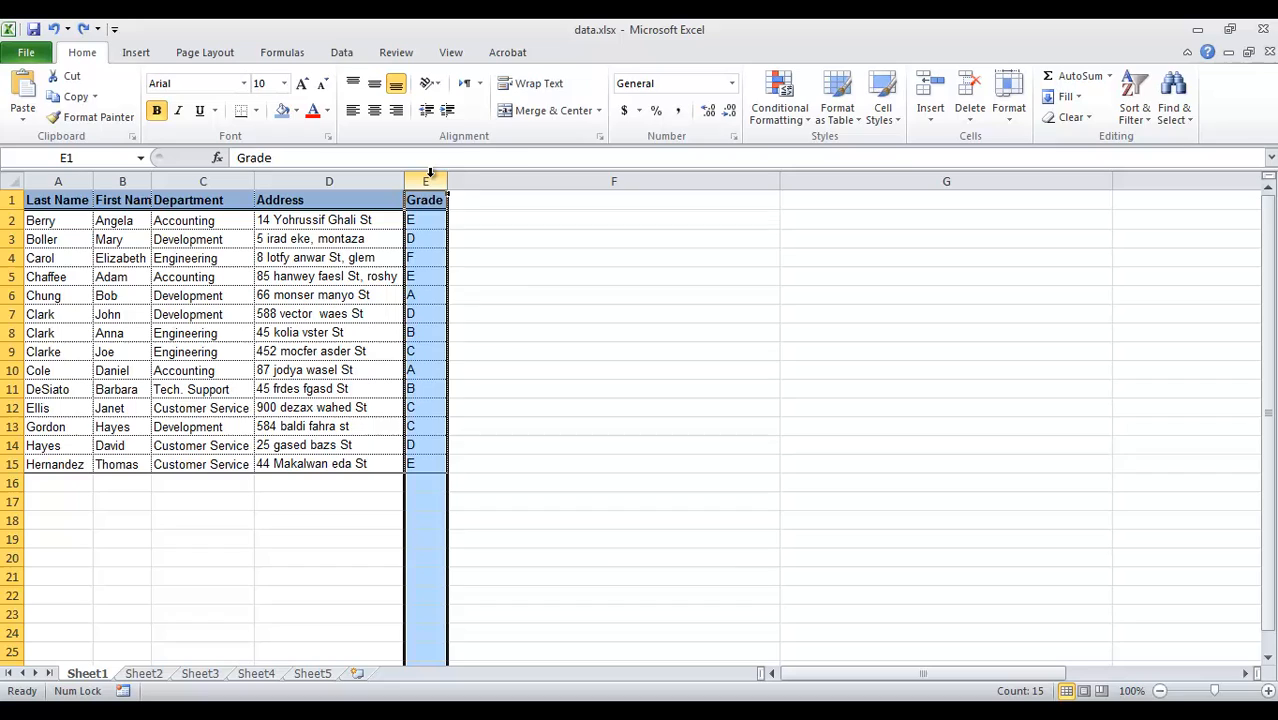
# Step: Hide the Grade column E by setting its Column Width to 0
pyautogui.rightClick(424, 180)
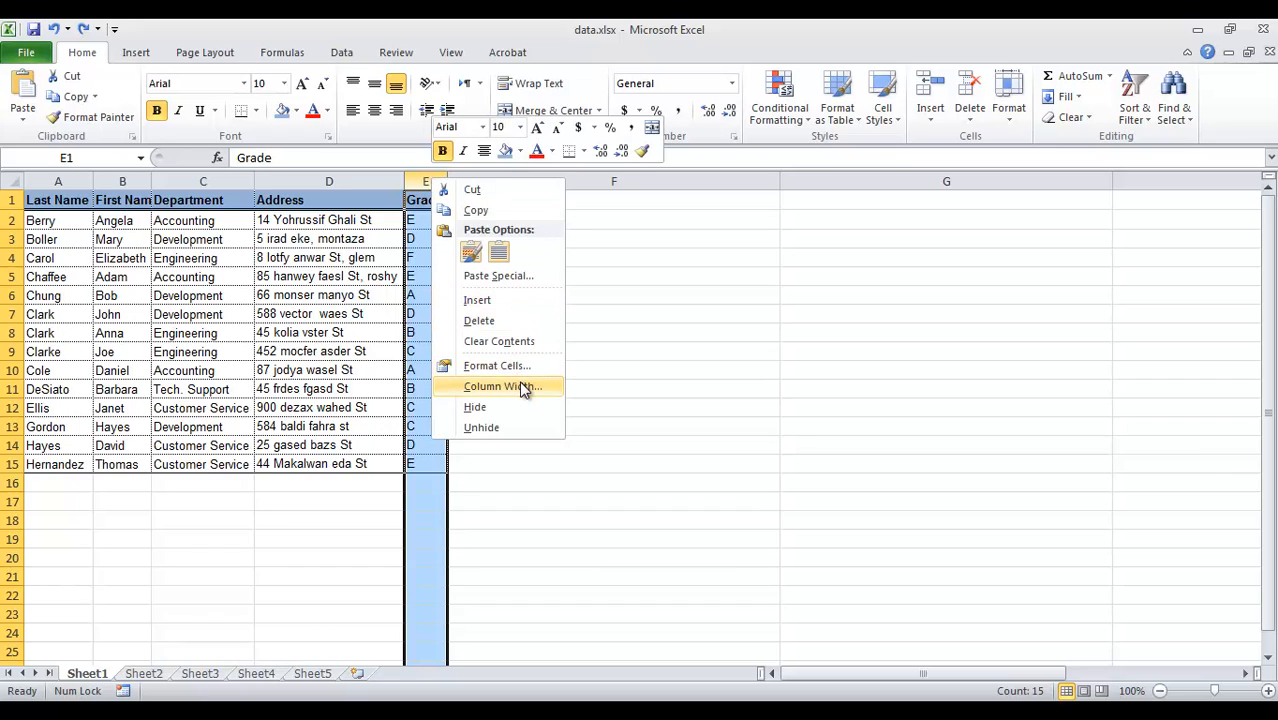
pyautogui.click(502, 386)
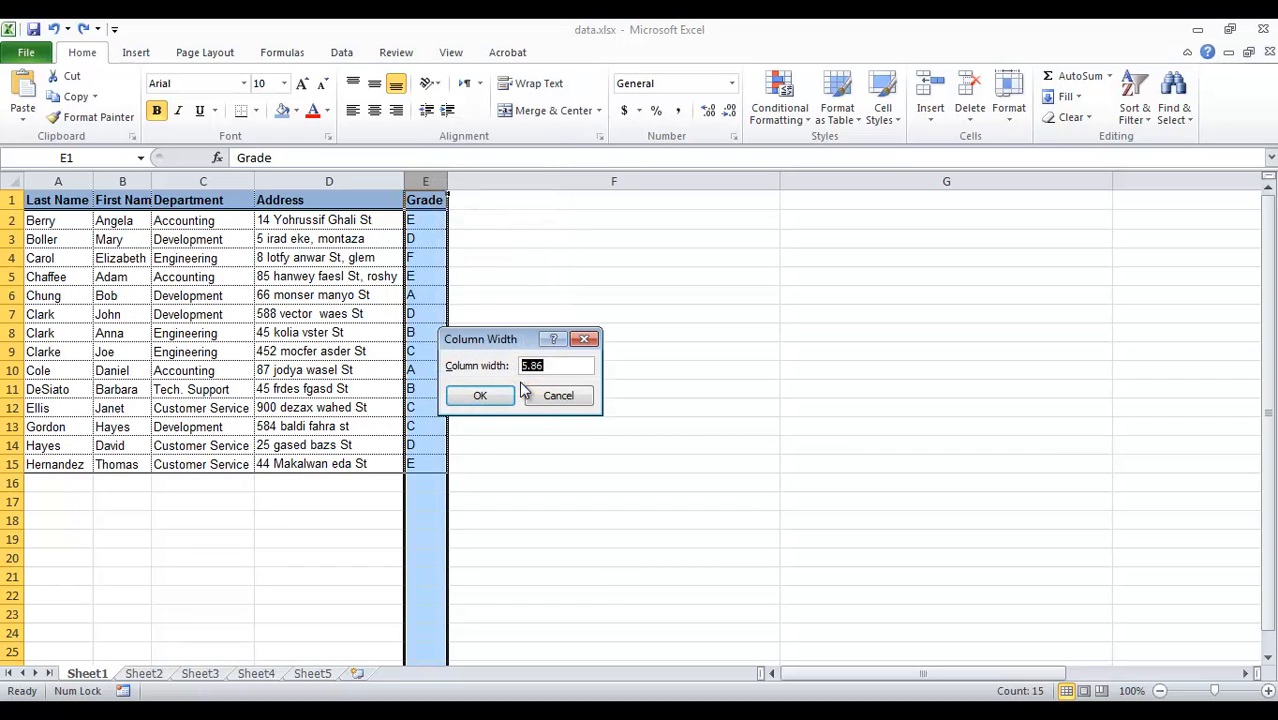
pyautogui.write('0')
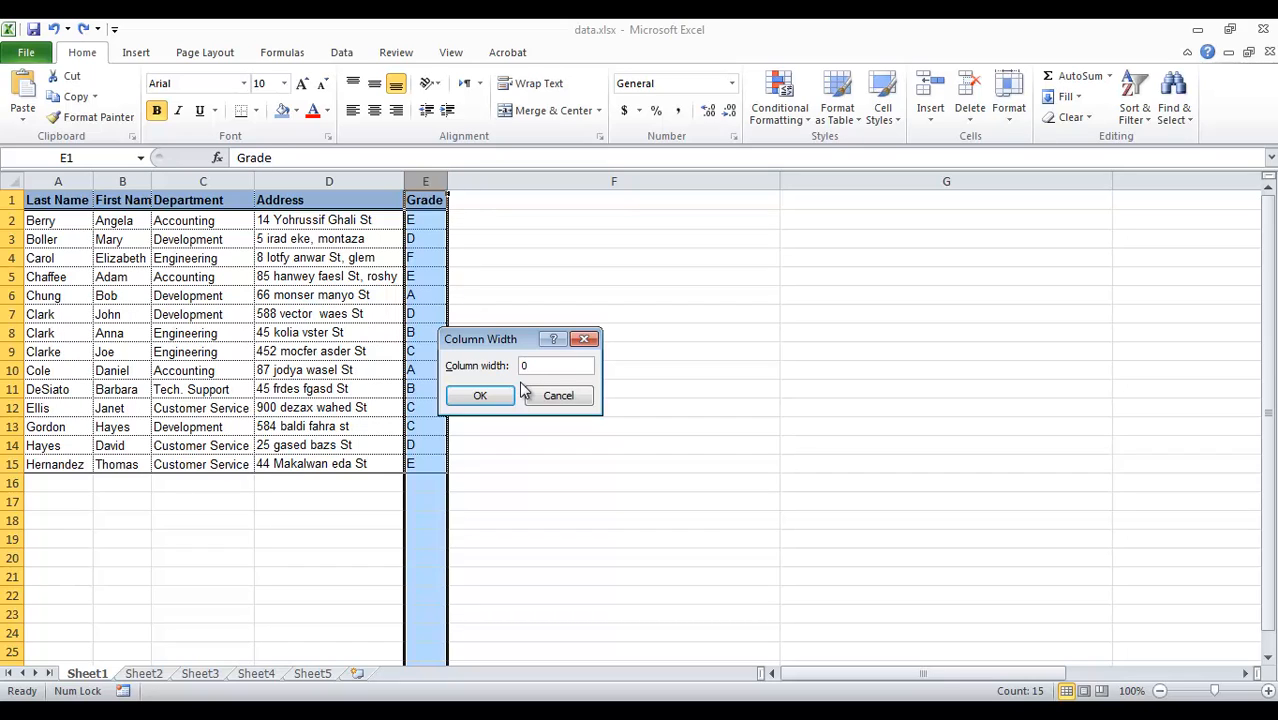
pyautogui.click(480, 396)
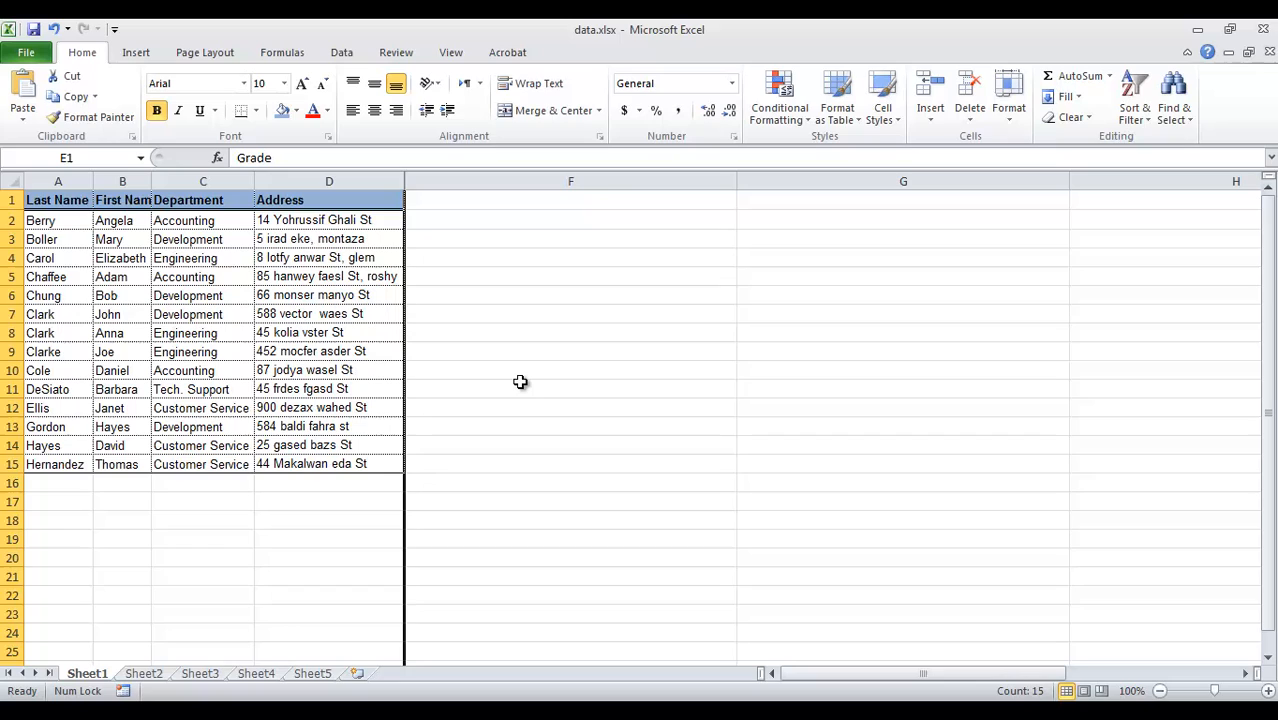
pyautogui.moveTo(464, 248)
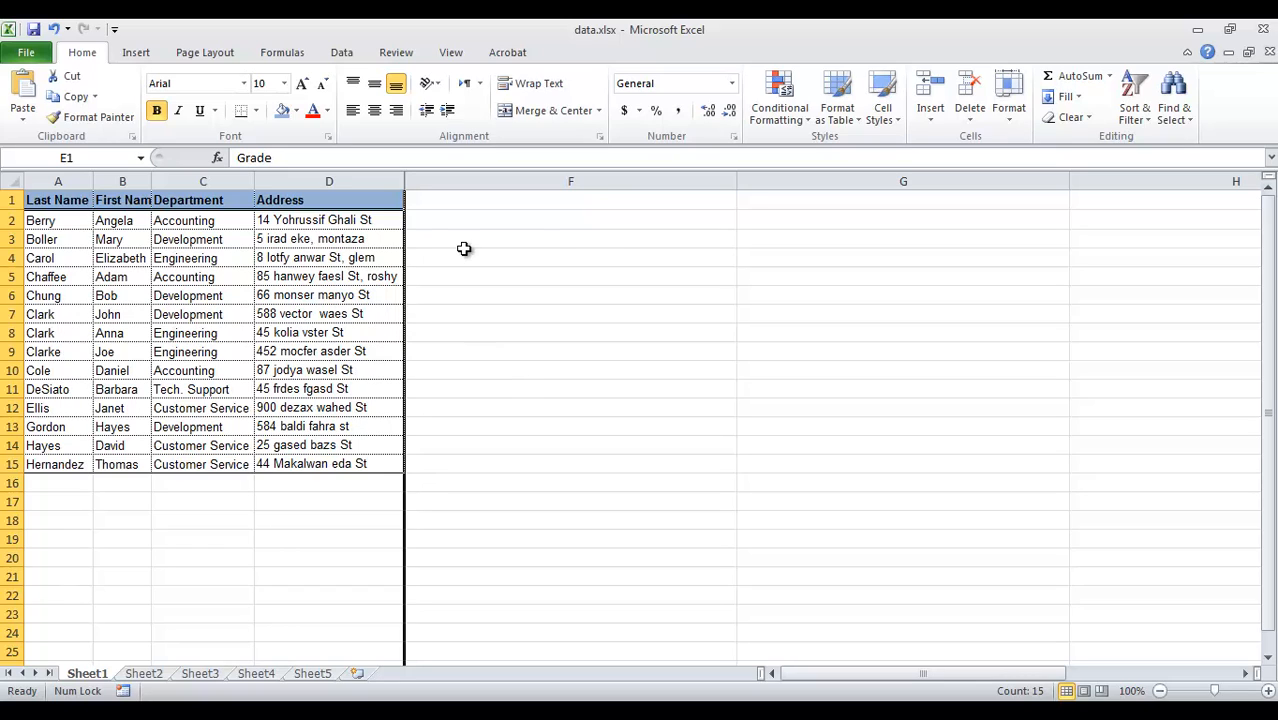
pyautogui.moveTo(408, 180)
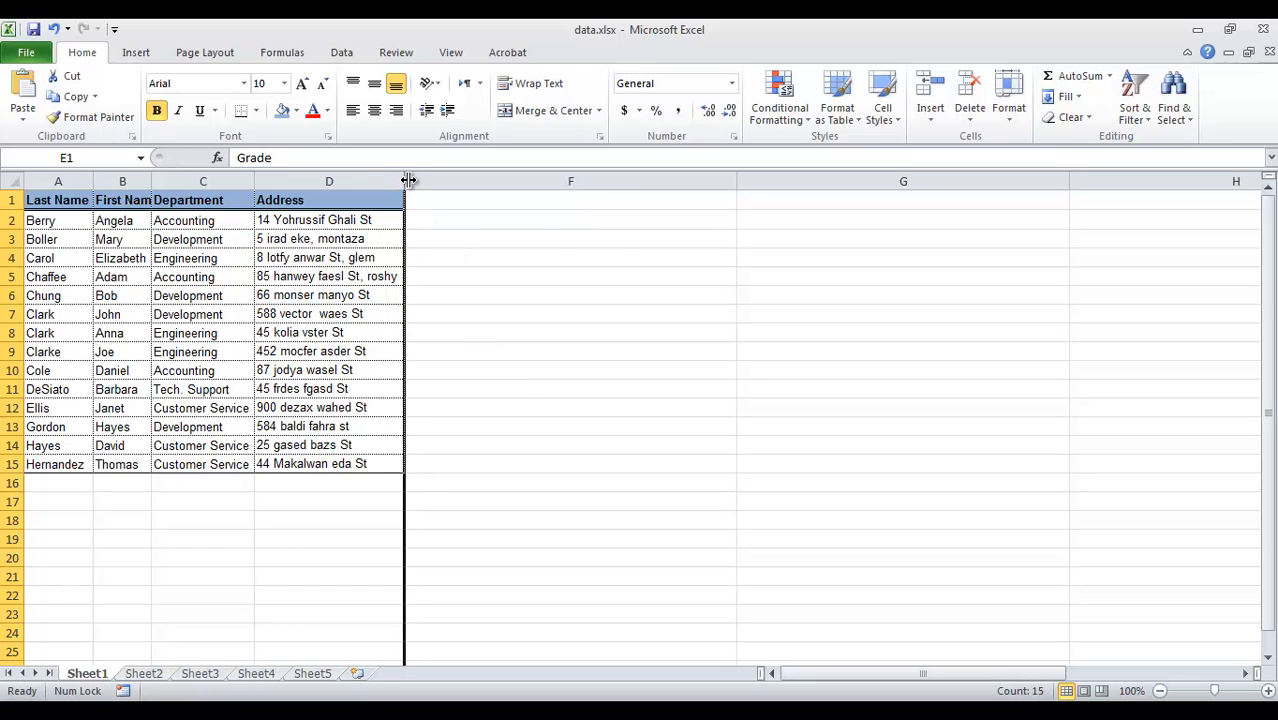